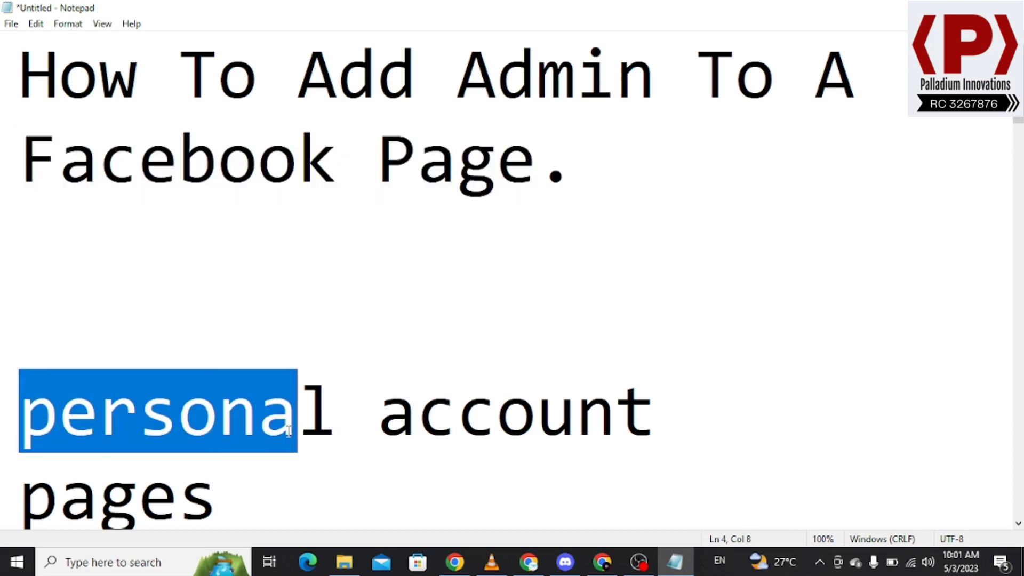
# Add a 'Username & Password' line after 'personal account', with a blank line before 'pages'
pyautogui.click(678, 411)
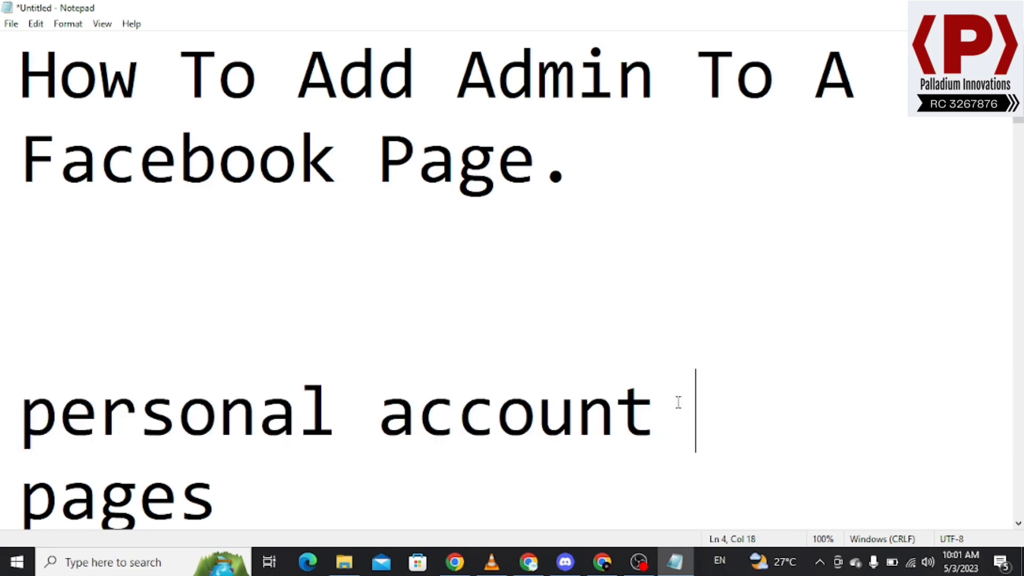
pyautogui.write('username')
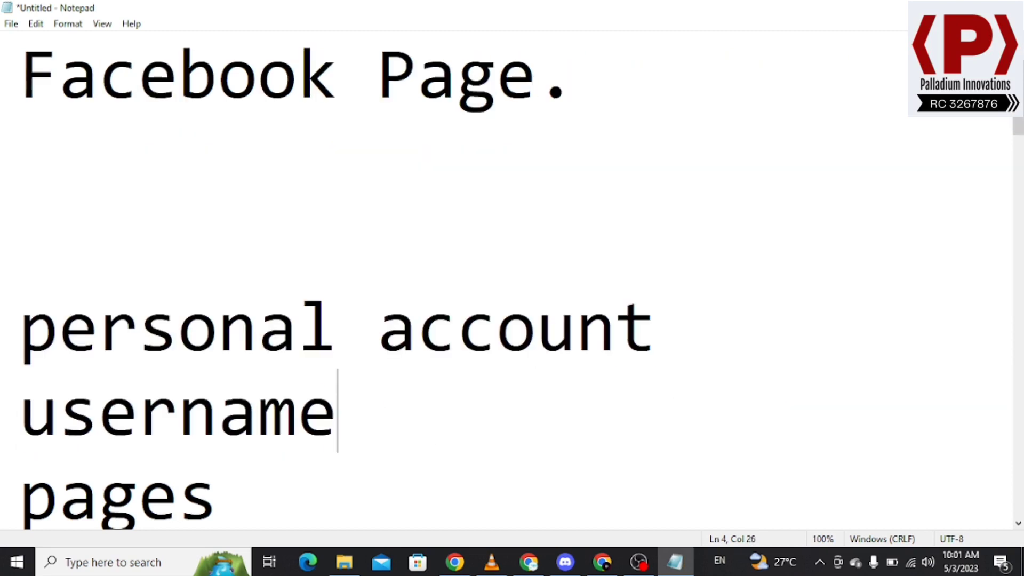
pyautogui.write('& Pas')
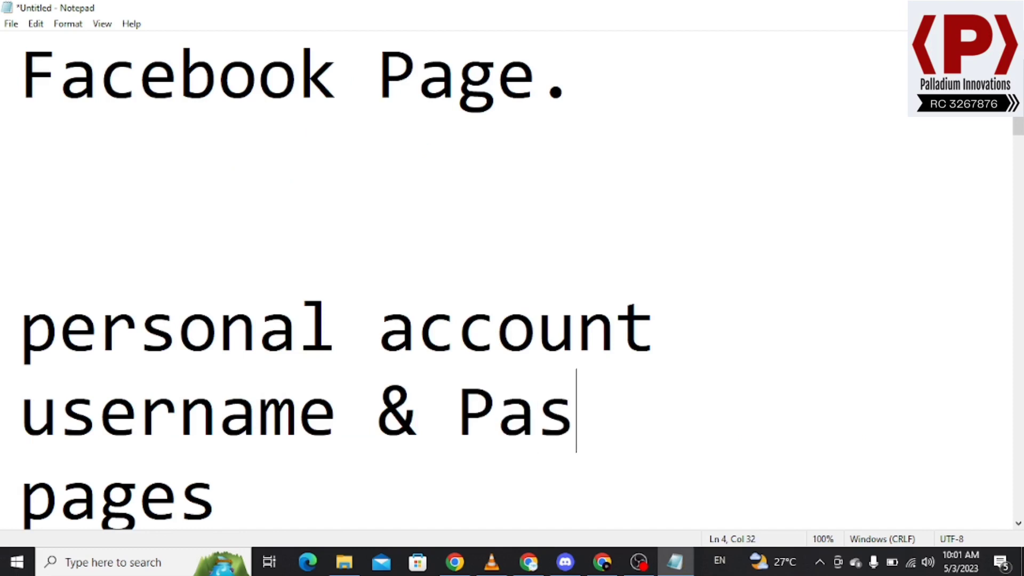
pyautogui.write('sword')
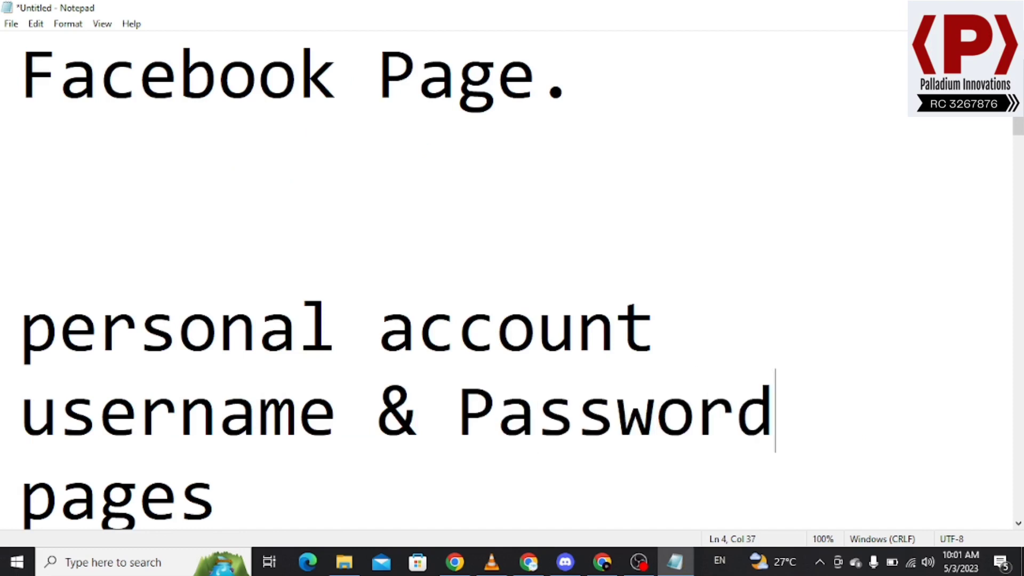
pyautogui.press('enter')
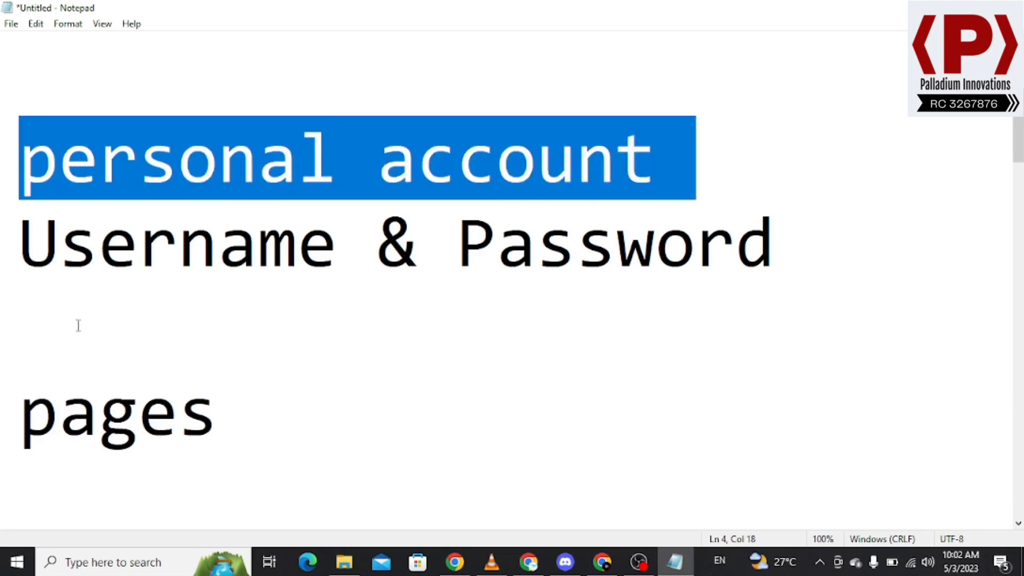
pyautogui.doubleClick(117, 411)
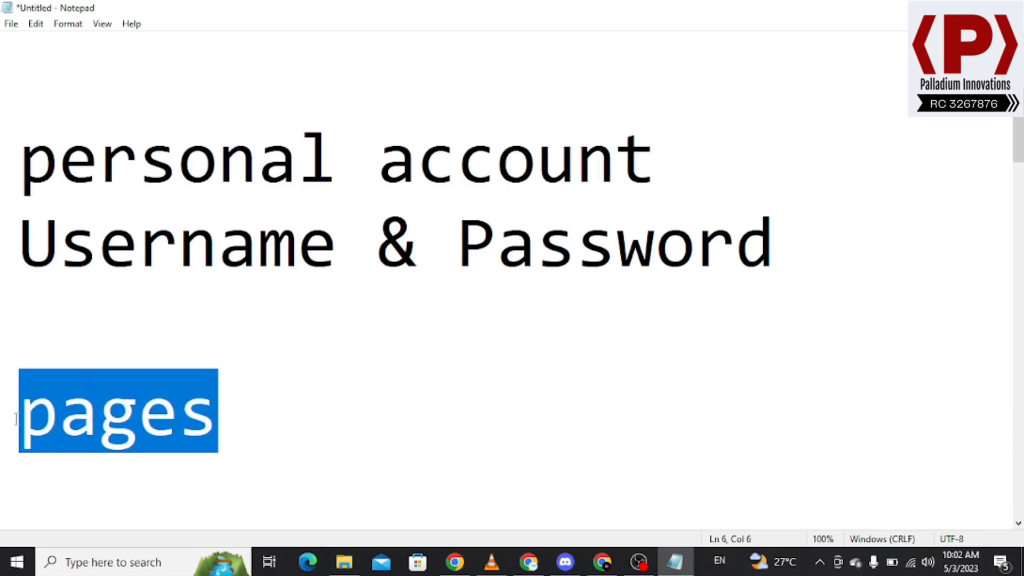
pyautogui.moveTo(276, 396)
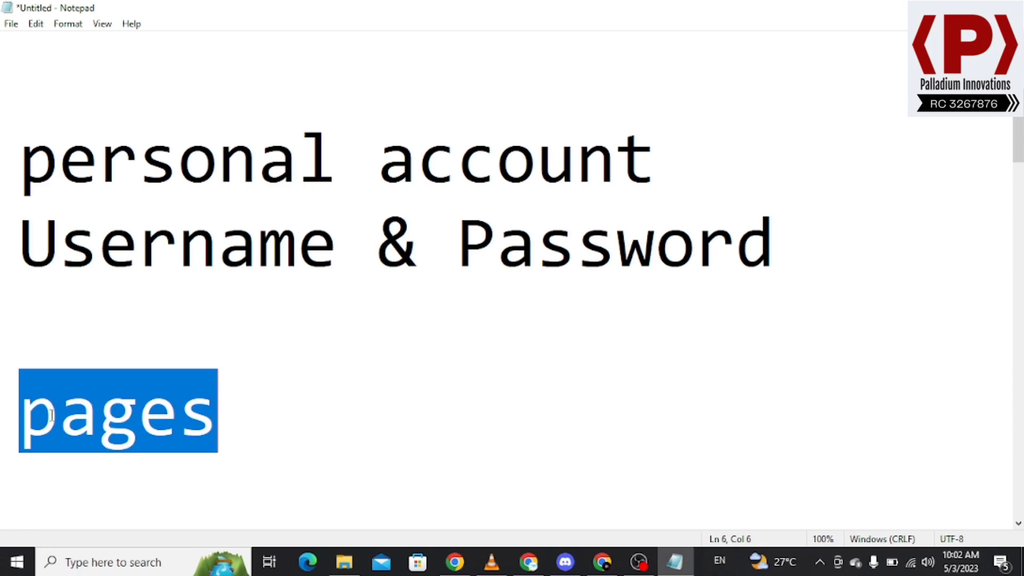
pyautogui.click(88, 428)
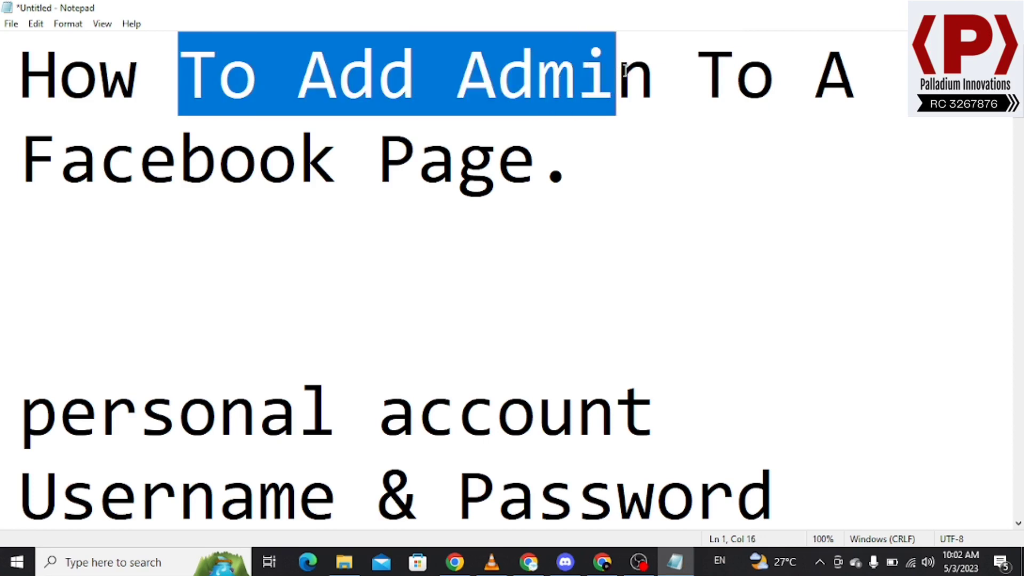
pyautogui.click(526, 327)
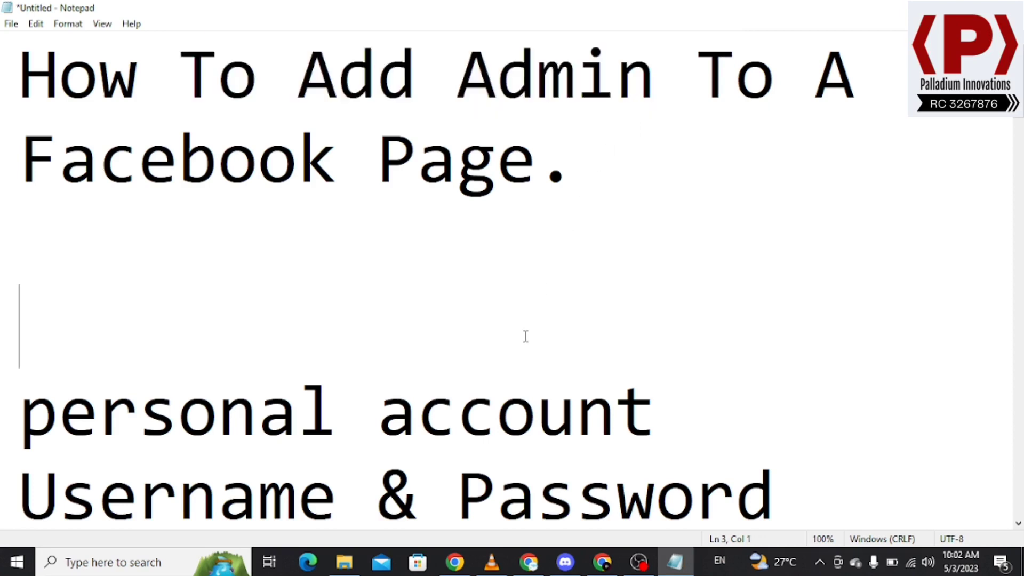
pyautogui.doubleClick(534, 75)
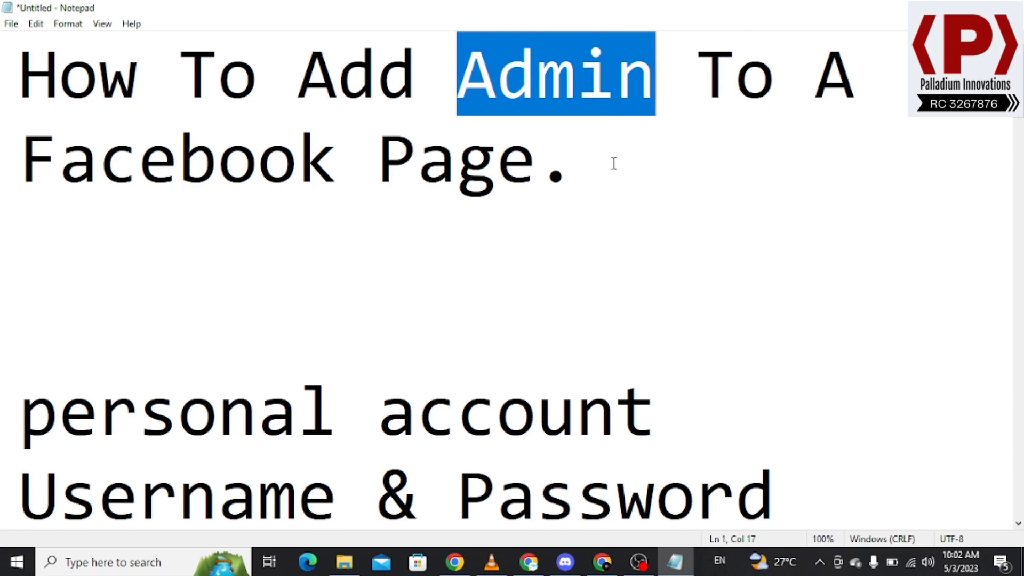
pyautogui.moveTo(600, 168)
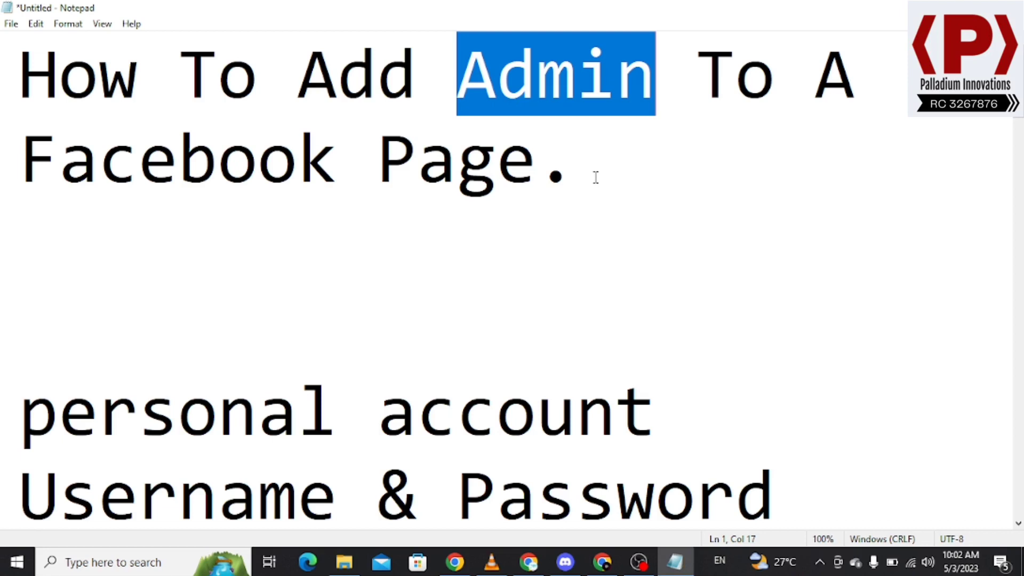
pyautogui.click(470, 74)
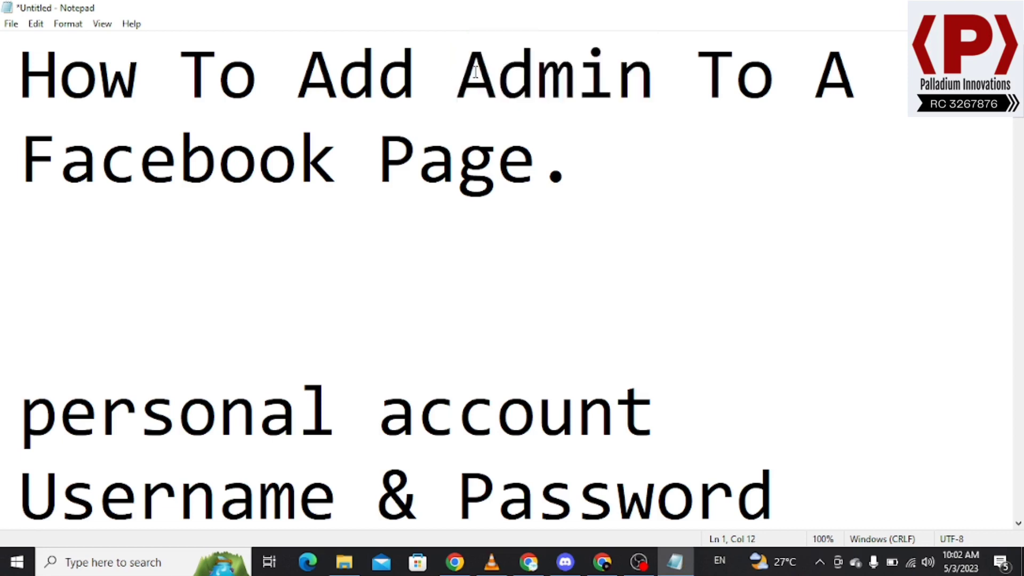
pyautogui.doubleClick(554, 74)
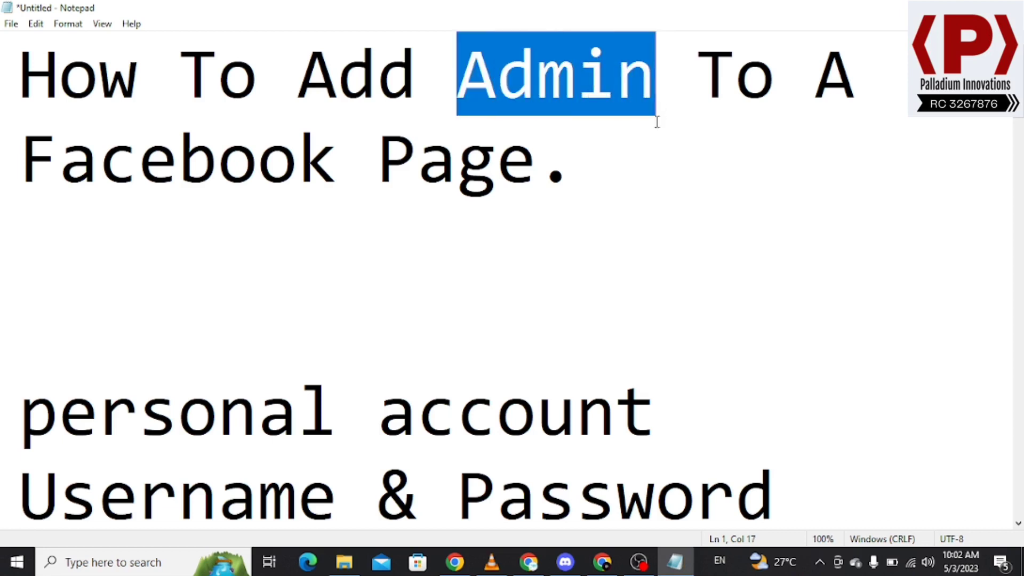
pyautogui.scroll(-3)
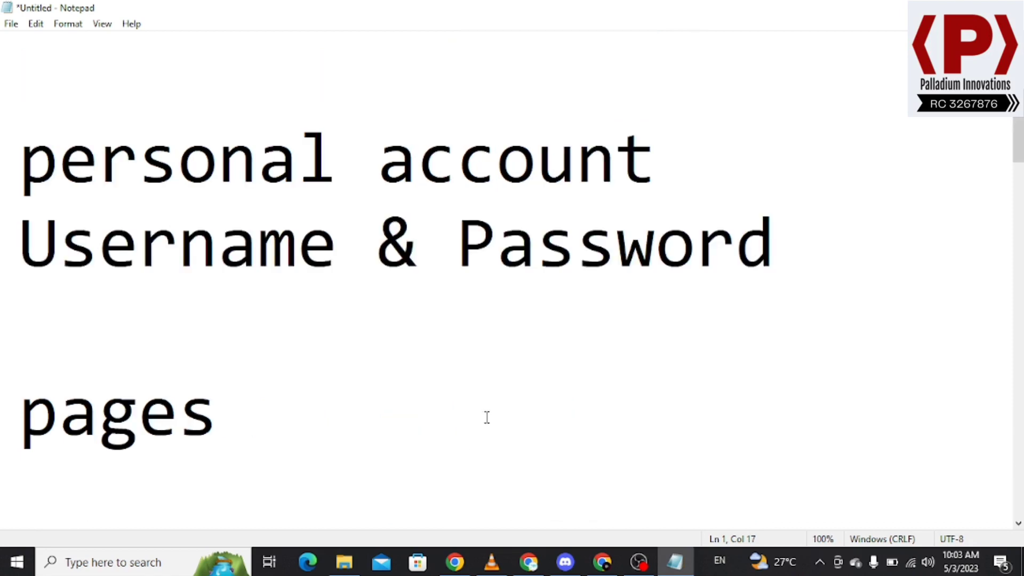
pyautogui.doubleClick(117, 411)
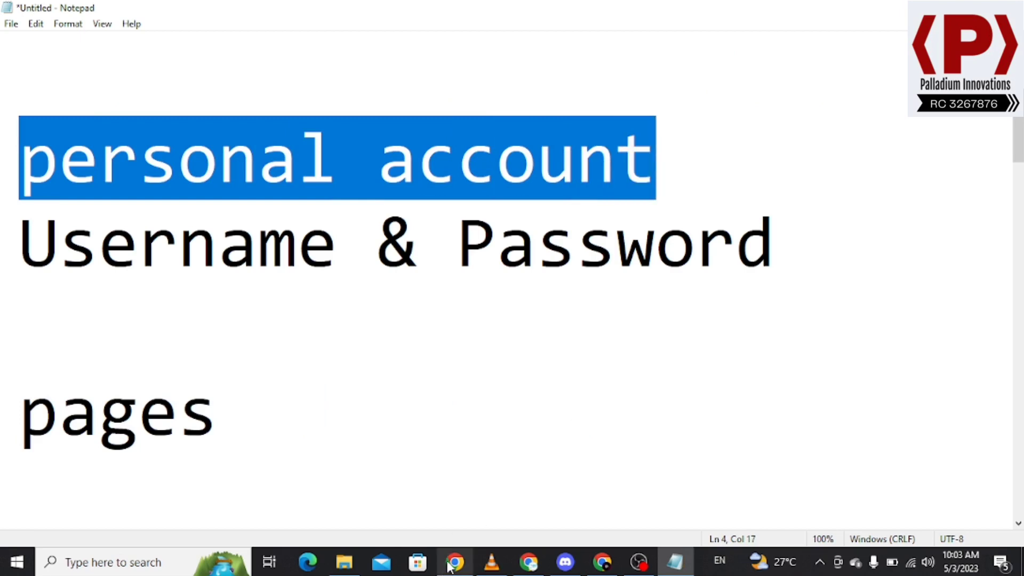
# Open Facebook in a new Chrome tab and switch to the personal profile Fetuga Mojeed
pyautogui.click(454, 562)
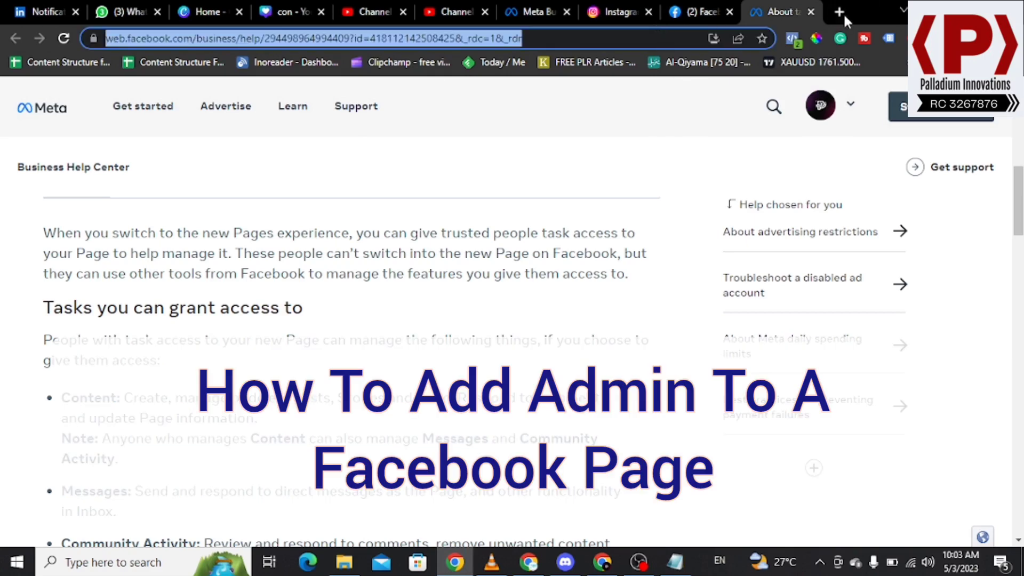
pyautogui.click(838, 12)
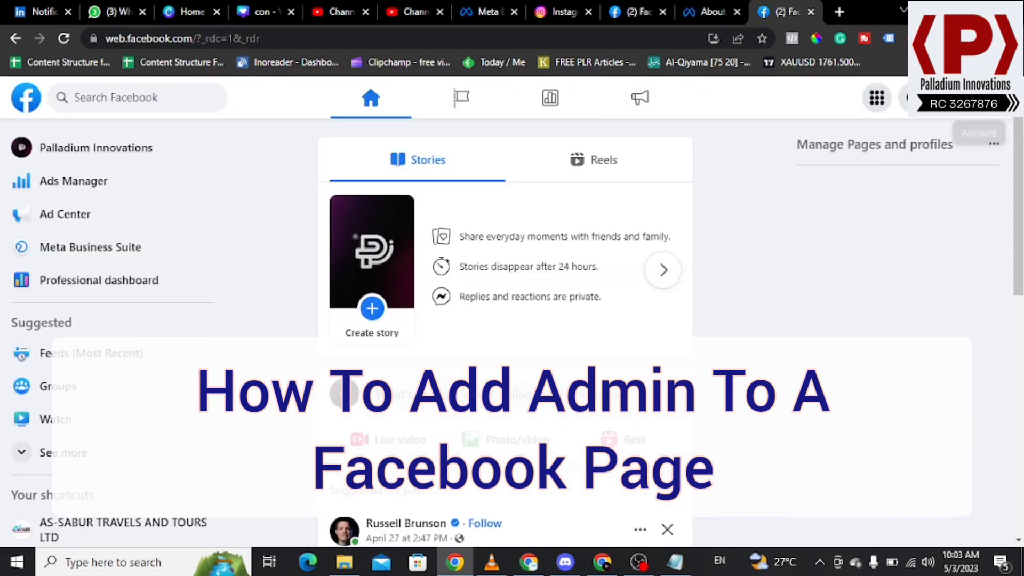
pyautogui.click(905, 98)
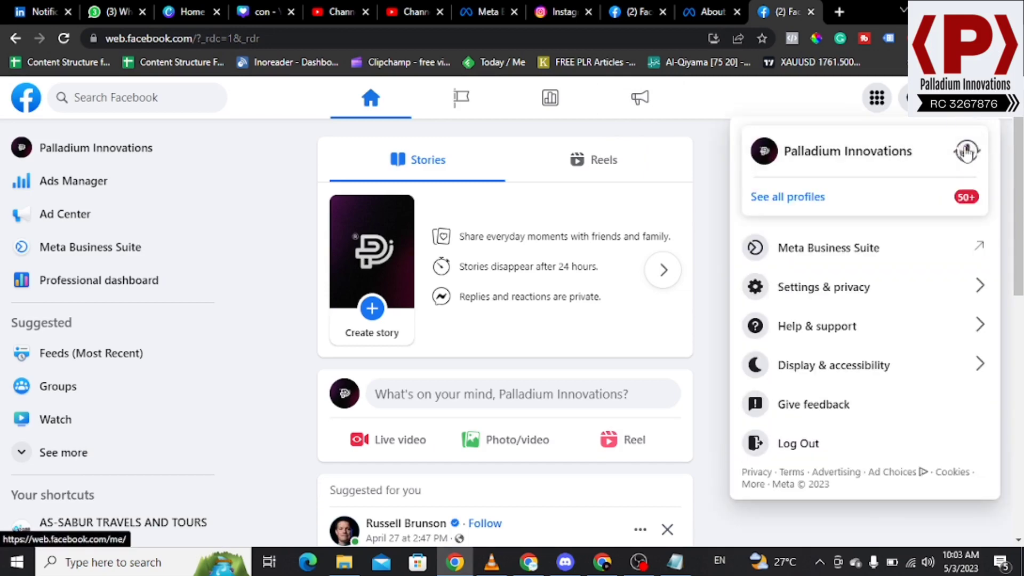
pyautogui.click(787, 197)
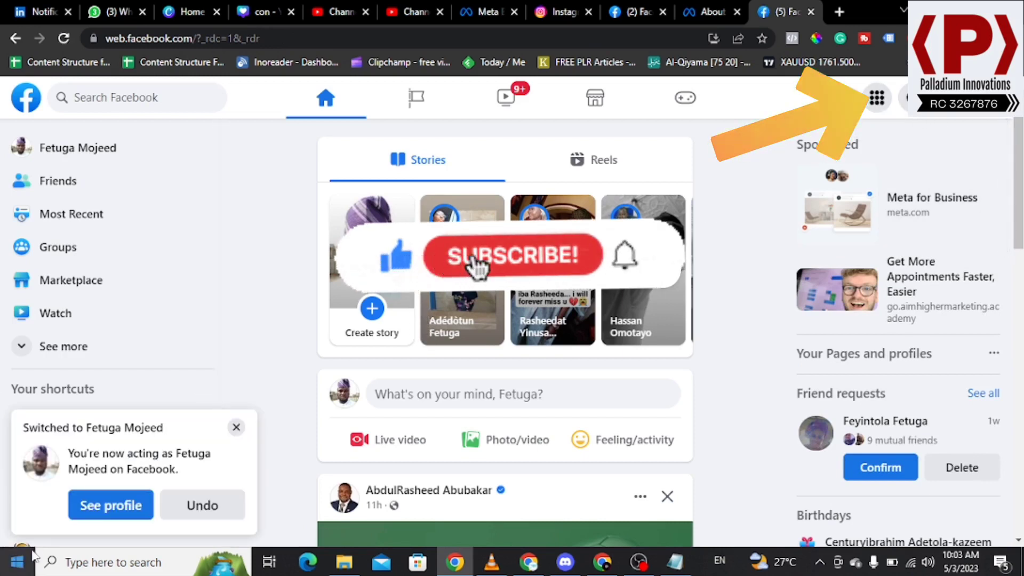
pyautogui.click(514, 255)
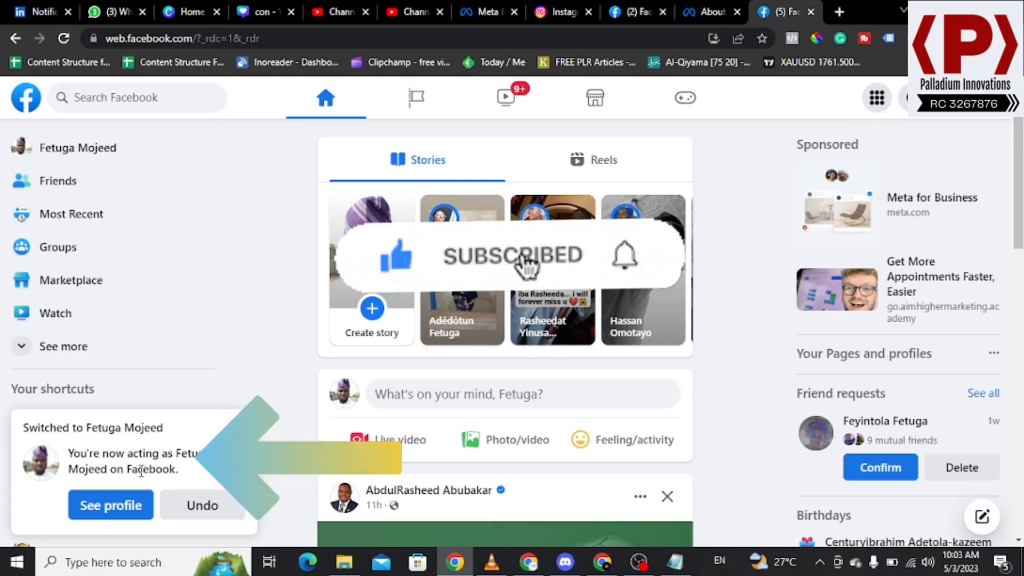
pyautogui.moveTo(624, 261)
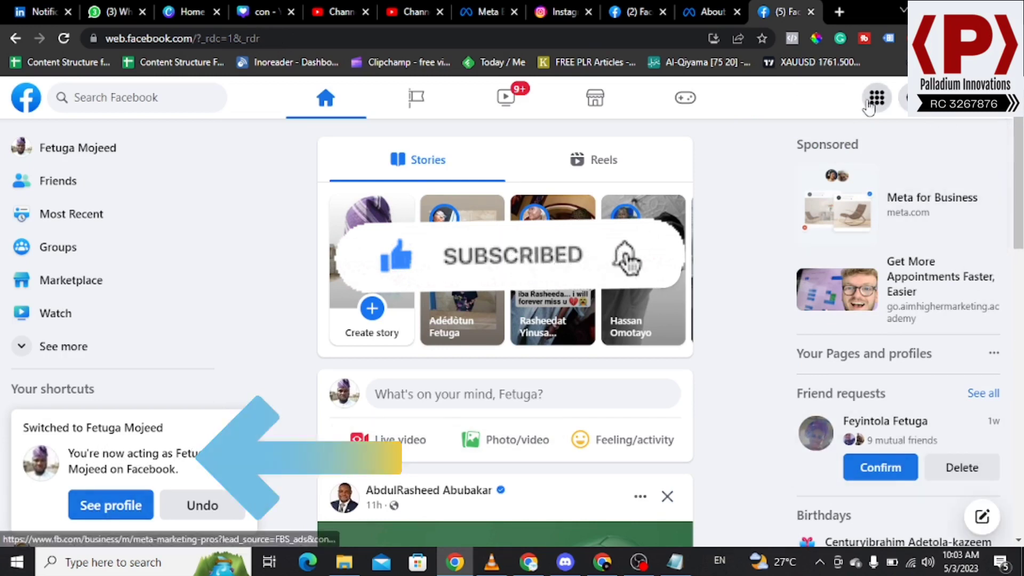
pyautogui.click(875, 97)
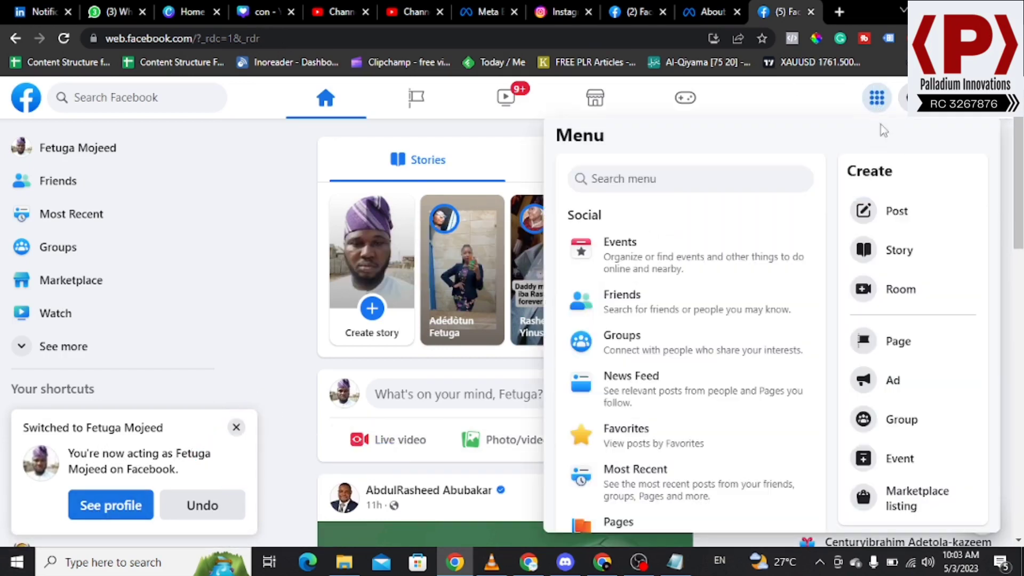
pyautogui.click(236, 428)
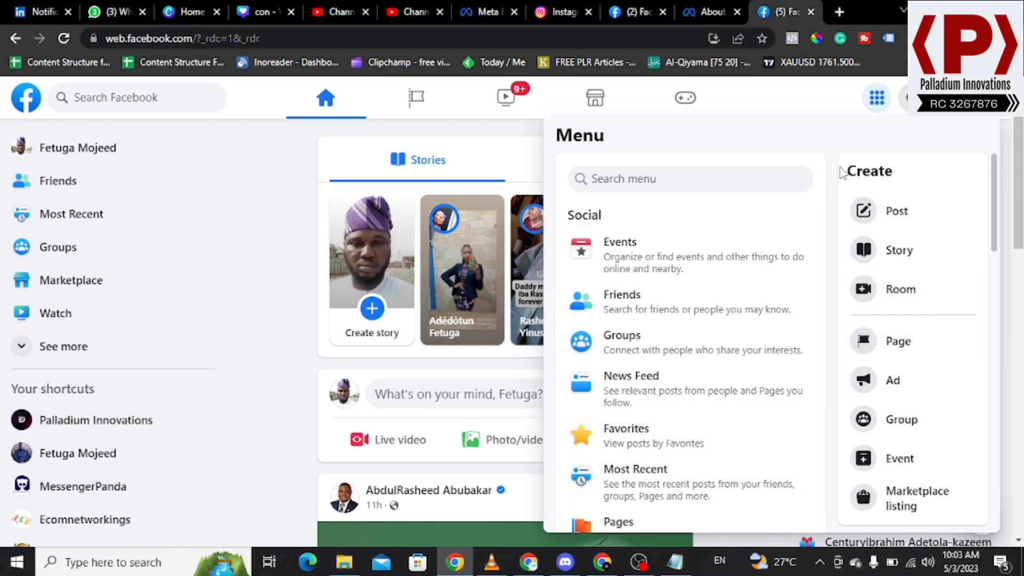
pyautogui.moveTo(898, 341)
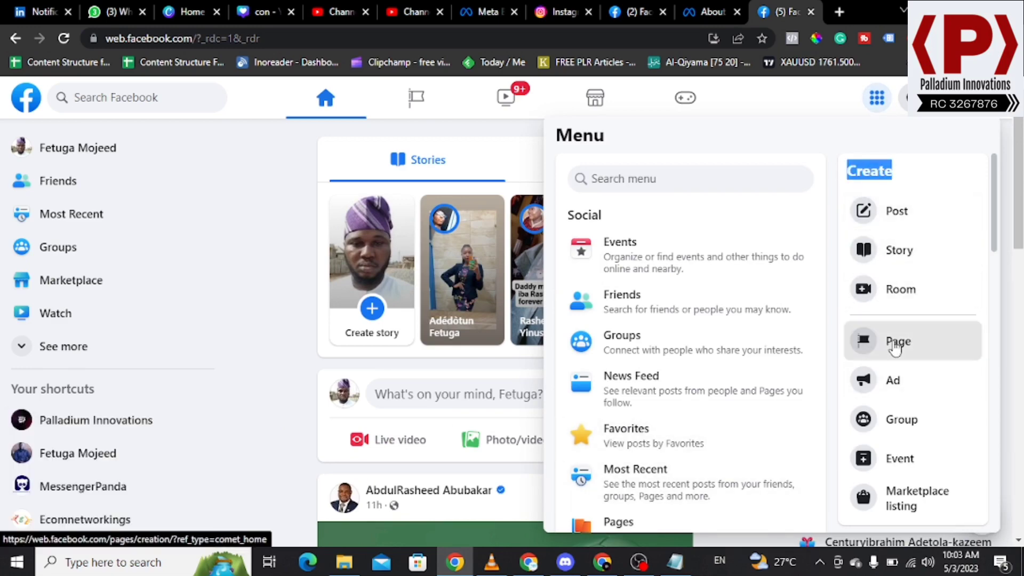
pyautogui.click(899, 342)
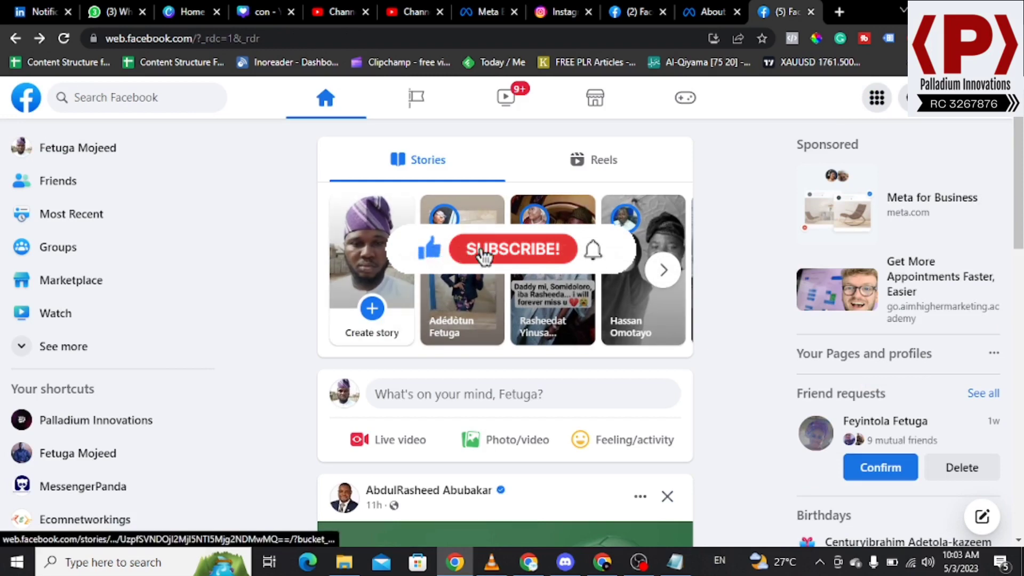
pyautogui.click(512, 249)
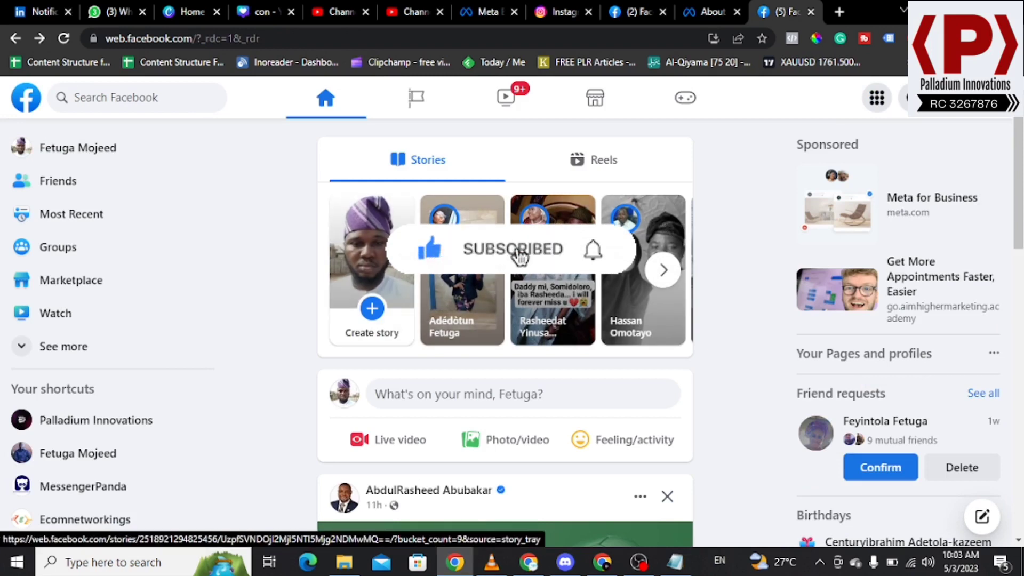
pyautogui.moveTo(594, 255)
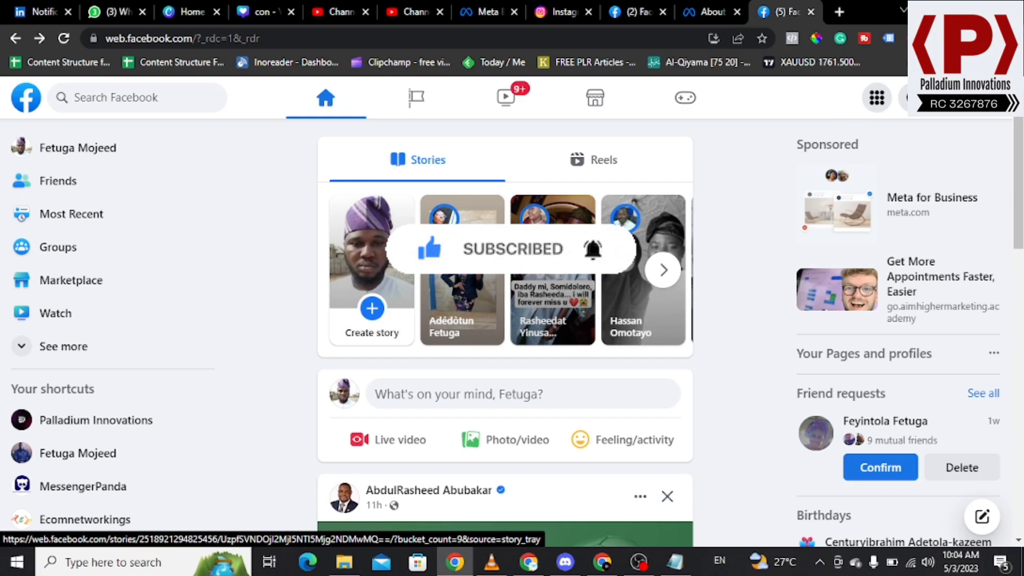
pyautogui.moveTo(910, 172)
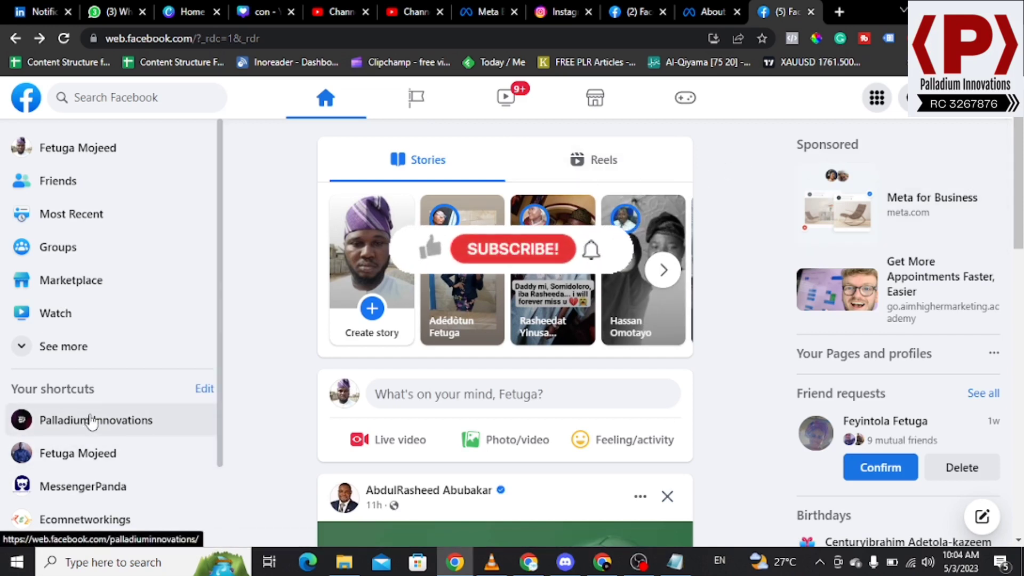
pyautogui.moveTo(434, 260)
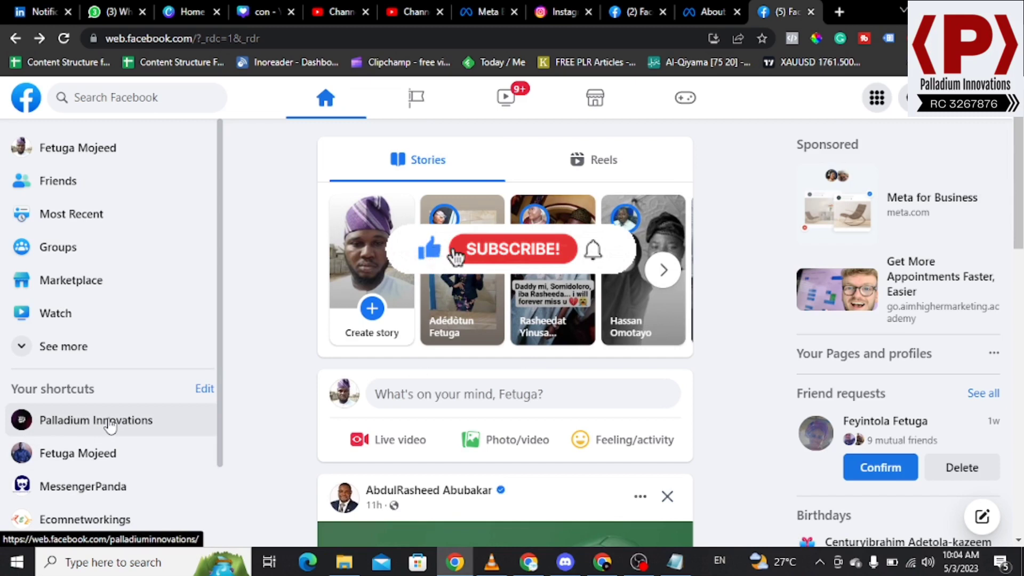
pyautogui.moveTo(515, 255)
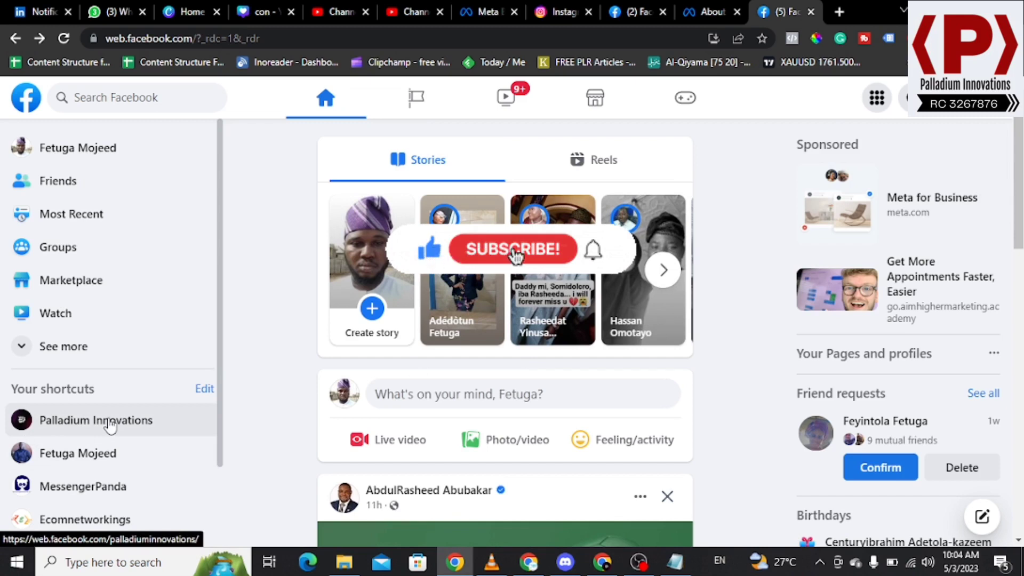
# Open Palladium Innovations from the Pages list in the Facebook Menu
pyautogui.click(512, 249)
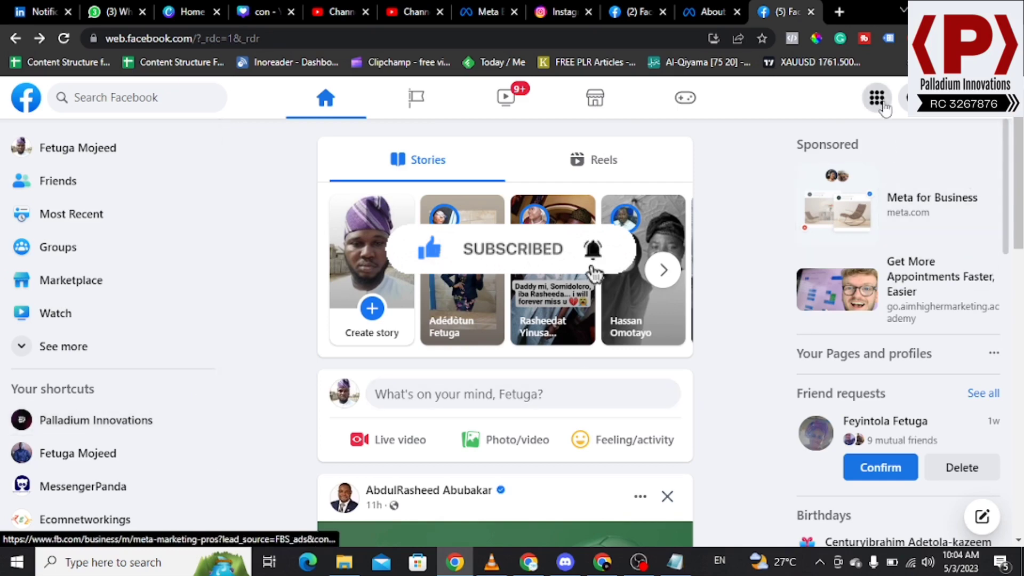
pyautogui.click(876, 97)
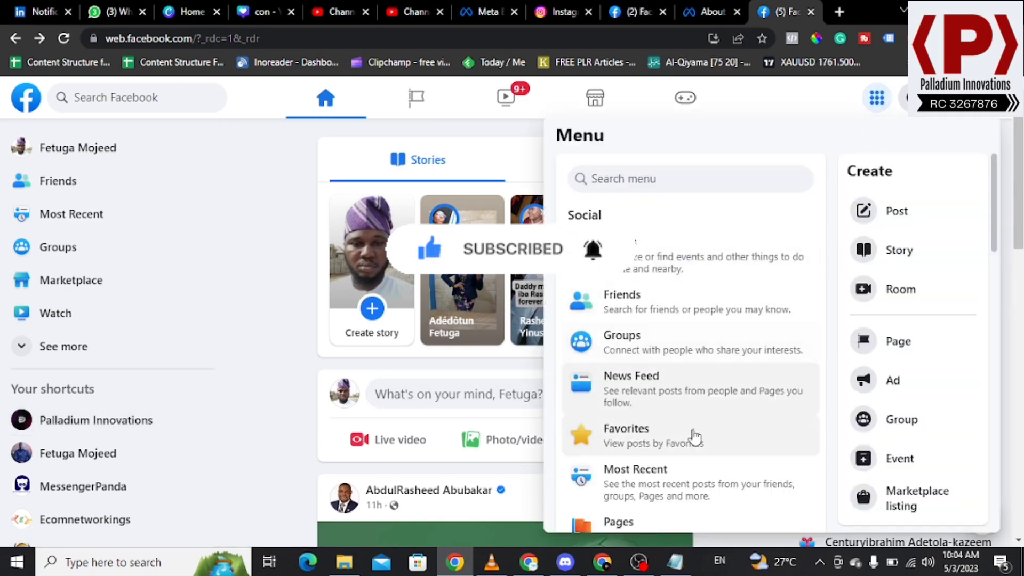
pyautogui.scroll(-3)
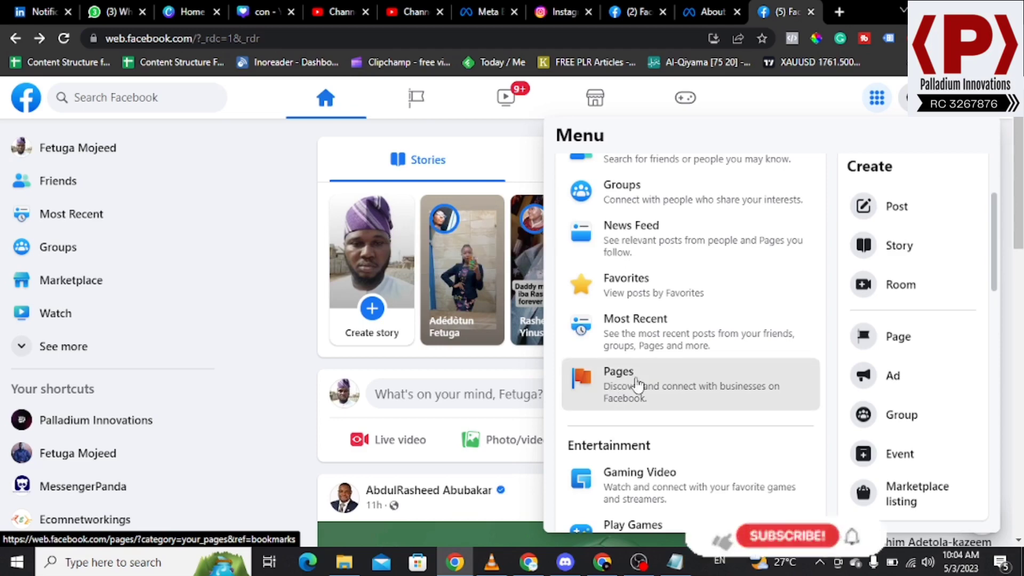
pyautogui.click(617, 384)
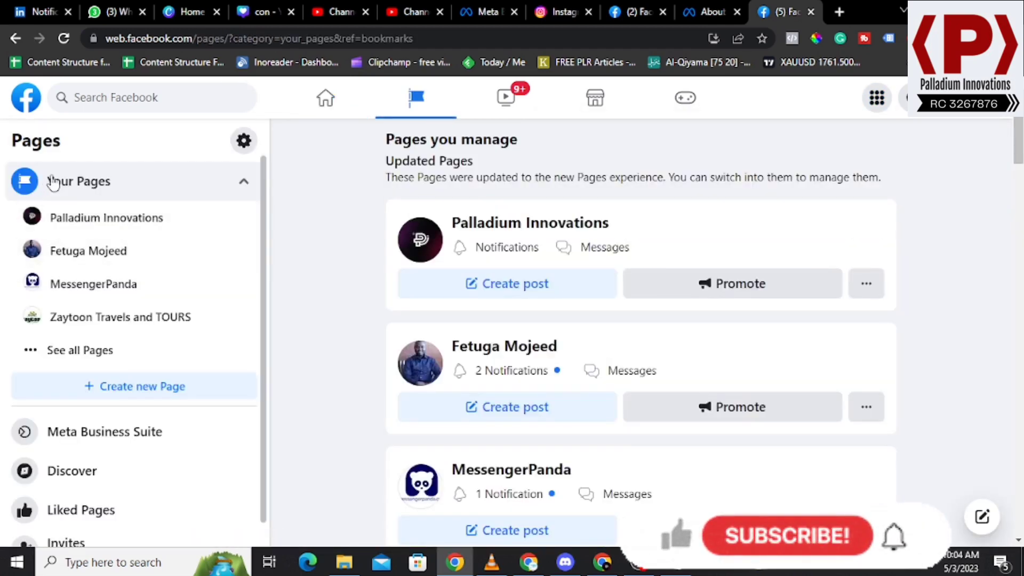
pyautogui.moveTo(106, 218)
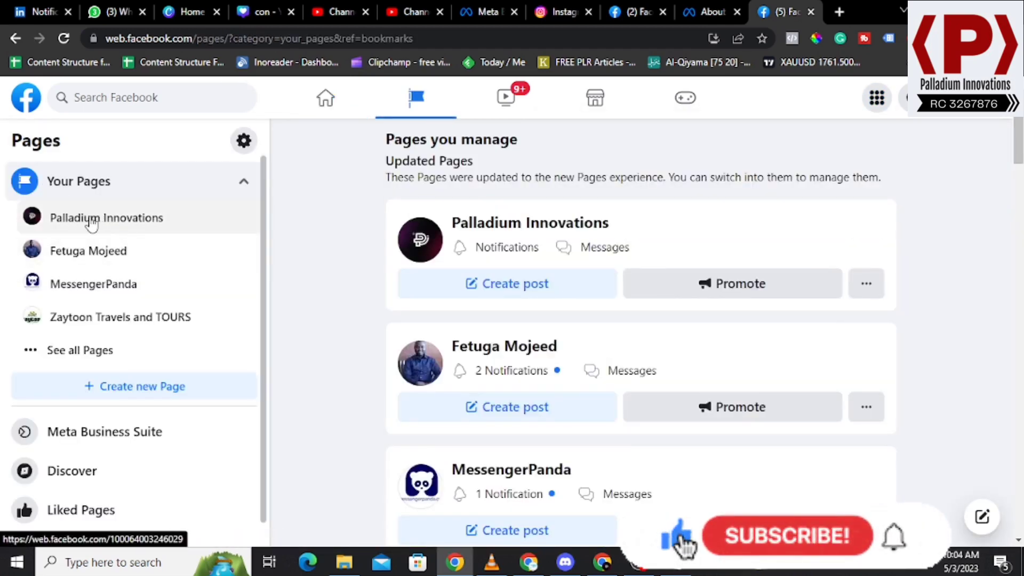
pyautogui.click(107, 218)
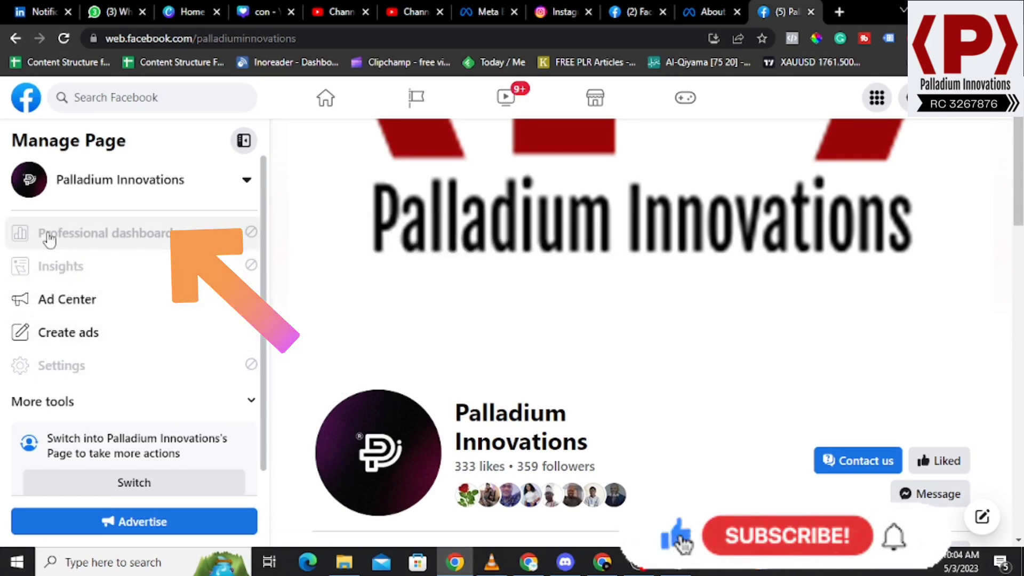
pyautogui.moveTo(131, 241)
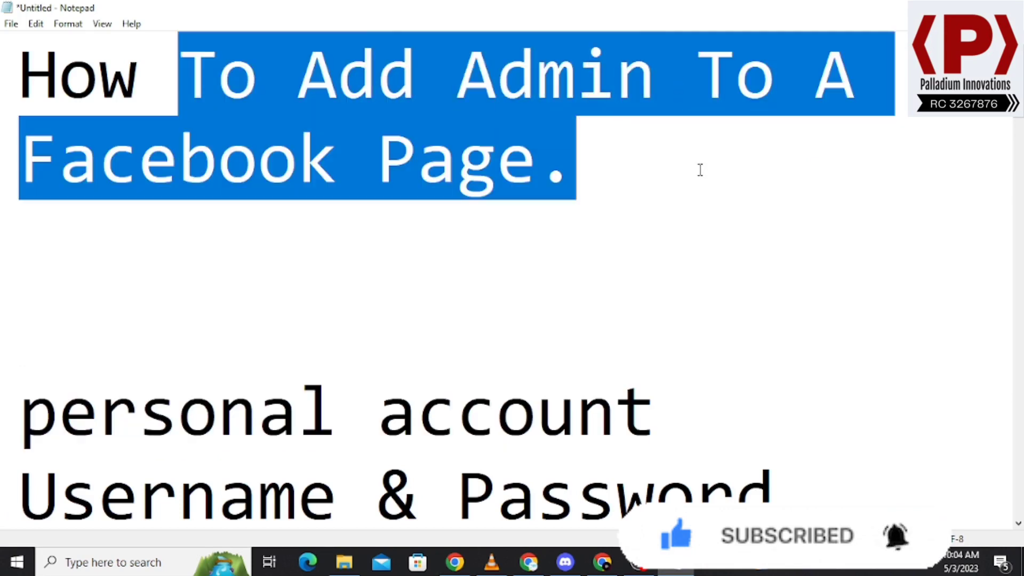
pyautogui.click(454, 562)
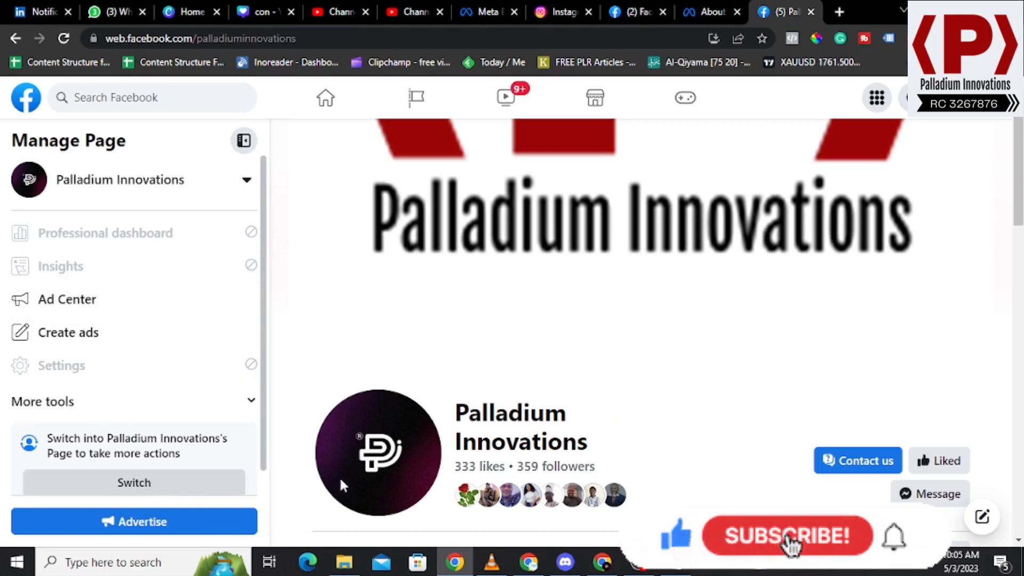
# Start switching into the Palladium Innovations Page via Switch under More tools
pyautogui.click(786, 535)
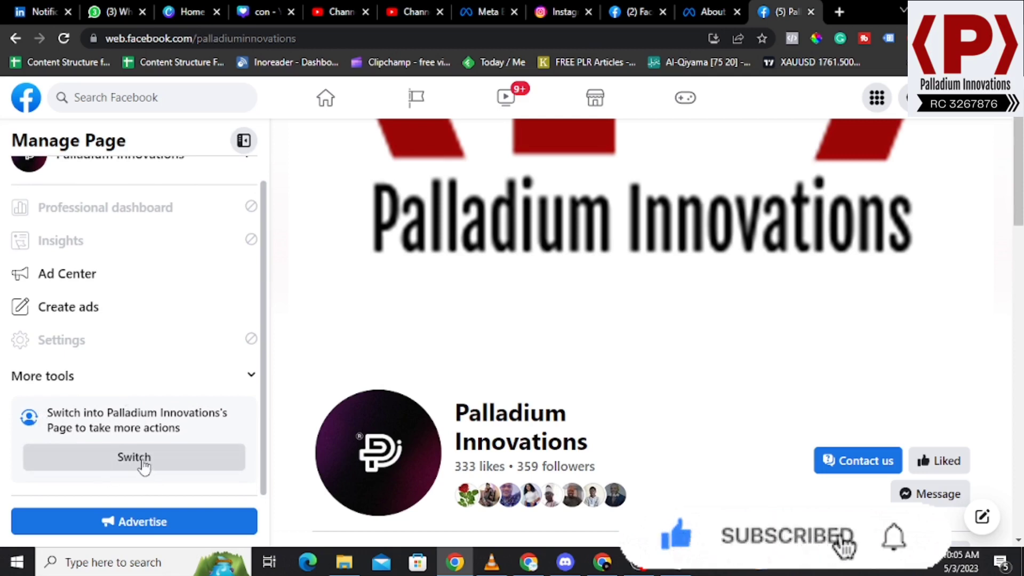
pyautogui.moveTo(898, 538)
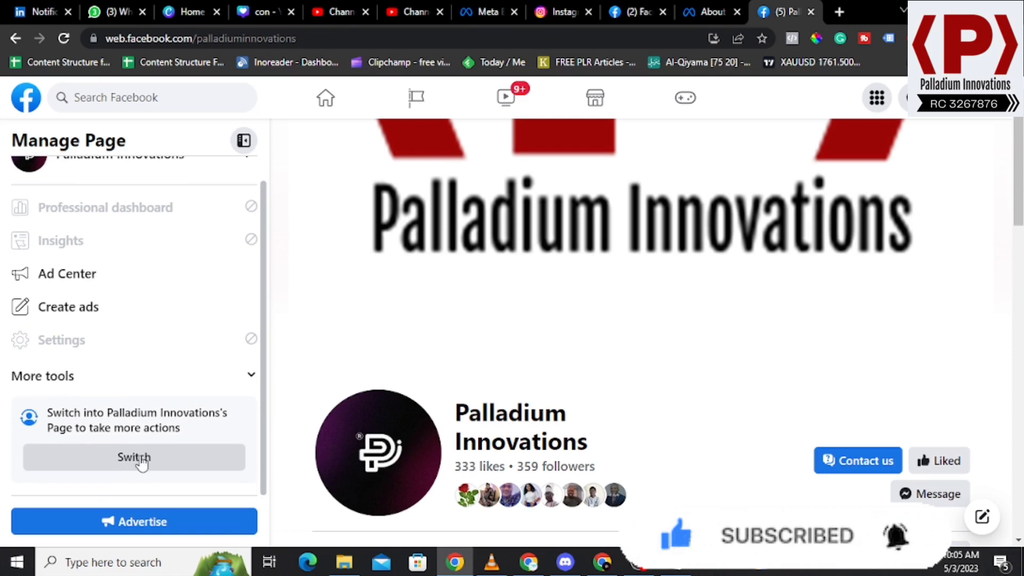
pyautogui.click(133, 457)
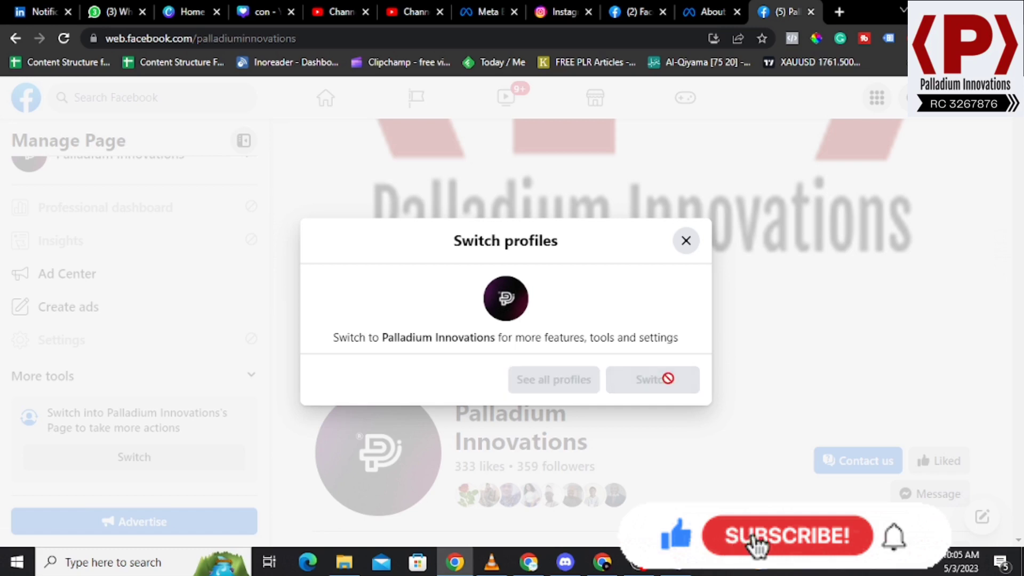
# Confirm acting as Palladium Innovations, dismiss the notification, and open Professional dashboard
pyautogui.click(651, 379)
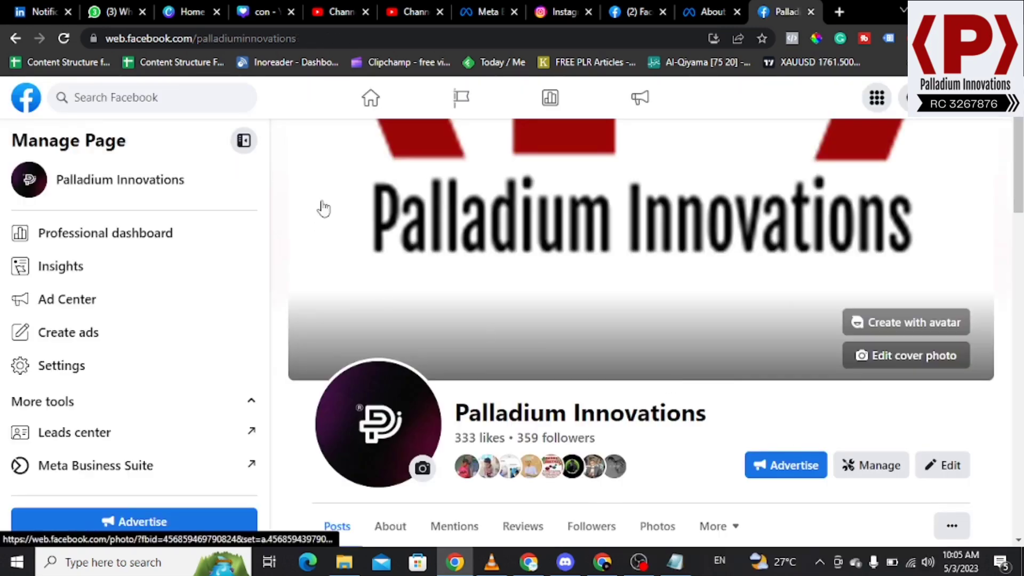
pyautogui.scroll(-3)
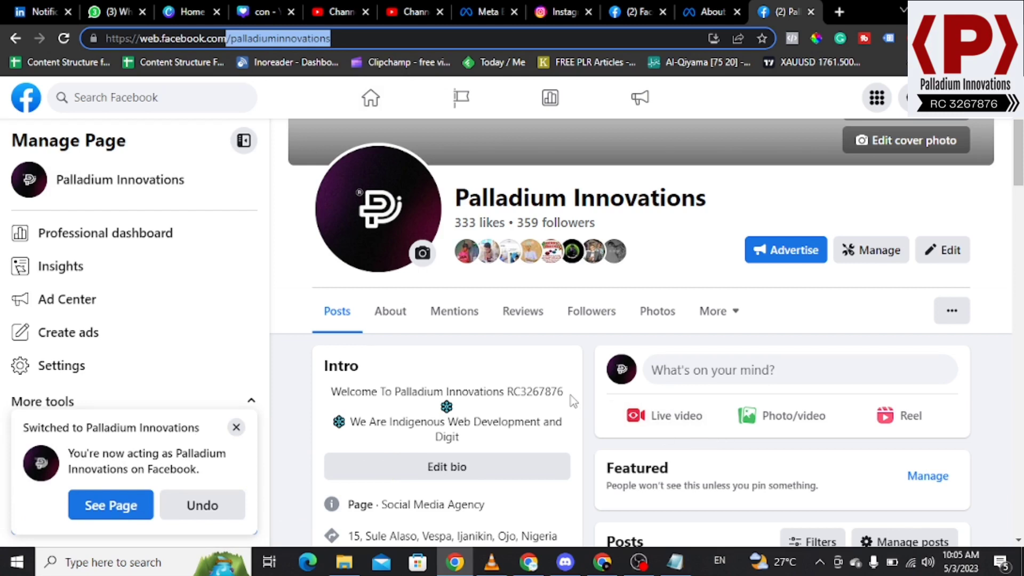
pyautogui.click(236, 428)
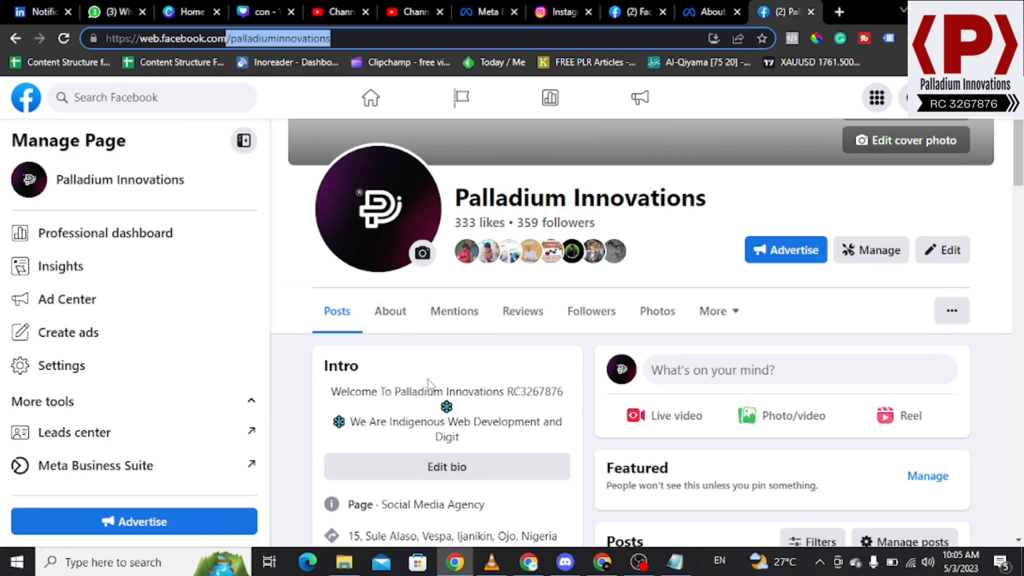
pyautogui.moveTo(876, 271)
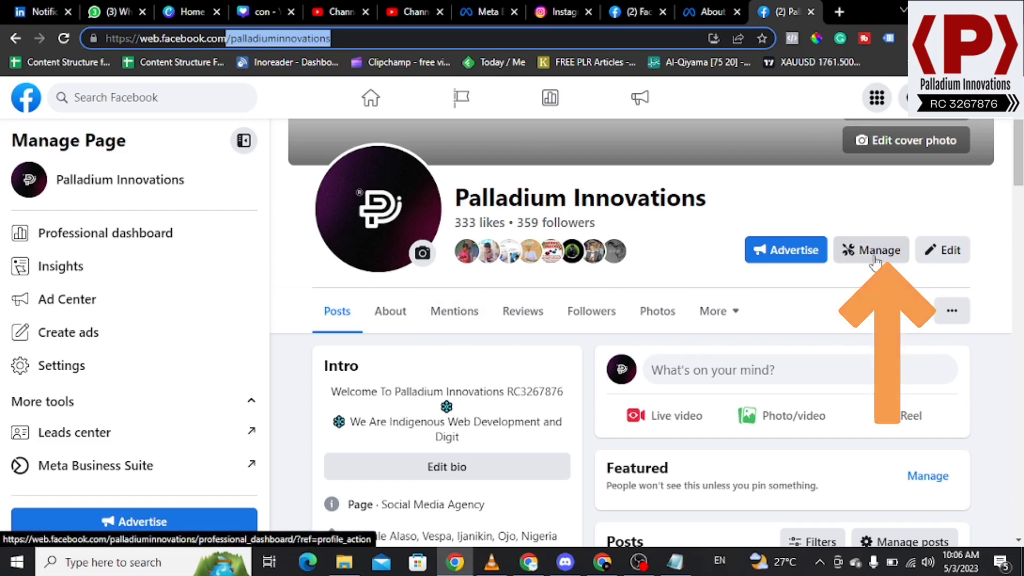
pyautogui.moveTo(114, 233)
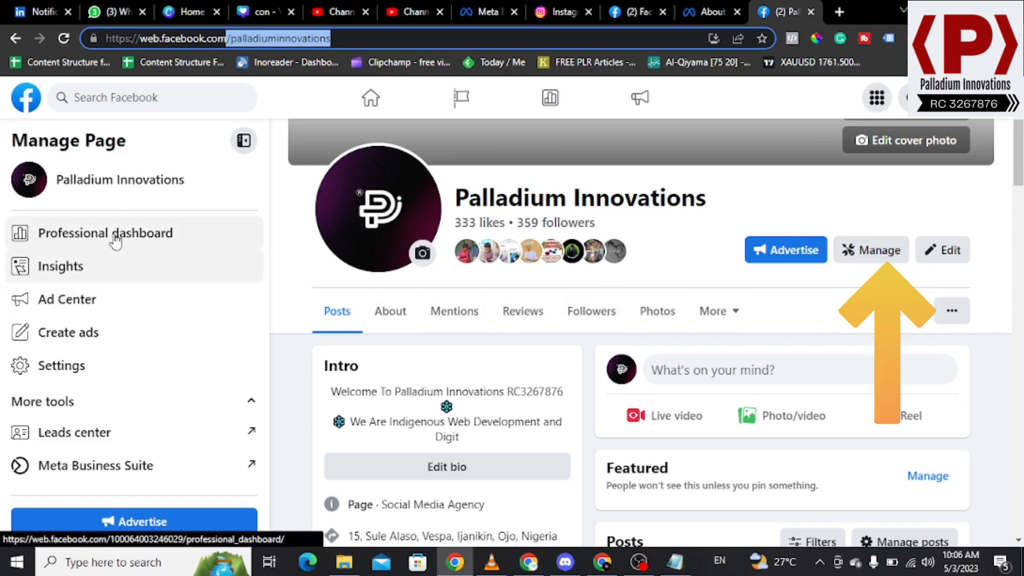
pyautogui.click(107, 233)
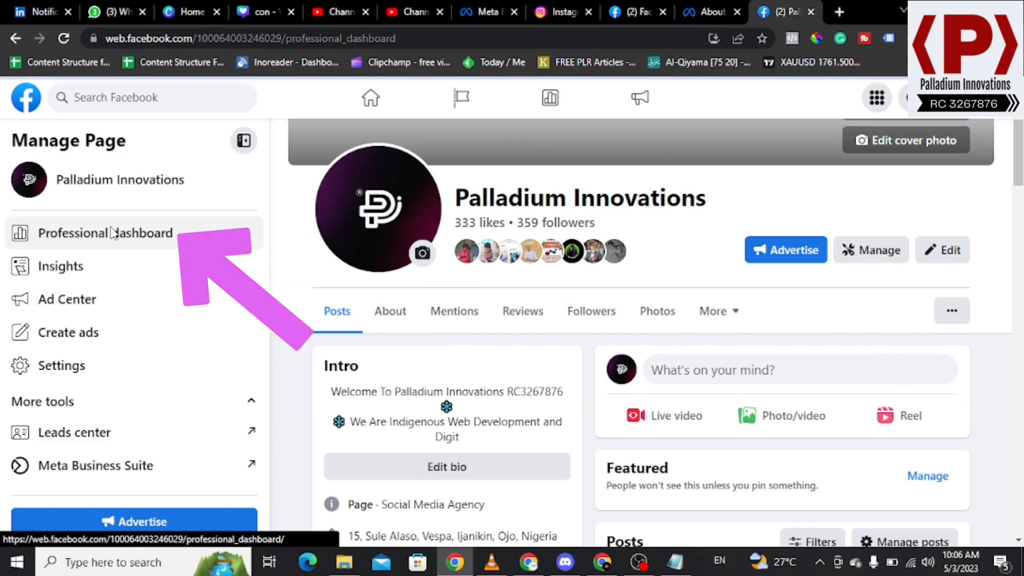
# Open the professional dashboard and go to Page access under Your tools
pyautogui.click(107, 233)
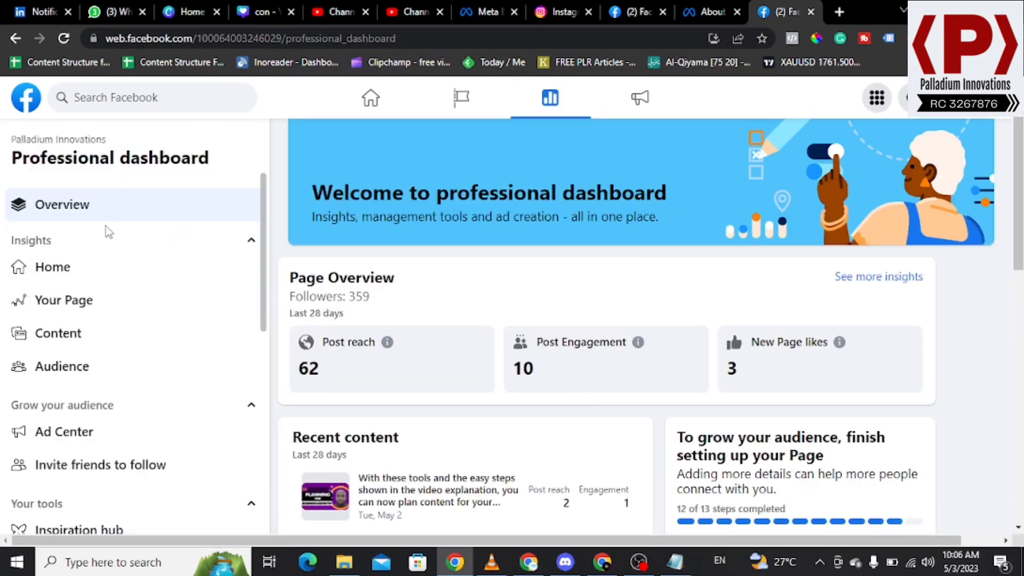
pyautogui.moveTo(77, 289)
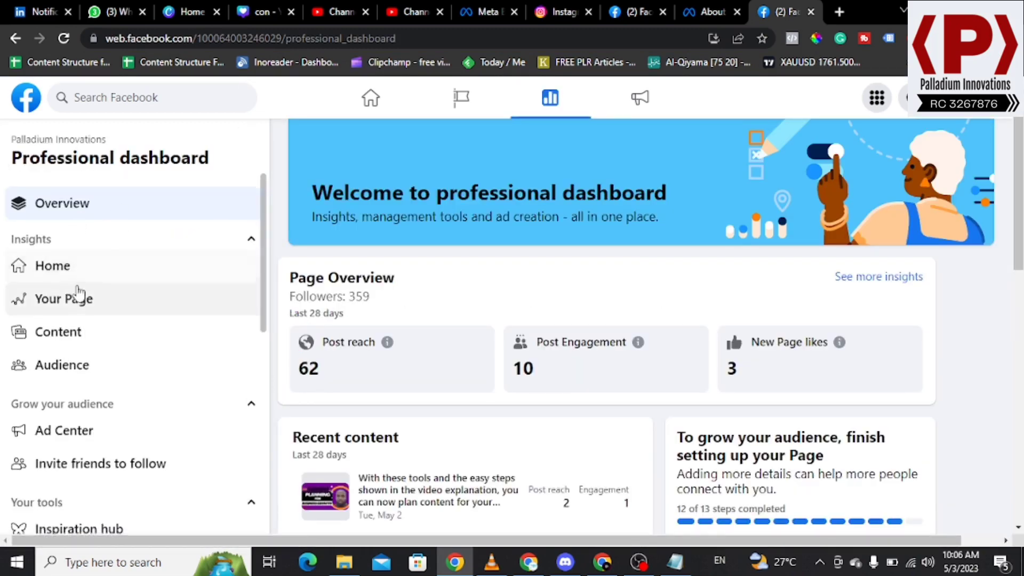
pyautogui.scroll(-3)
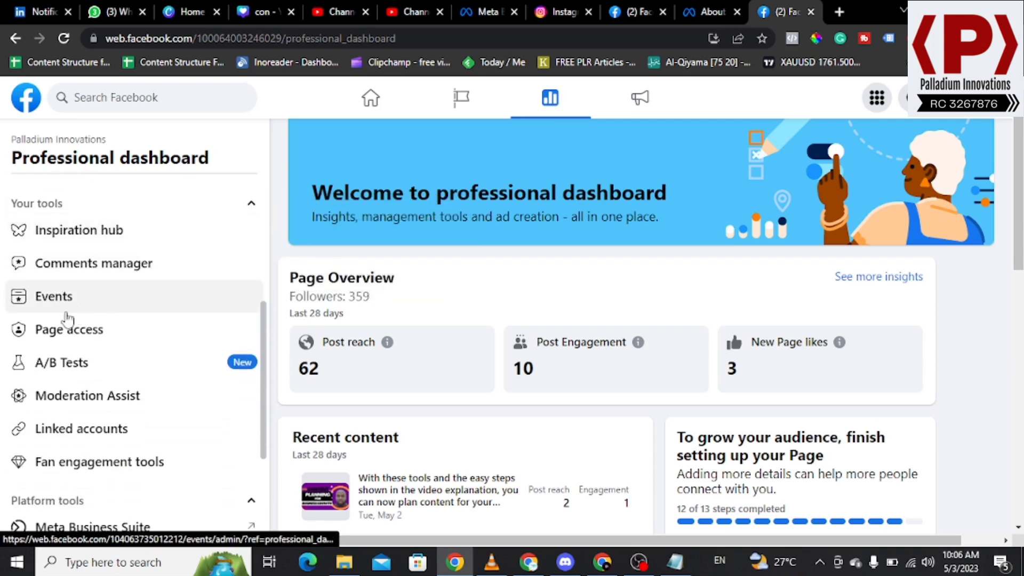
pyautogui.moveTo(68, 329)
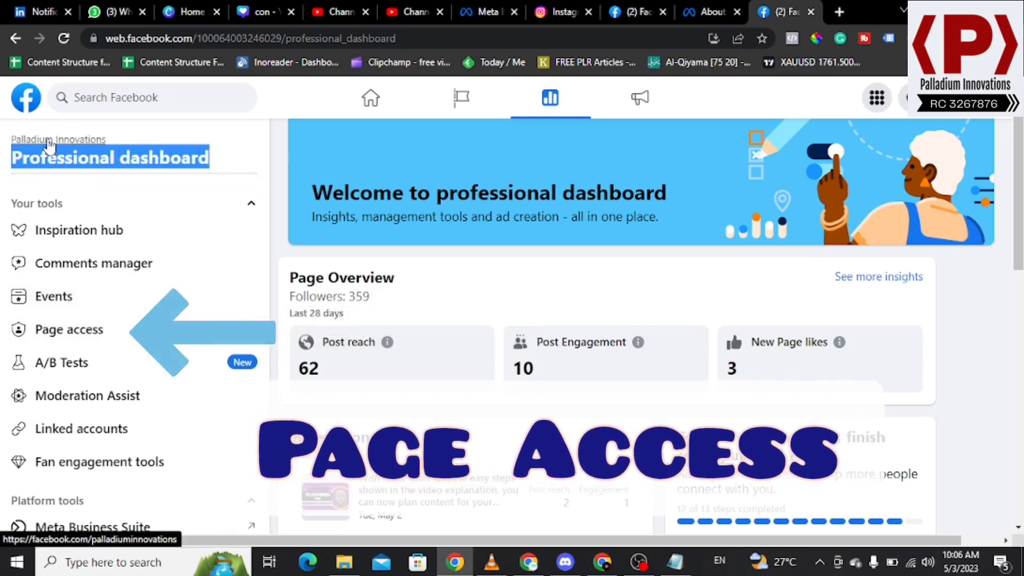
pyautogui.moveTo(69, 329)
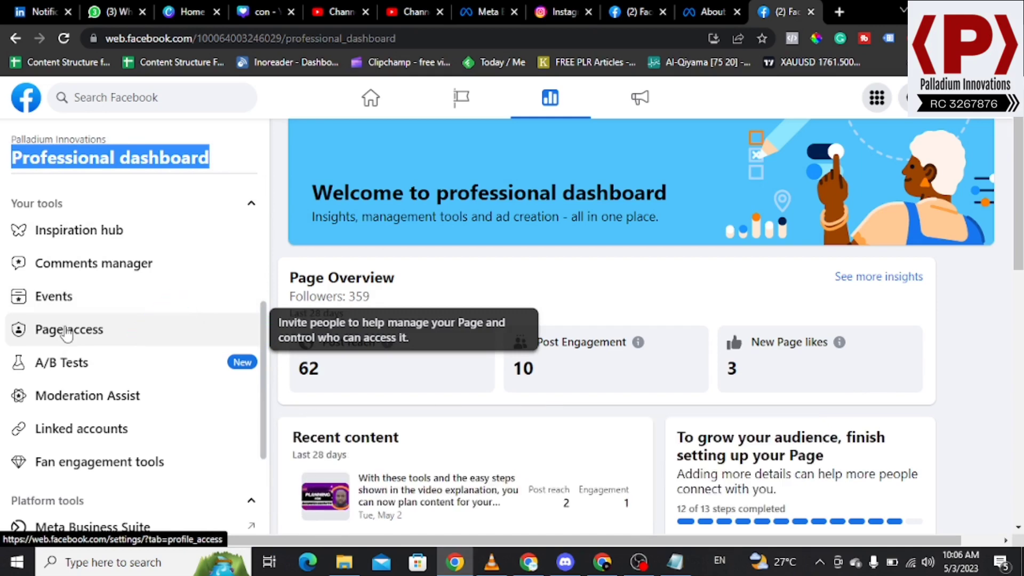
pyautogui.click(70, 329)
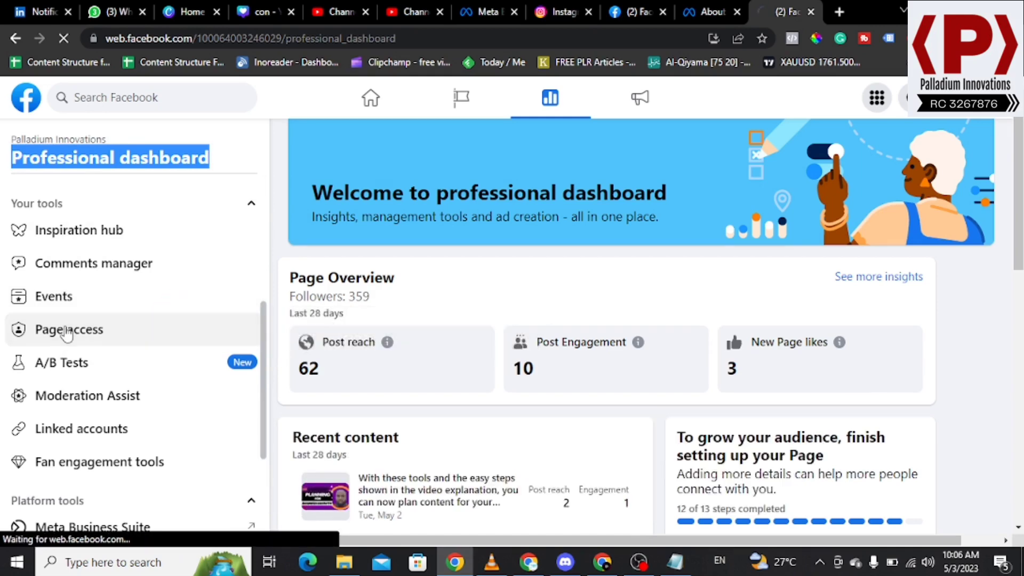
# Open Page access and highlight the 'Facebook access' and 'task access' headings
pyautogui.click(69, 329)
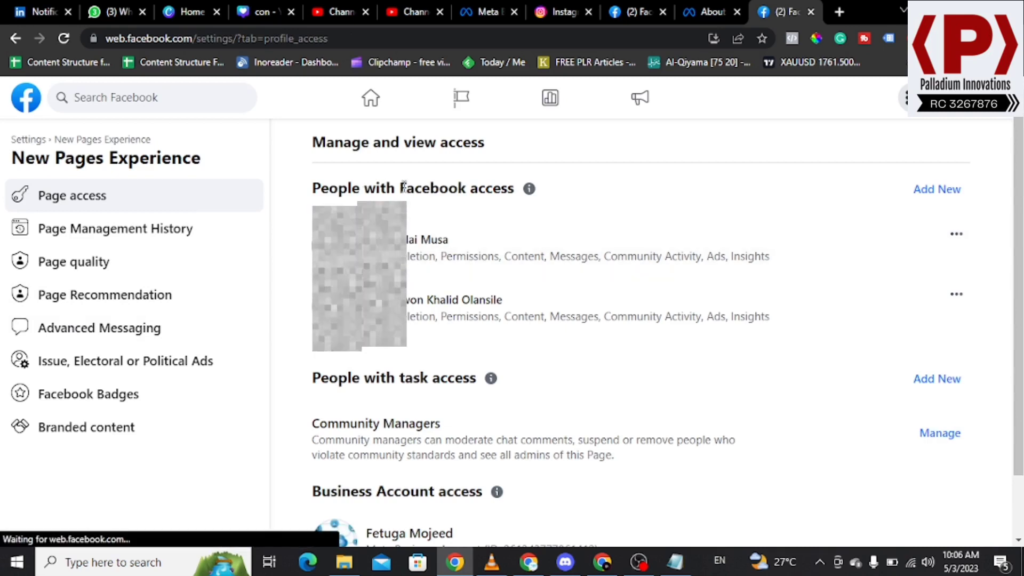
pyautogui.doubleClick(456, 189)
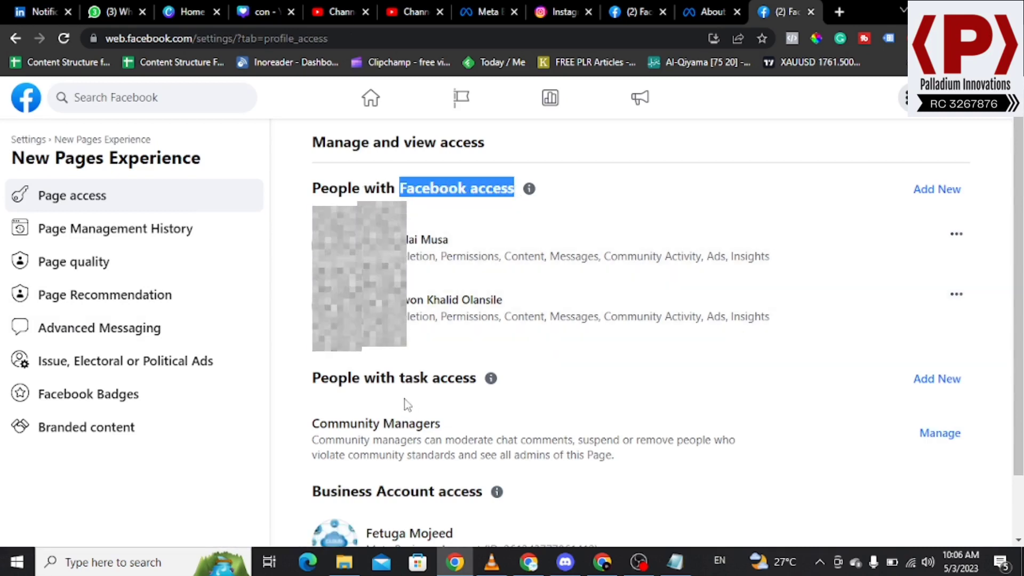
pyautogui.doubleClick(437, 377)
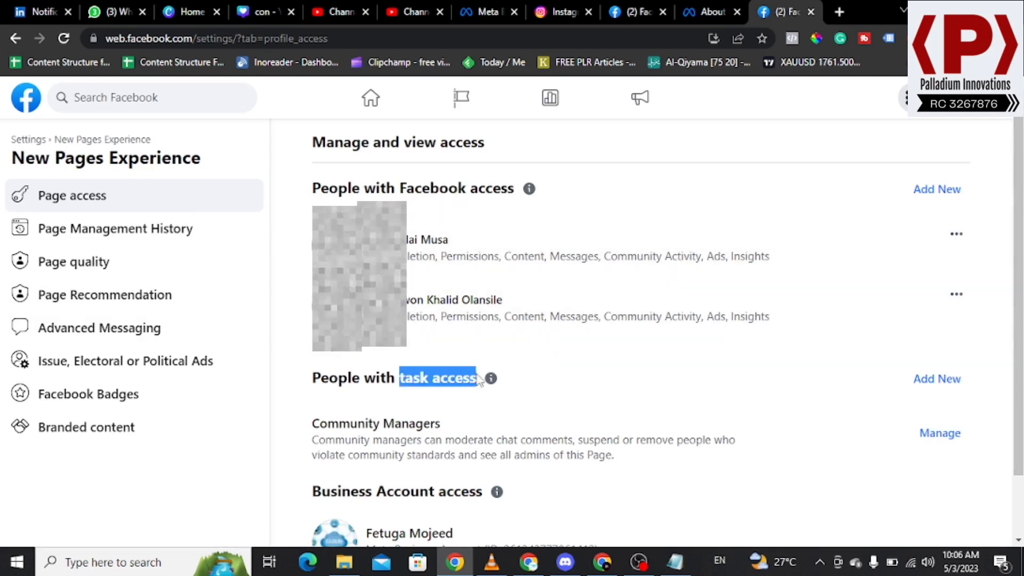
pyautogui.moveTo(400, 188)
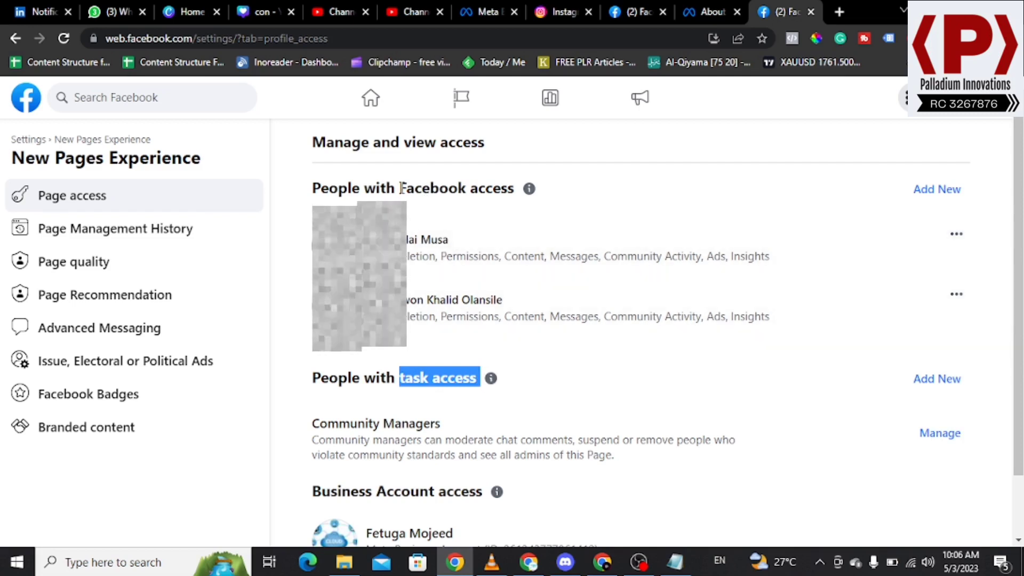
pyautogui.doubleClick(456, 187)
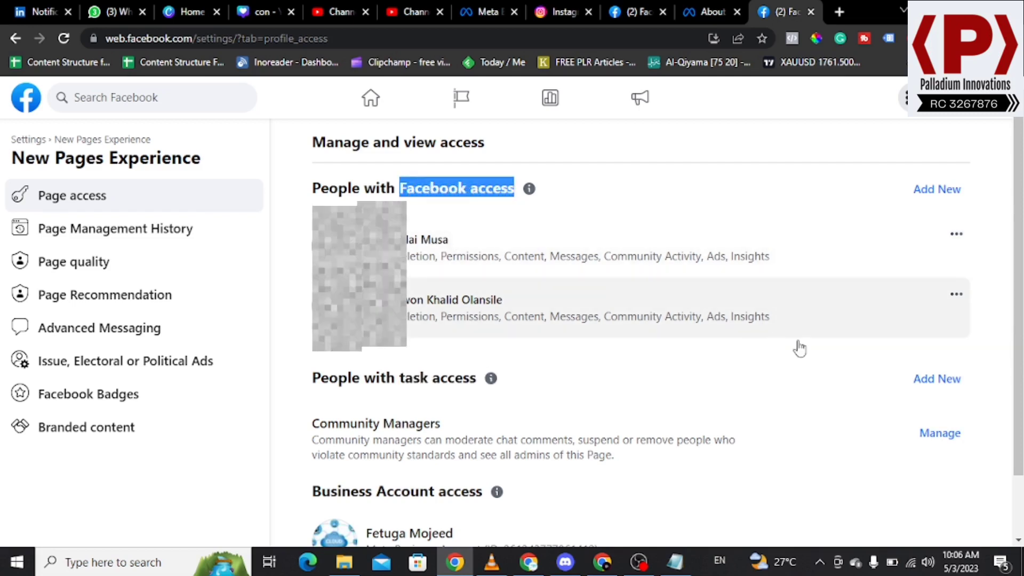
pyautogui.moveTo(776, 336)
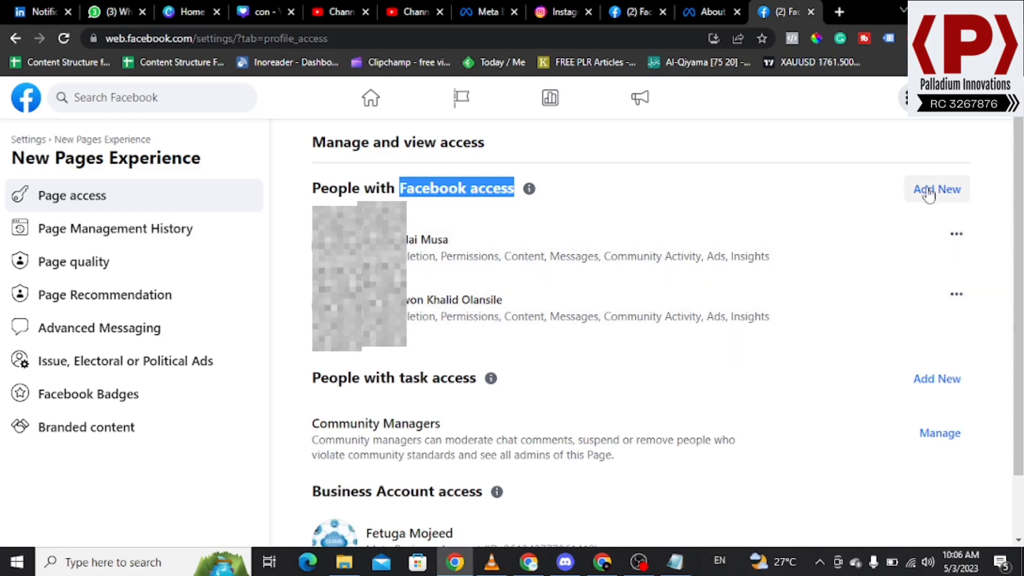
# Open Add New for Facebook access and highlight what Facebook access means
pyautogui.click(935, 190)
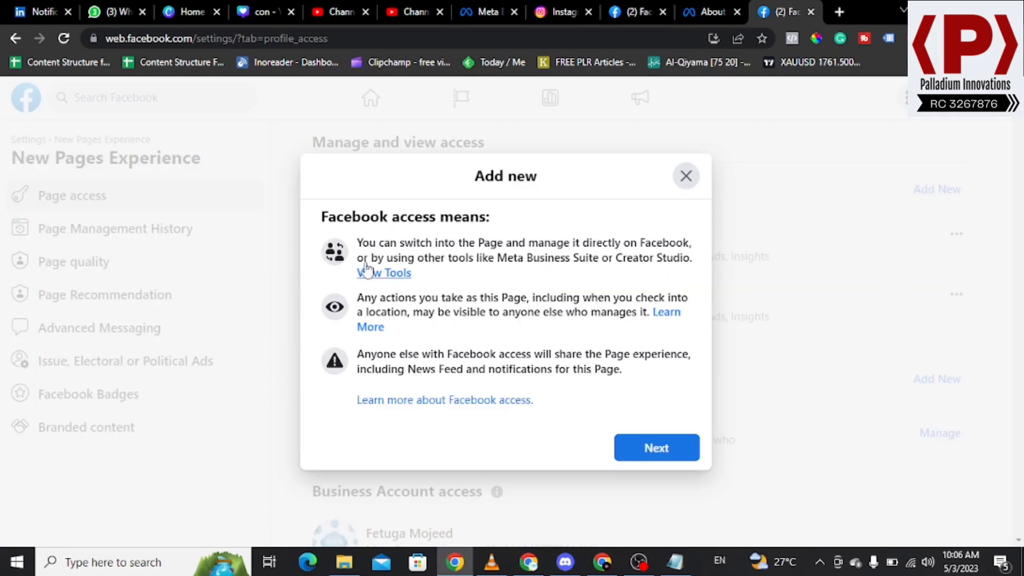
pyautogui.moveTo(353, 218)
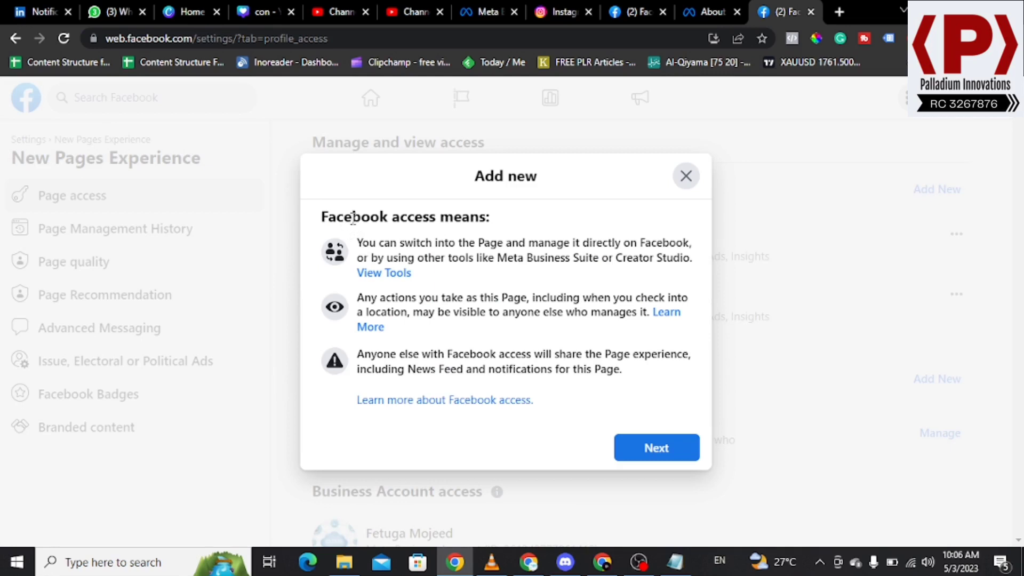
pyautogui.tripleClick(405, 216)
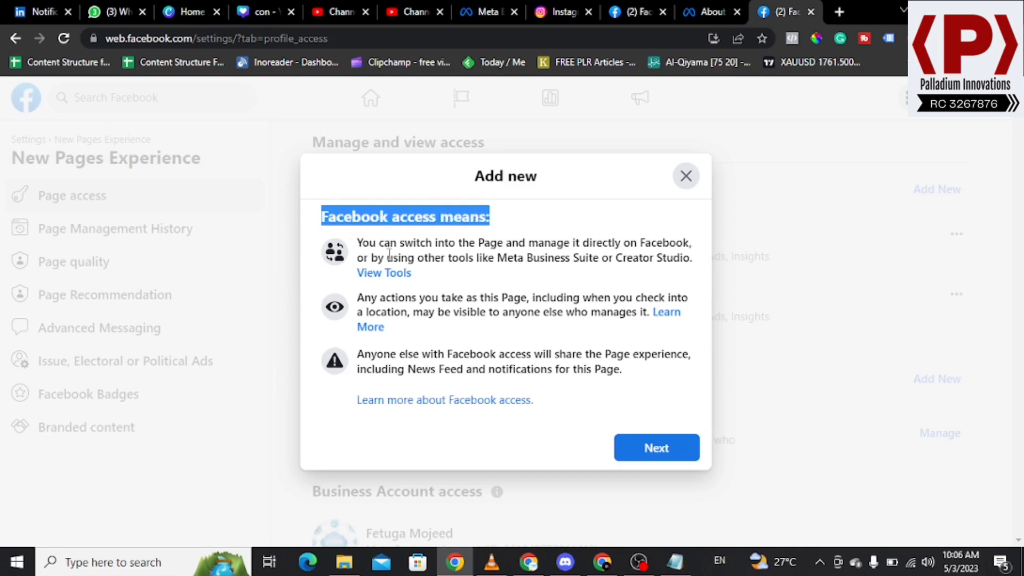
pyautogui.doubleClick(490, 242)
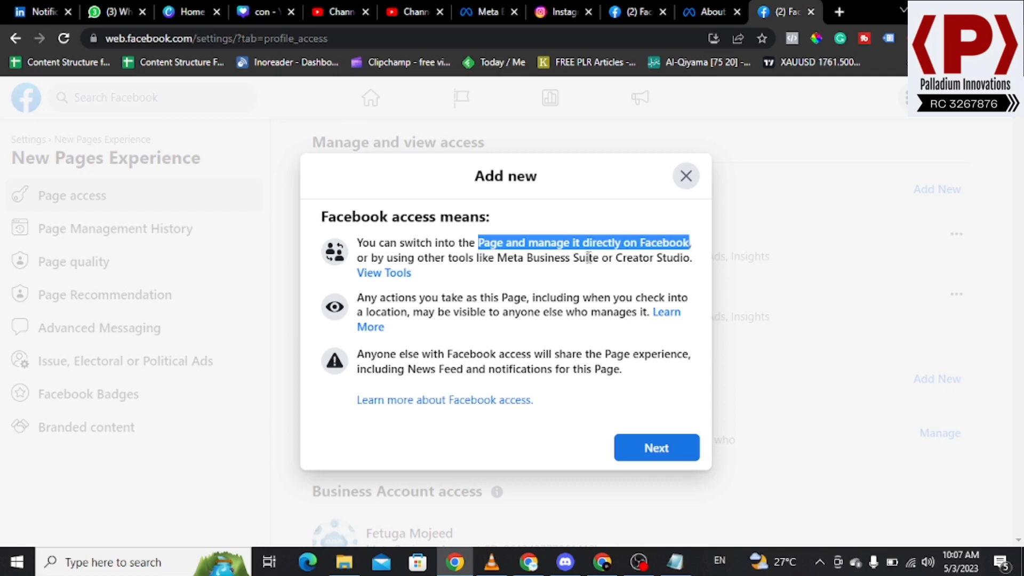
pyautogui.moveTo(646, 259)
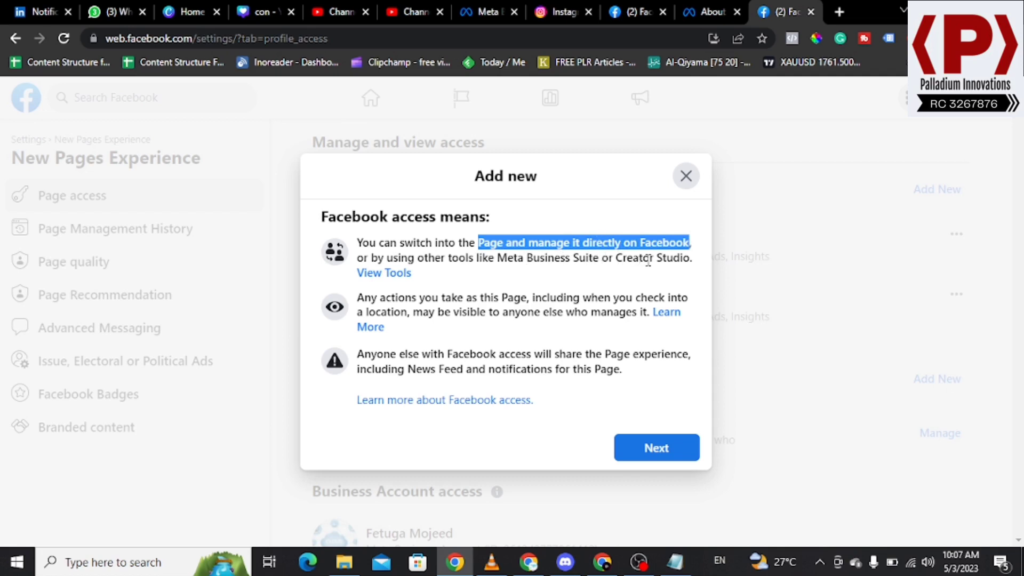
pyautogui.moveTo(476, 286)
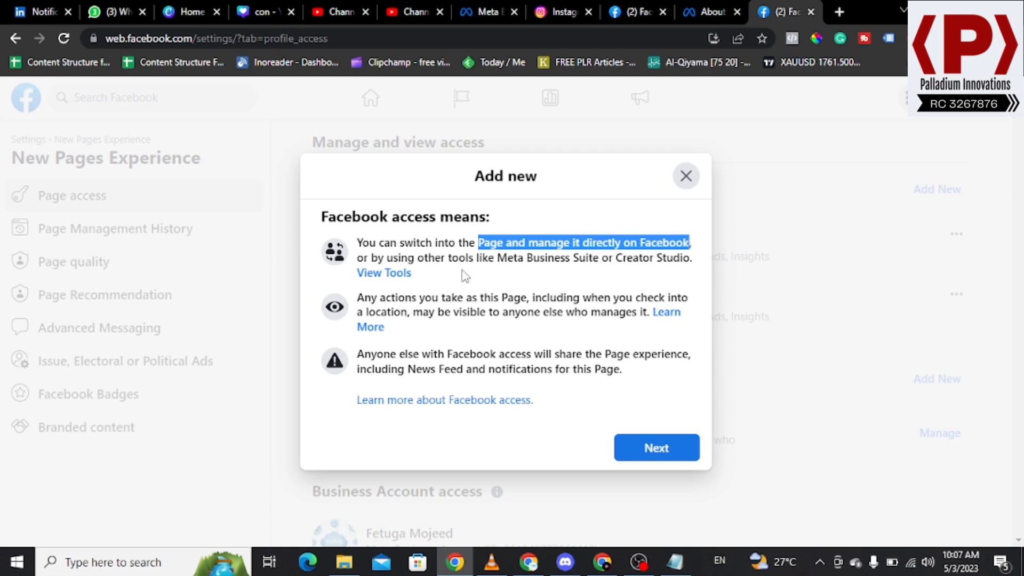
pyautogui.moveTo(386, 337)
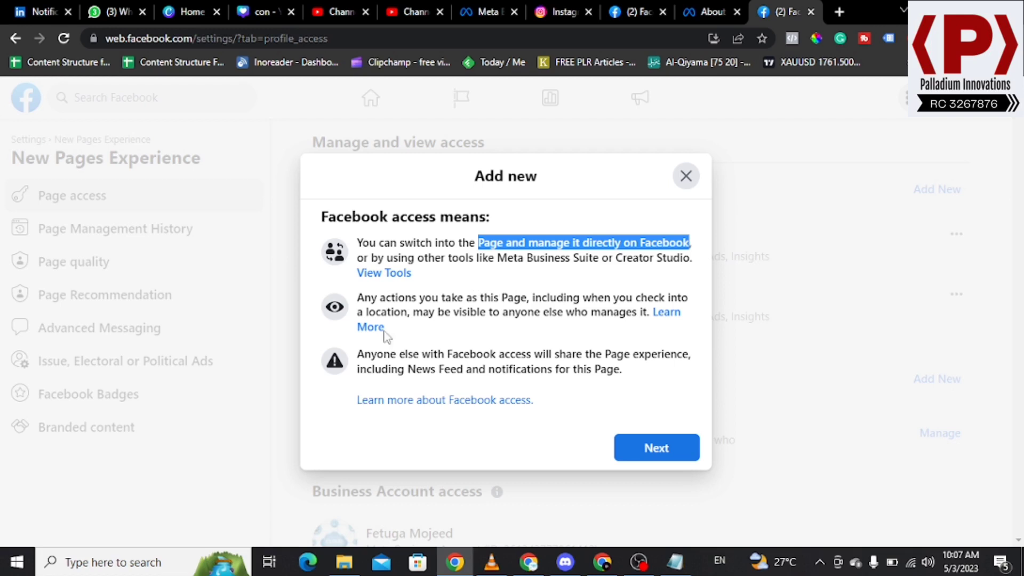
pyautogui.moveTo(472, 291)
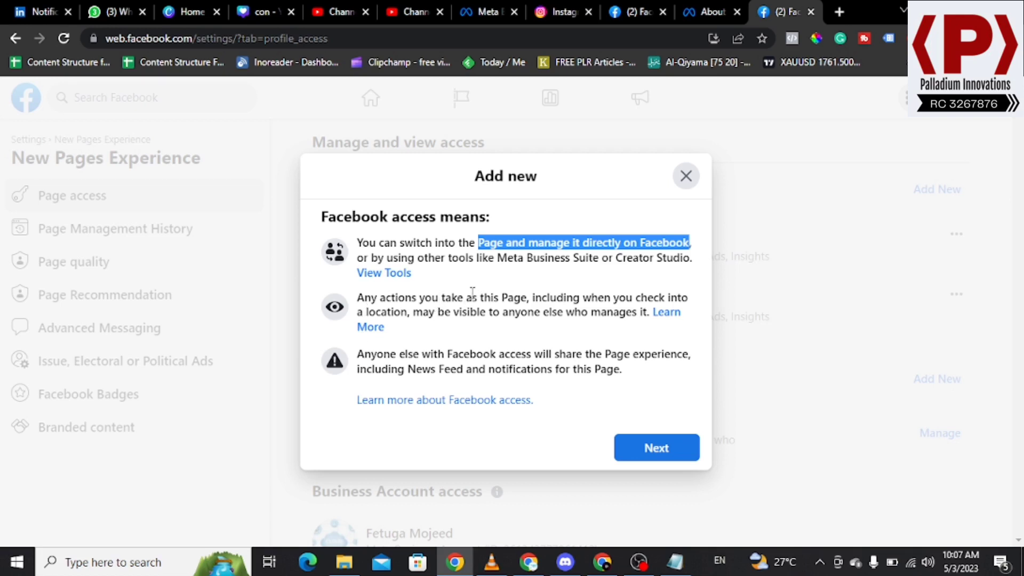
pyautogui.moveTo(619, 307)
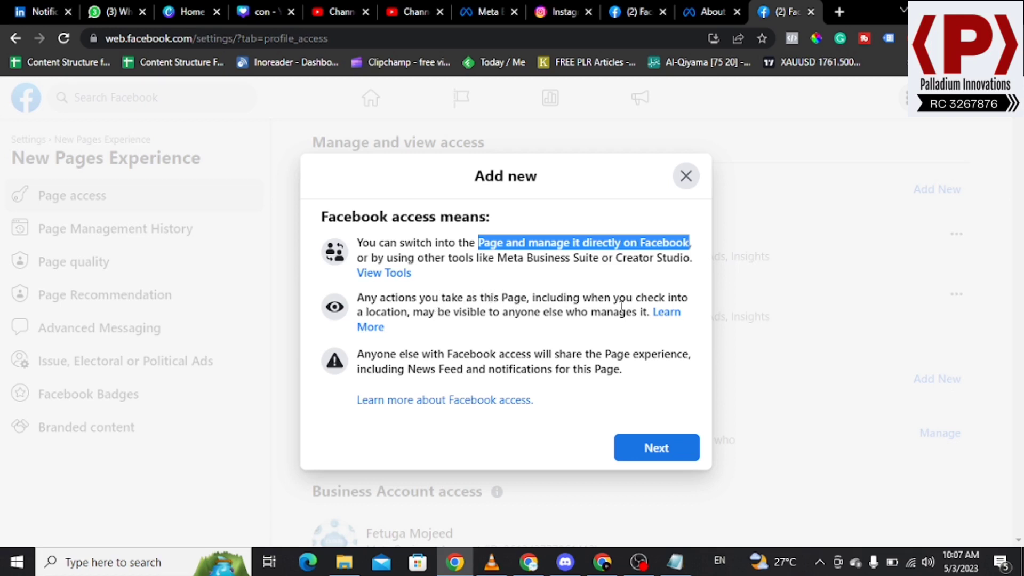
pyautogui.moveTo(456, 340)
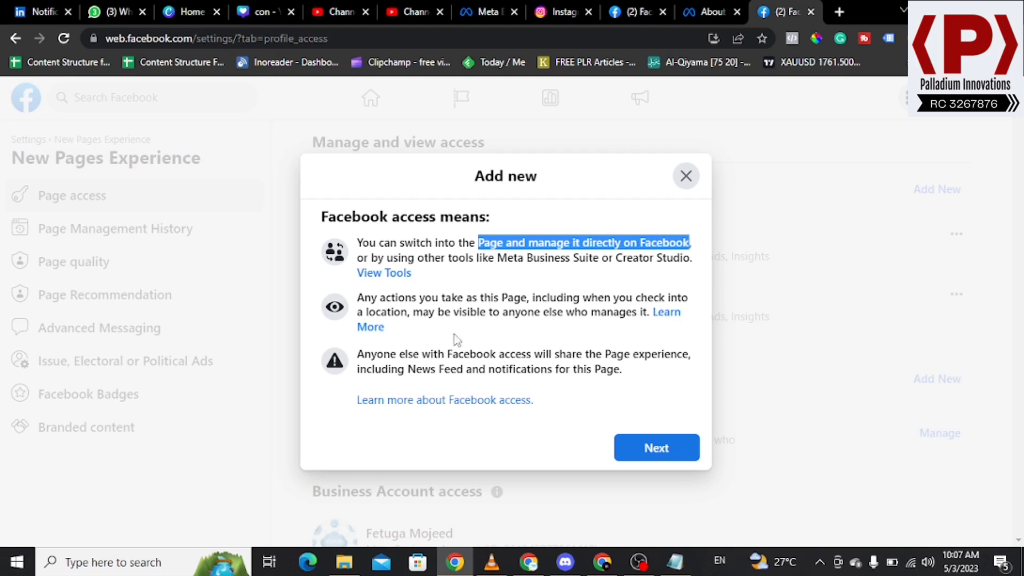
pyautogui.moveTo(519, 317)
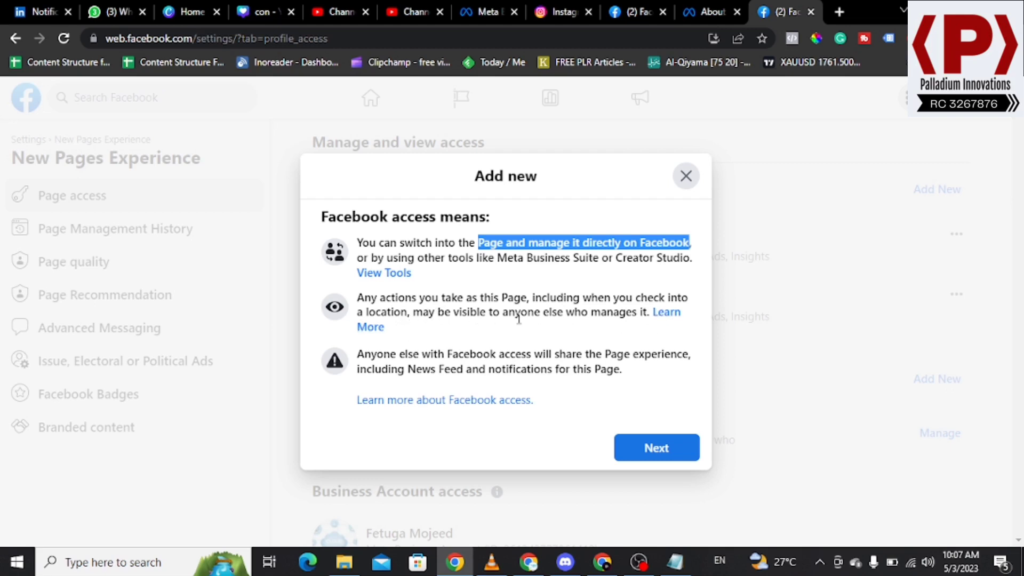
pyautogui.moveTo(554, 318)
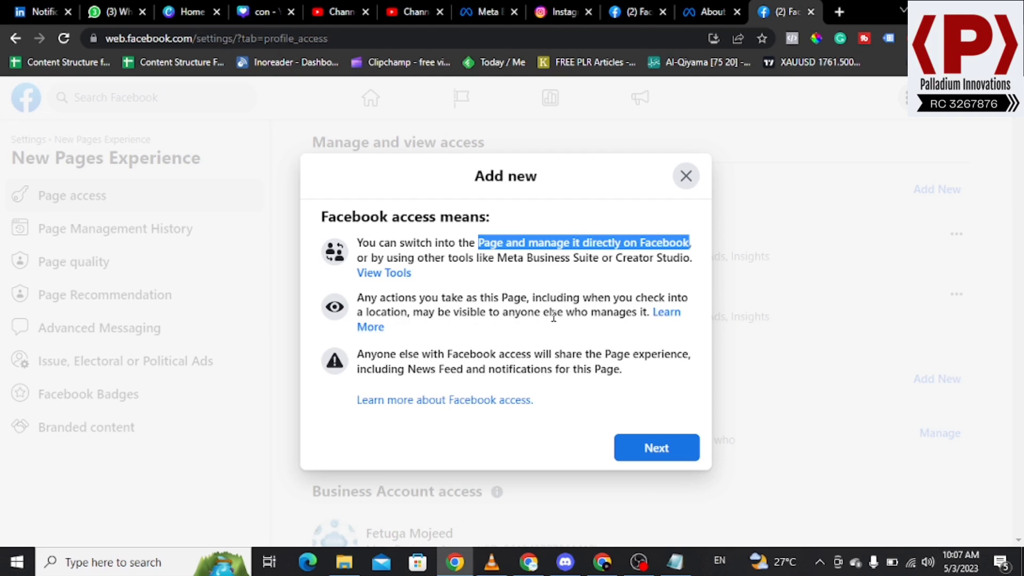
pyautogui.moveTo(430, 344)
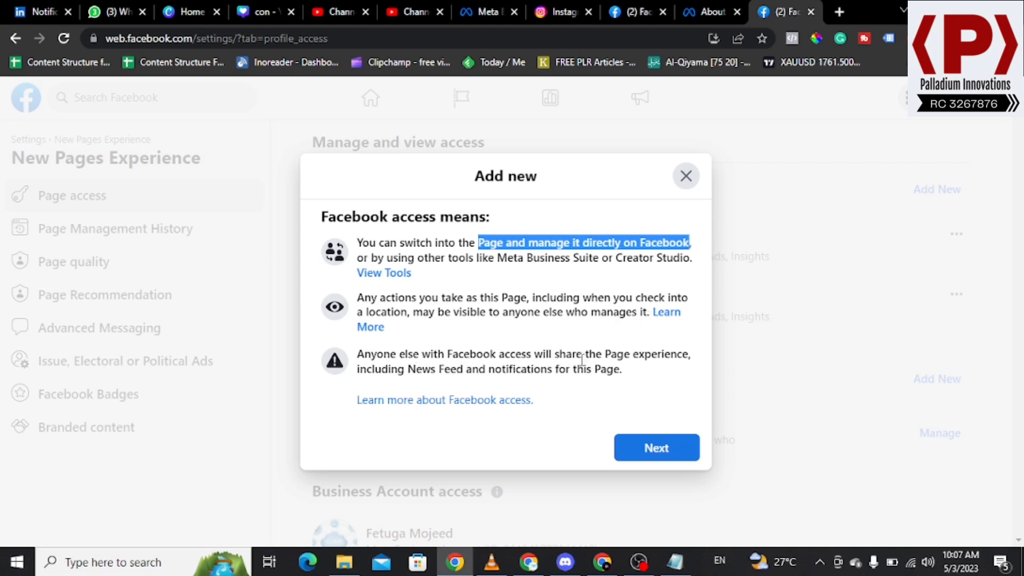
pyautogui.moveTo(372, 350)
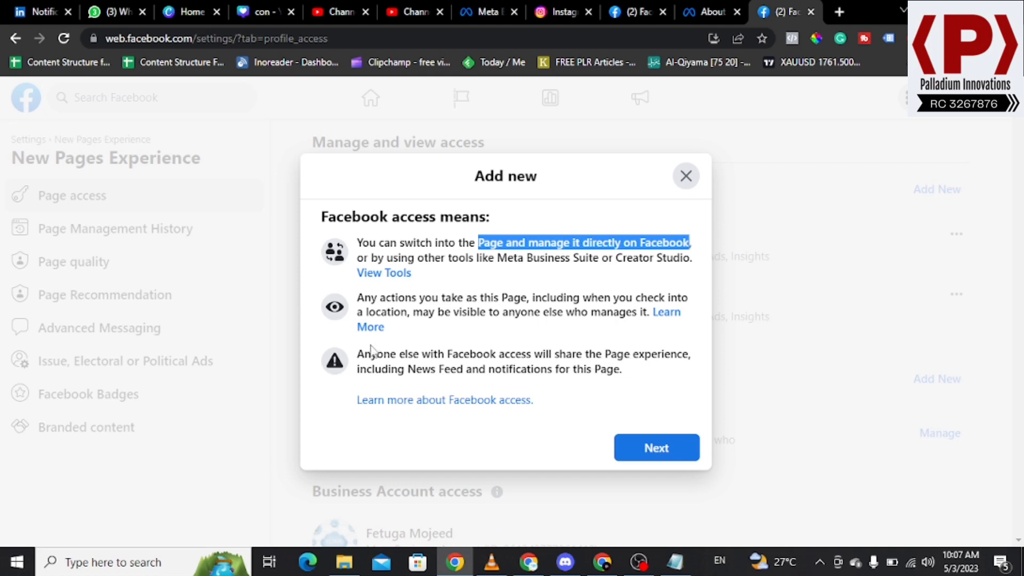
pyautogui.moveTo(511, 395)
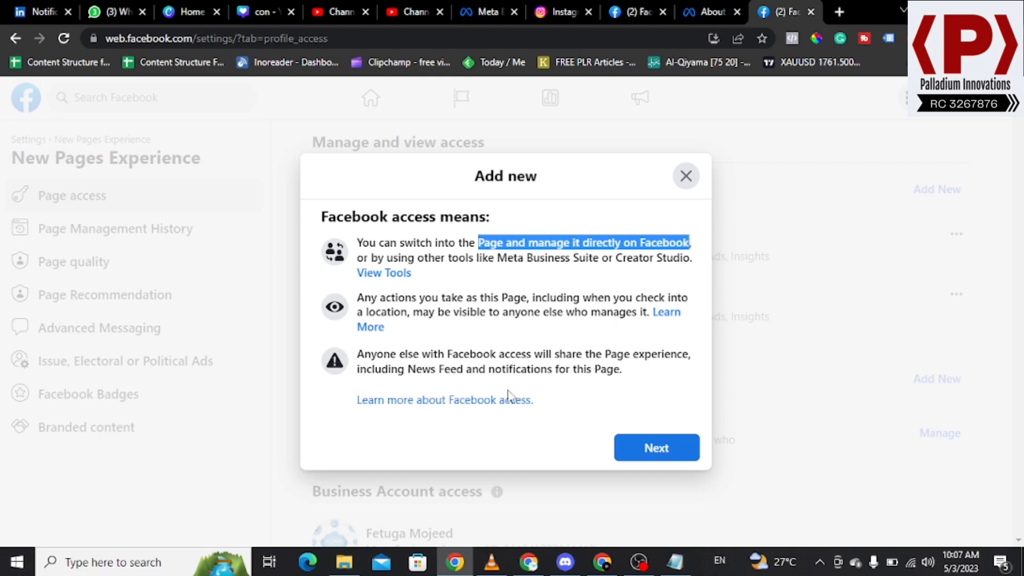
pyautogui.moveTo(601, 383)
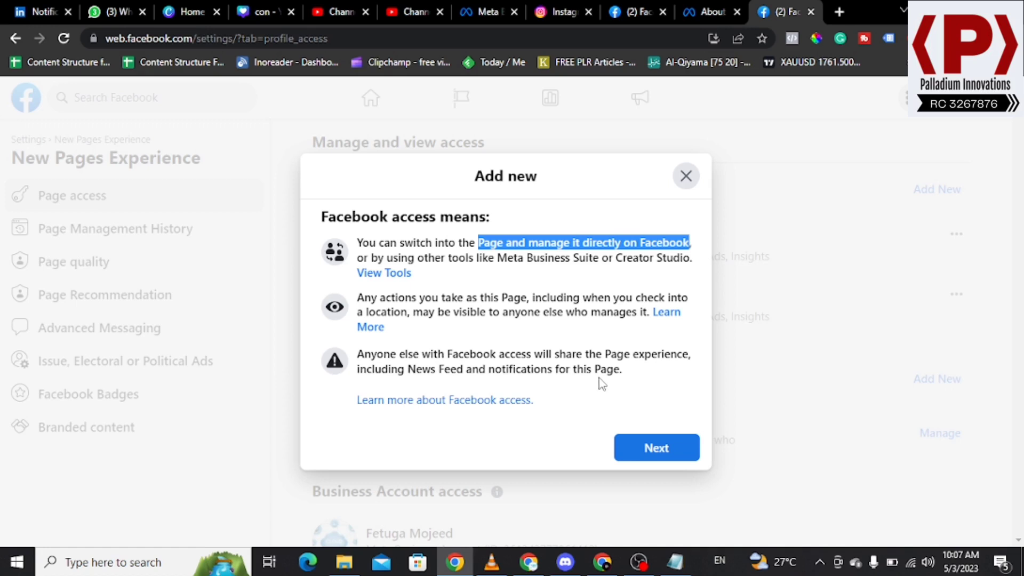
pyautogui.click(655, 448)
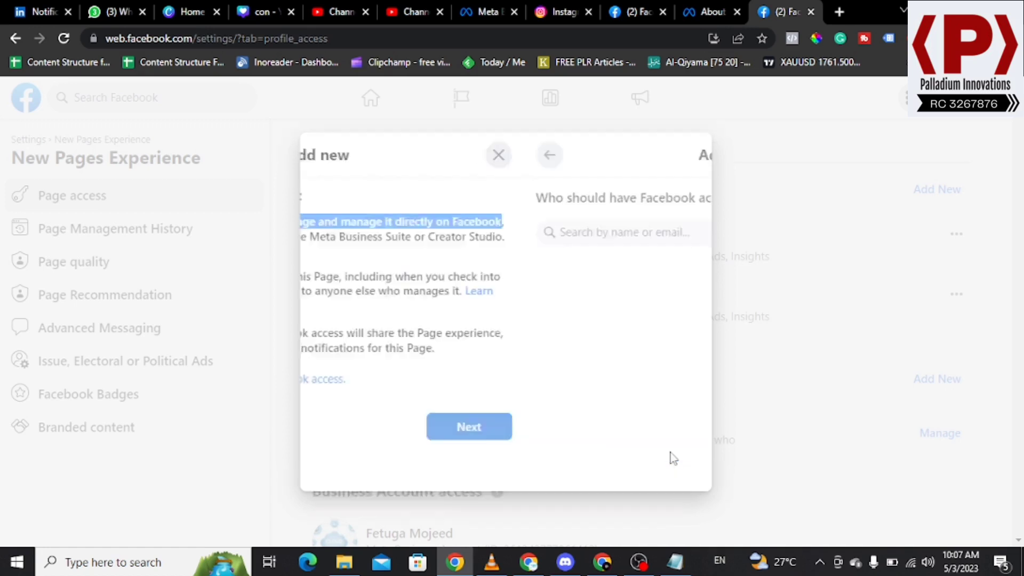
pyautogui.click(468, 426)
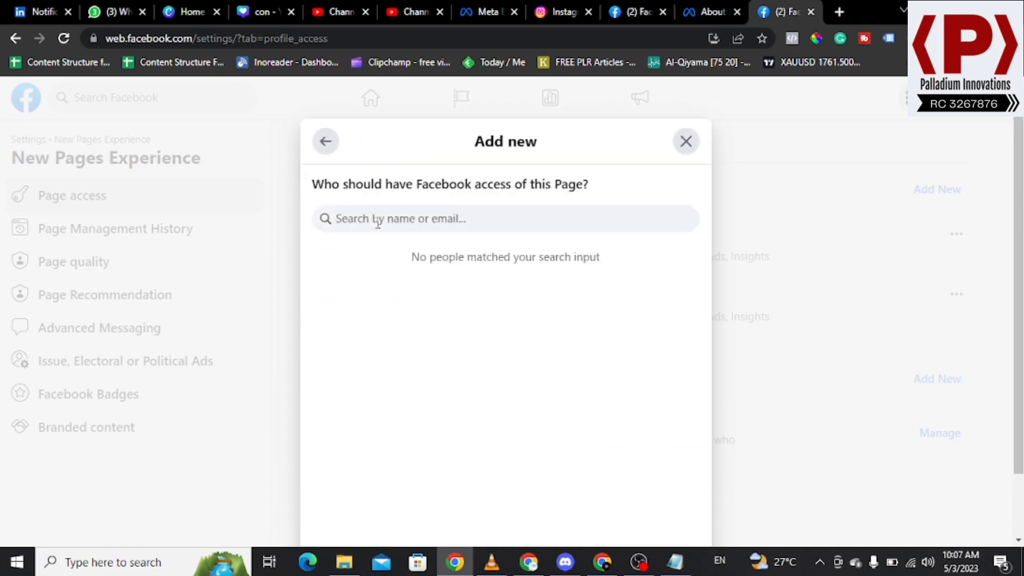
pyautogui.moveTo(405, 241)
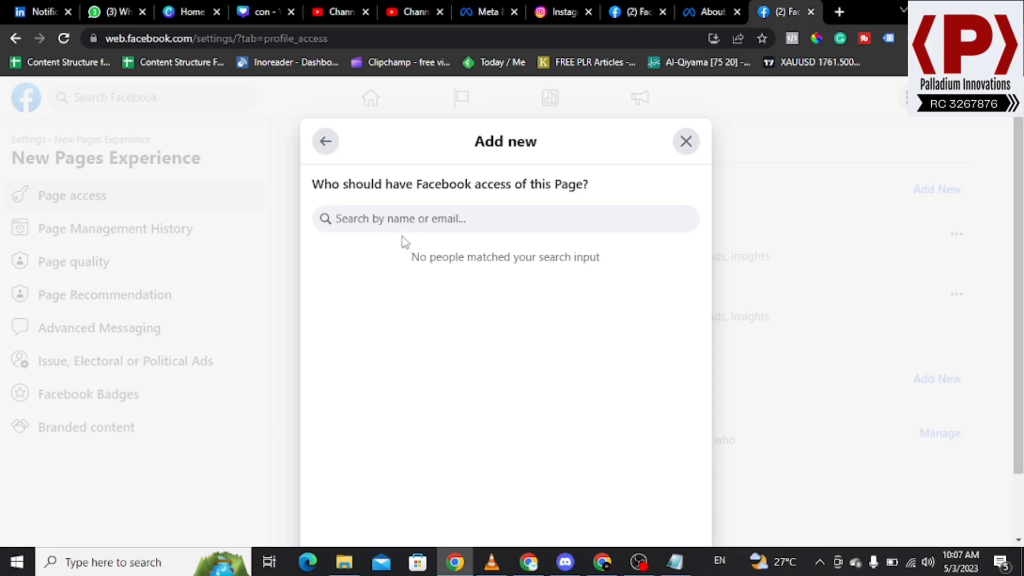
pyautogui.write('oluw')
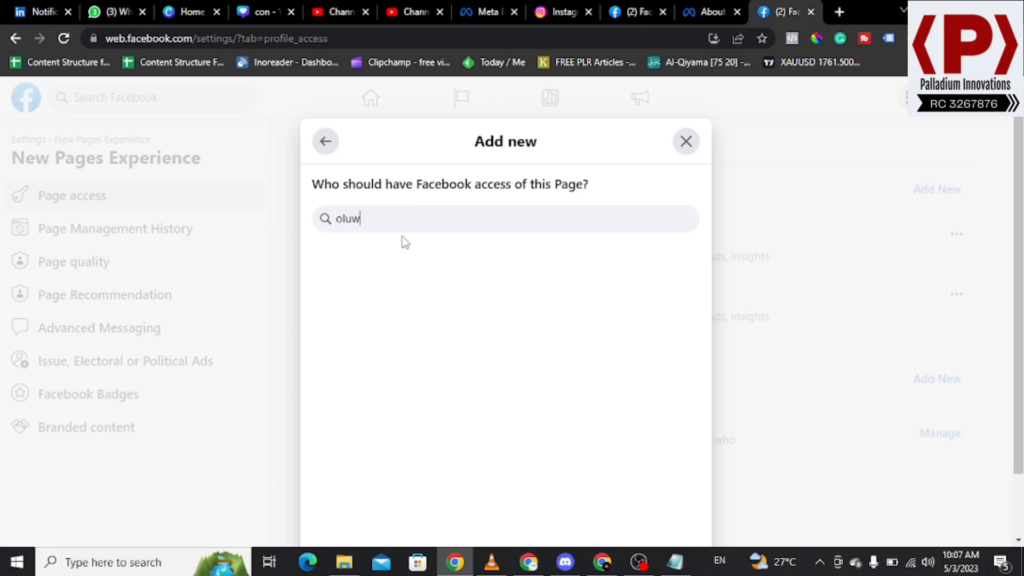
pyautogui.write('asola')
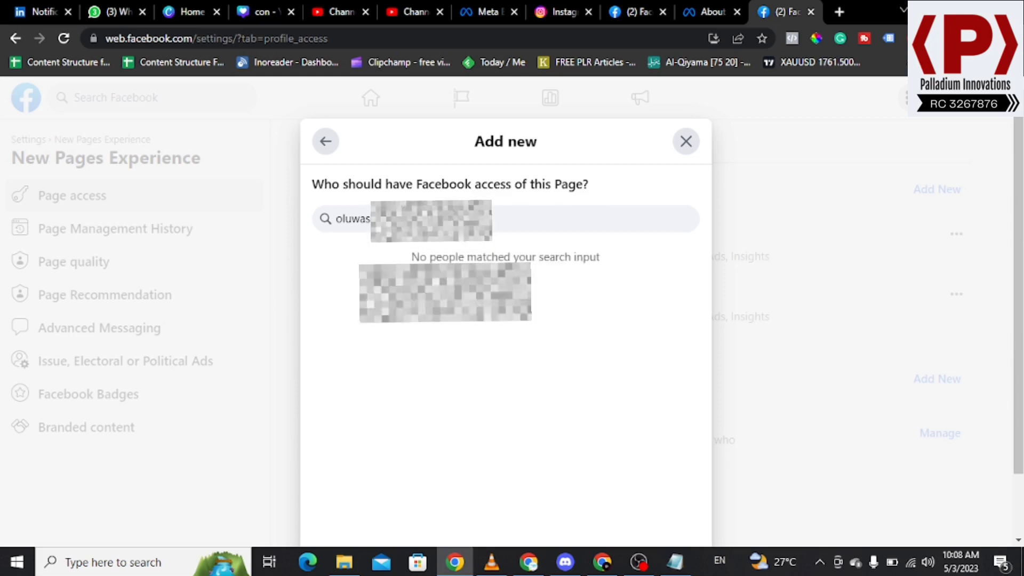
pyautogui.write('a')
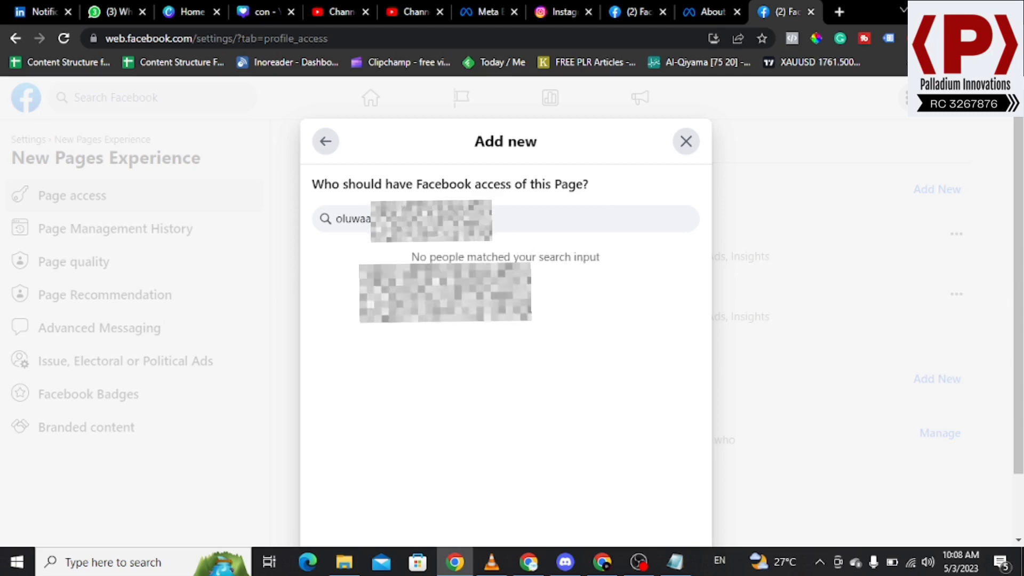
pyautogui.moveTo(473, 245)
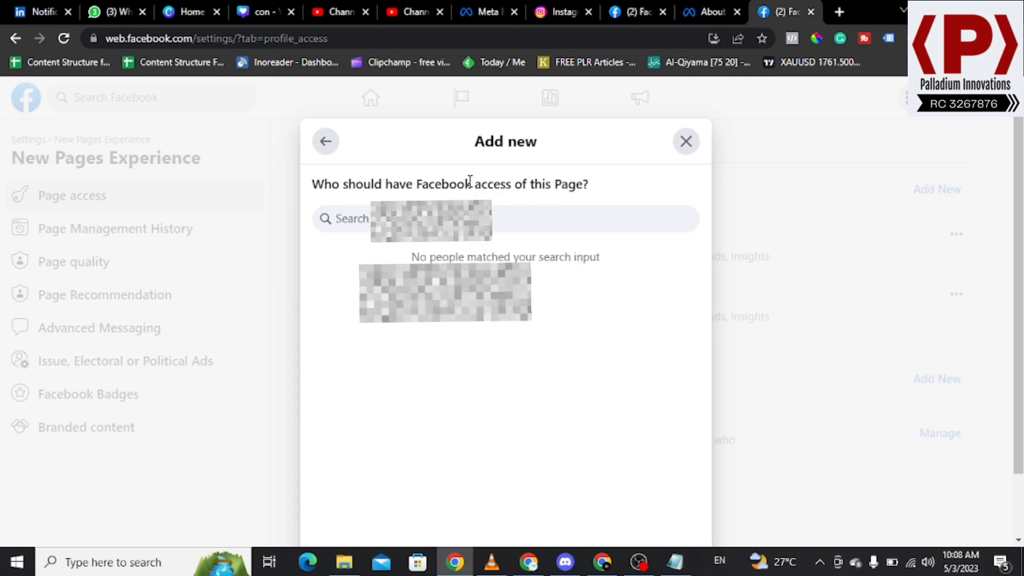
pyautogui.write('nuhu n')
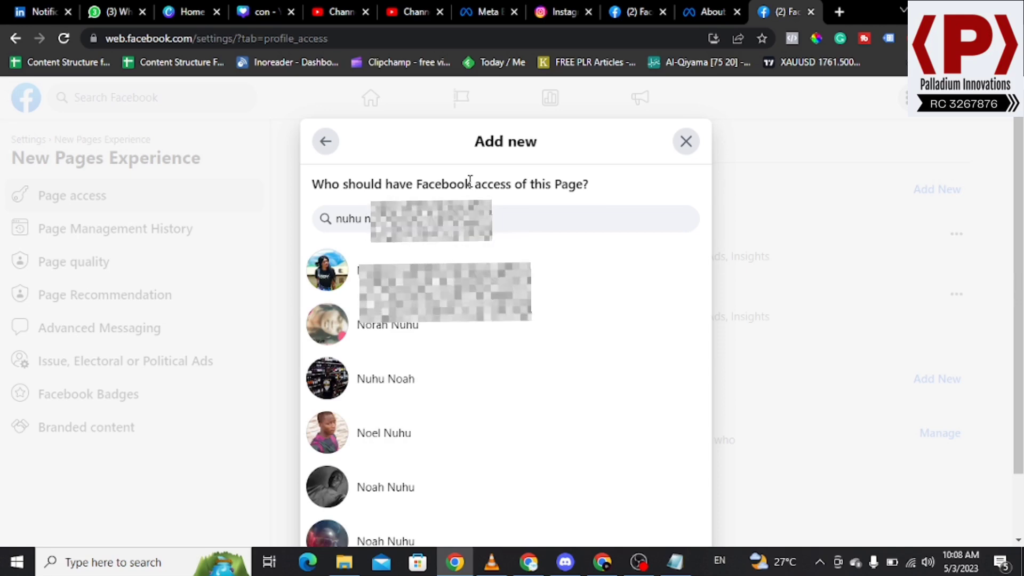
pyautogui.write('Noah N')
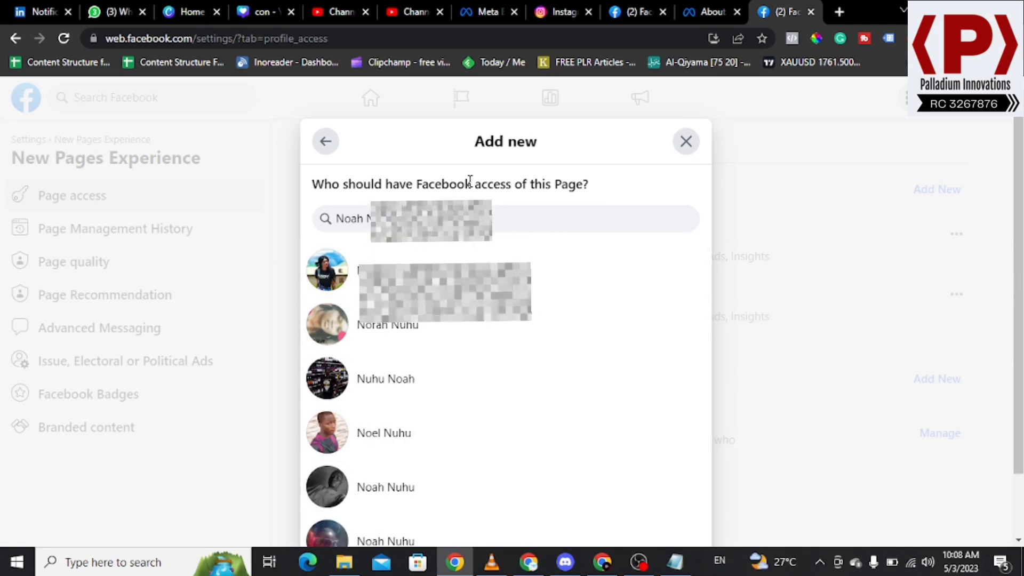
# Search 'nuhu n' and scroll through the results until no matches remain
pyautogui.scroll(-3)
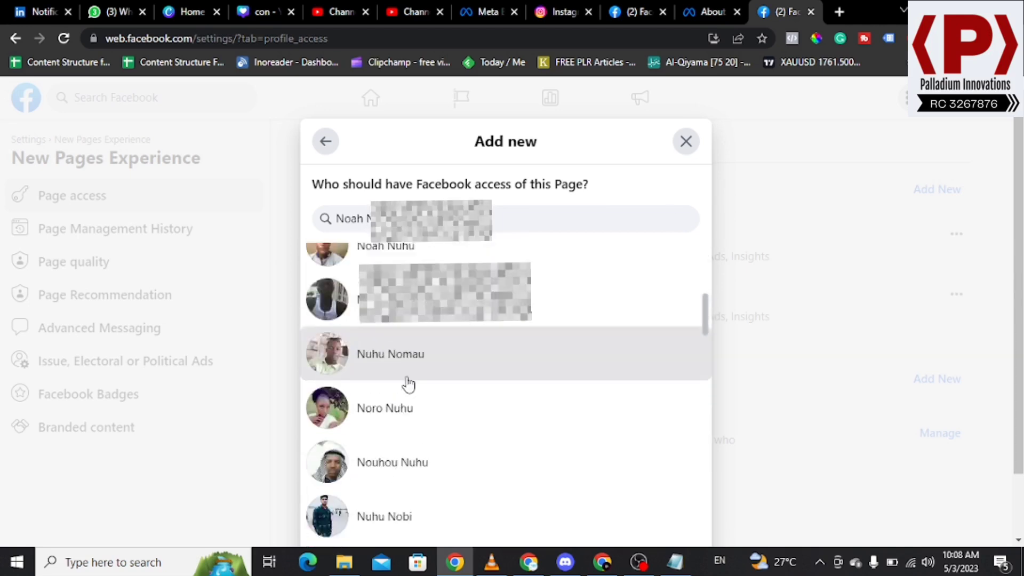
pyautogui.scroll(-3)
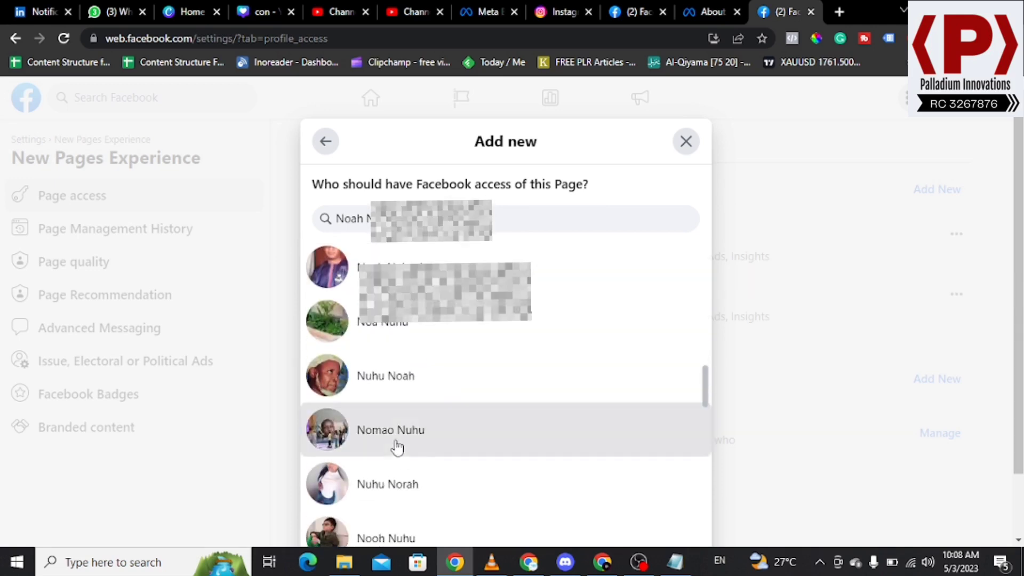
pyautogui.write('nuhu n')
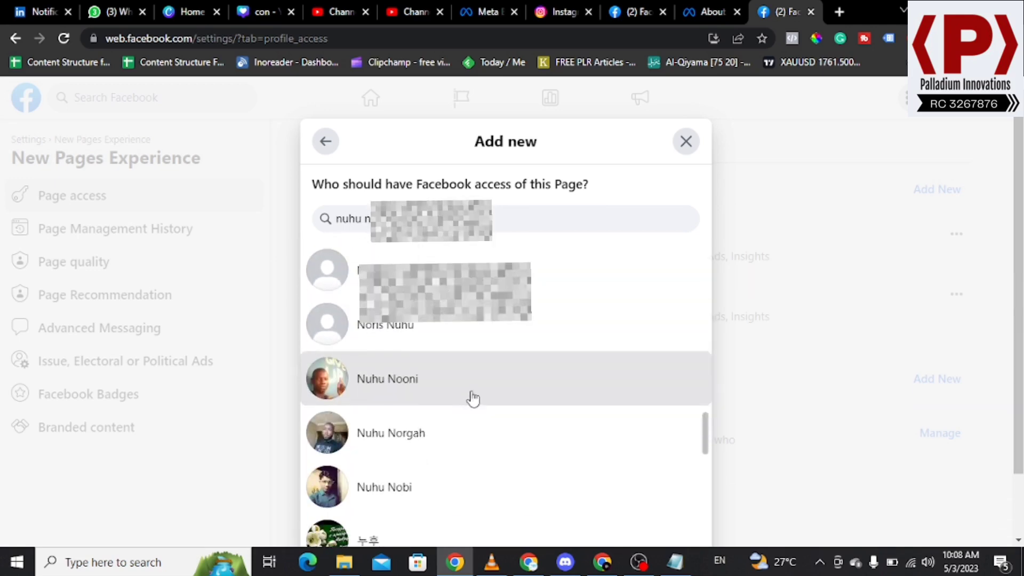
pyautogui.scroll(-3)
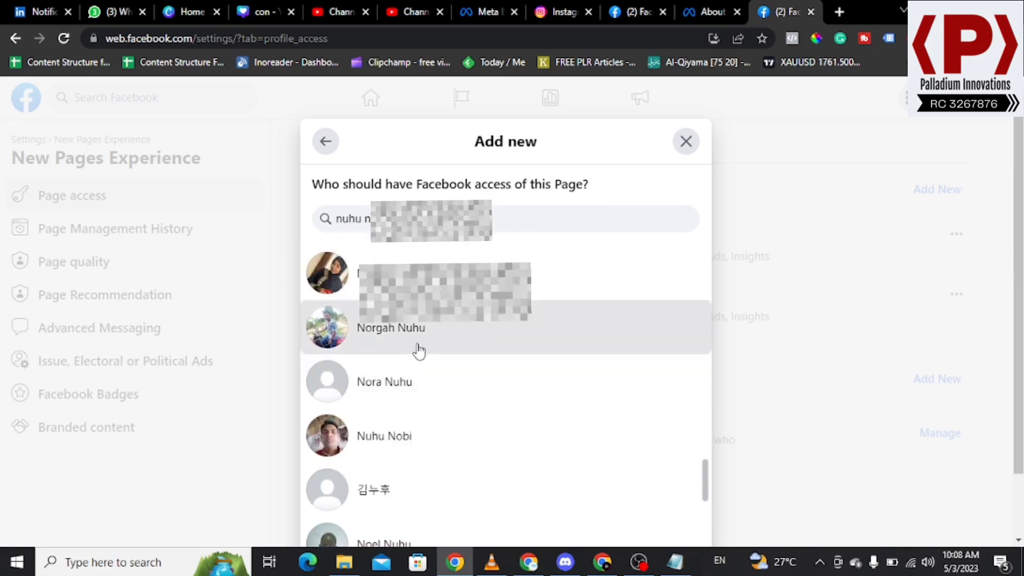
pyautogui.scroll(-3)
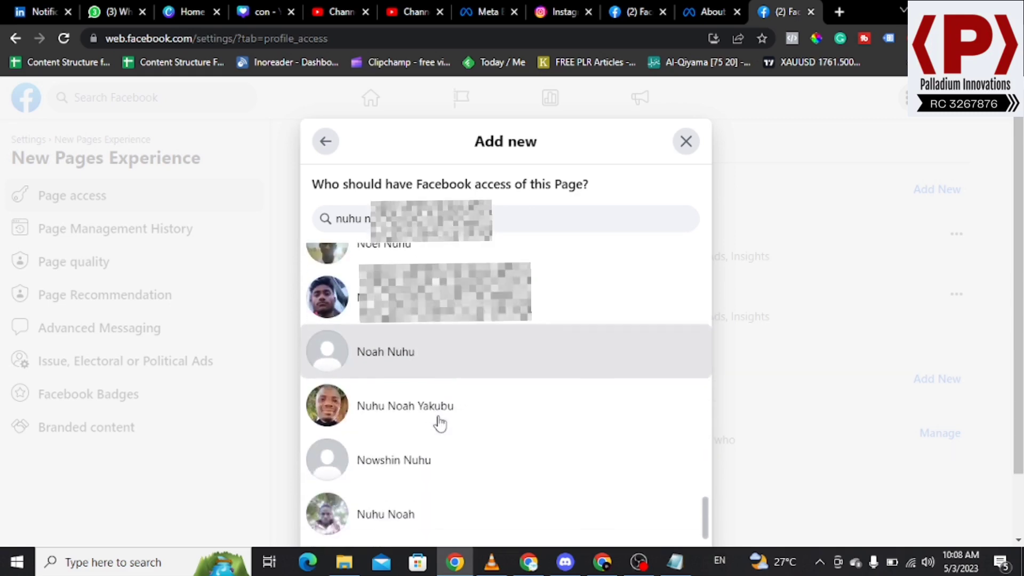
pyautogui.scroll(-3)
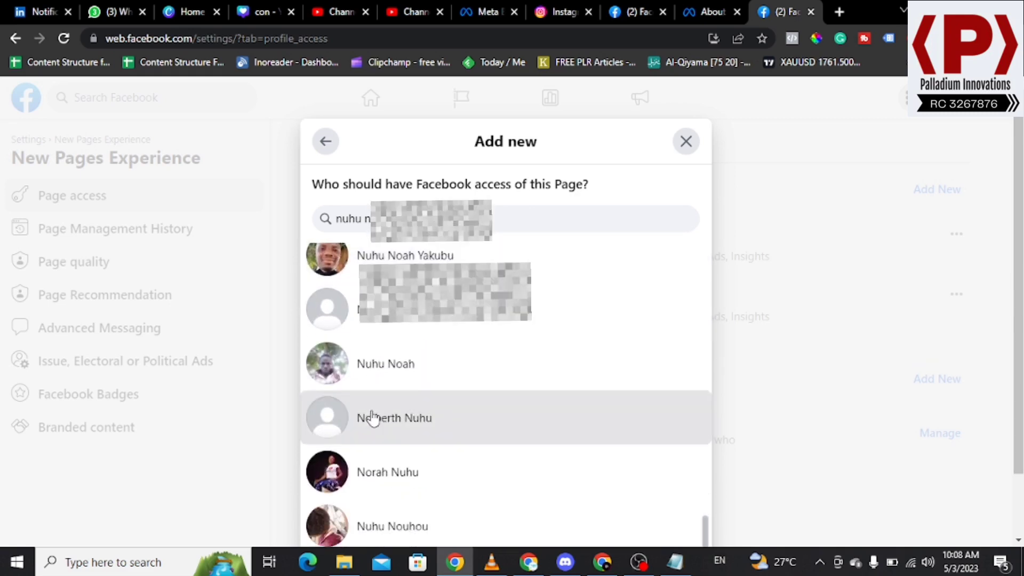
pyautogui.scroll(-3)
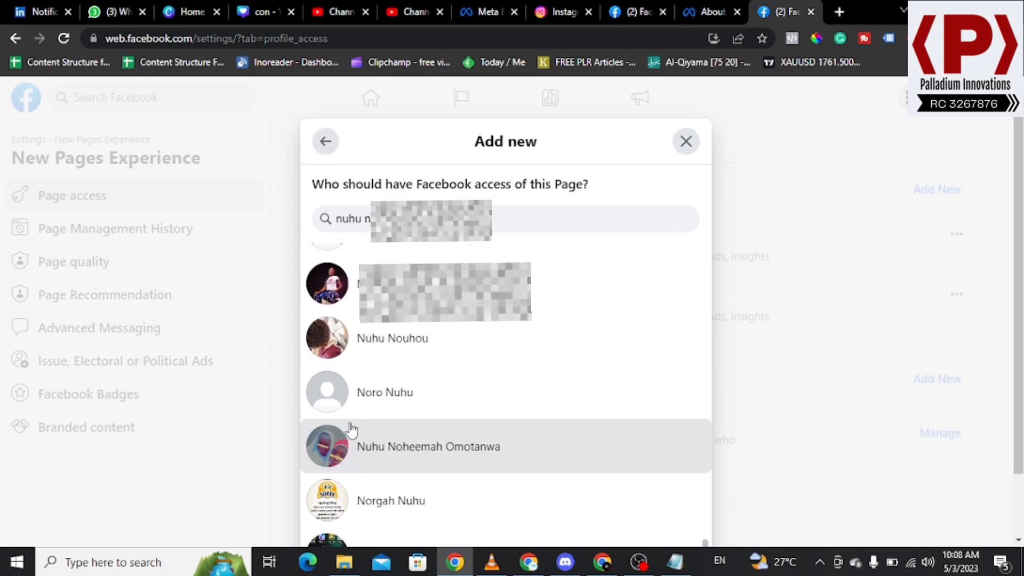
pyautogui.scroll(-3)
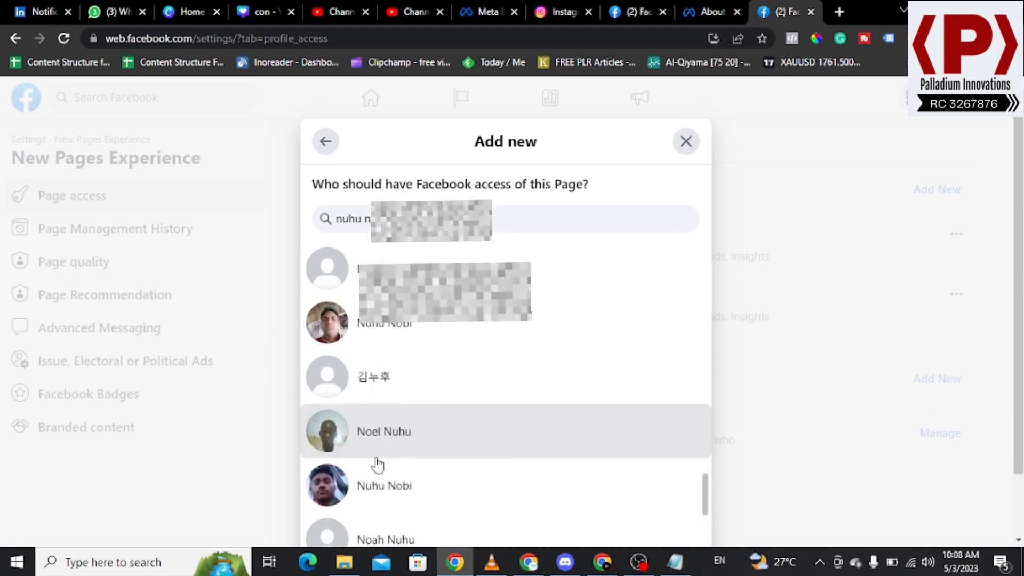
pyautogui.scroll(-3)
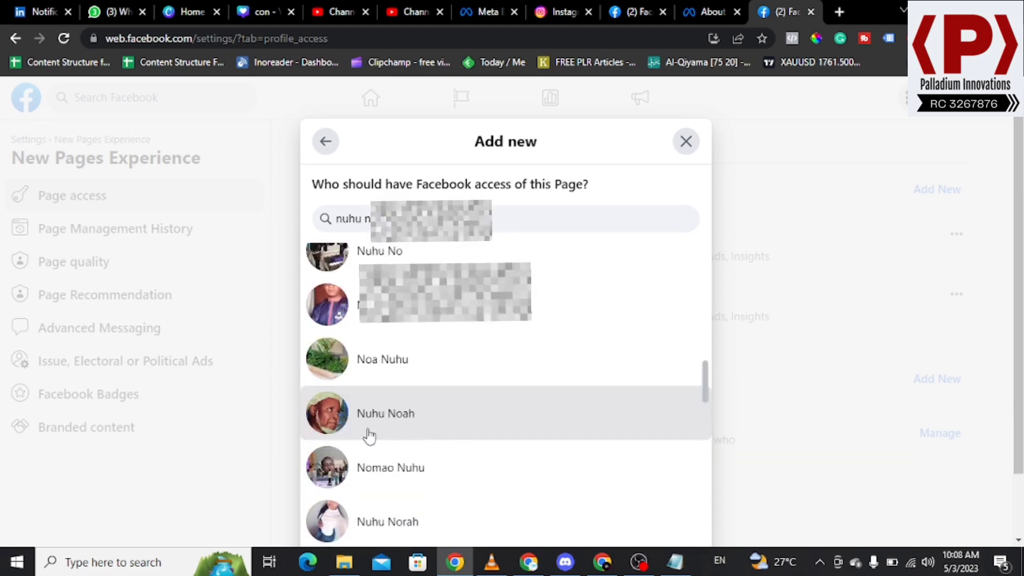
pyautogui.scroll(-3)
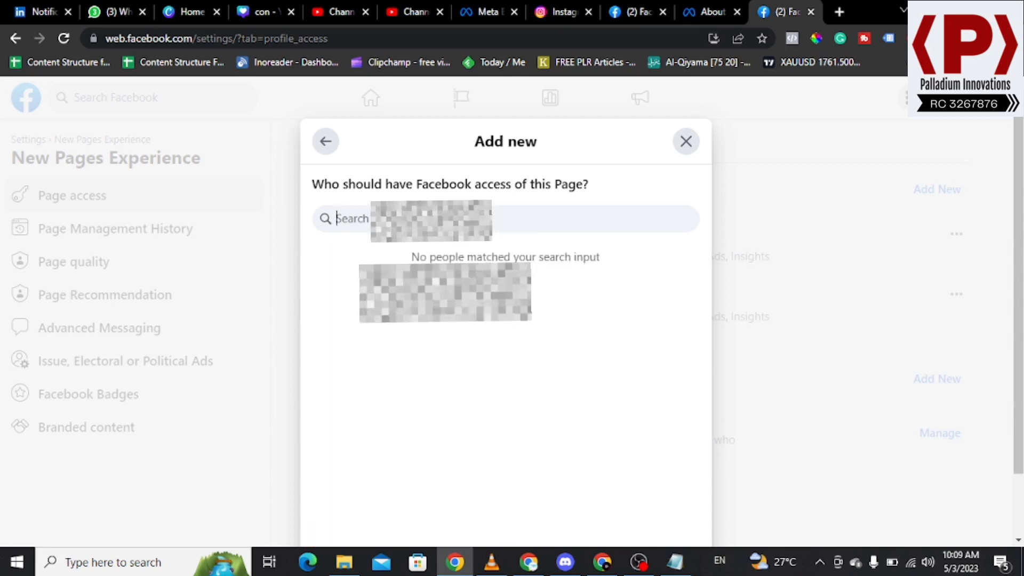
# Search for 'fetuga' in the Add new dialog and browse the results
pyautogui.write('fetuga')
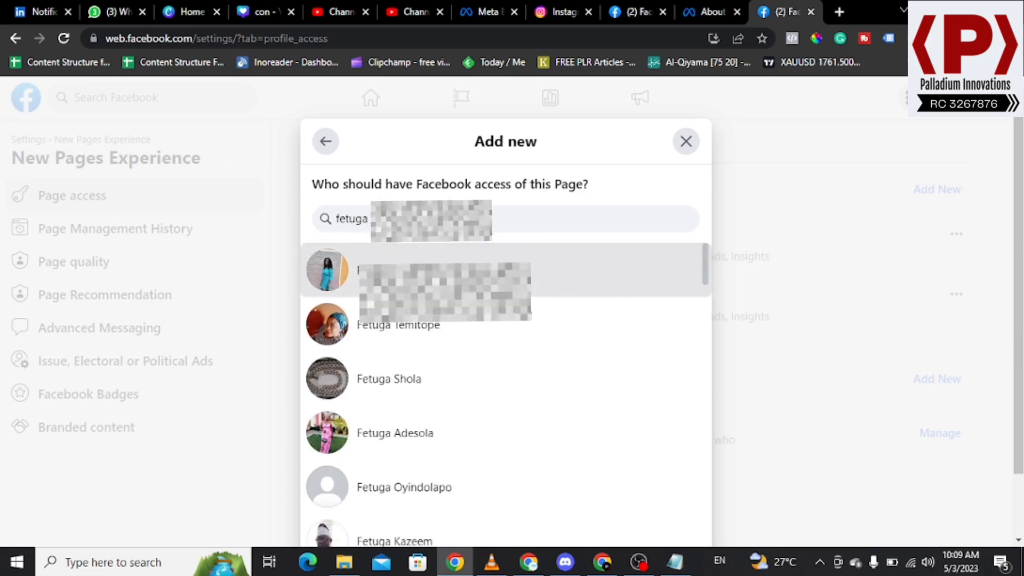
pyautogui.scroll(-3)
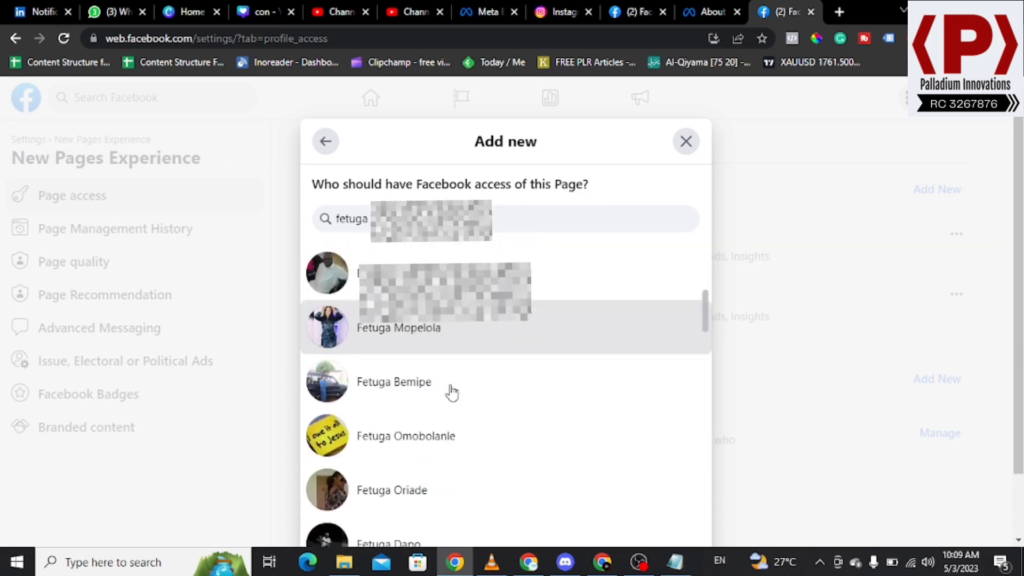
pyautogui.scroll(-3)
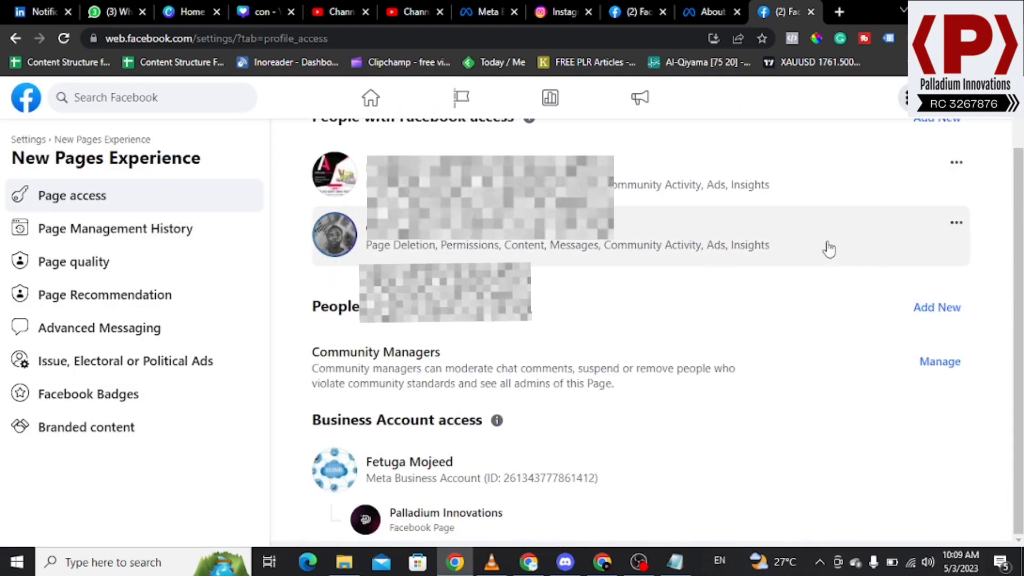
pyautogui.click(954, 221)
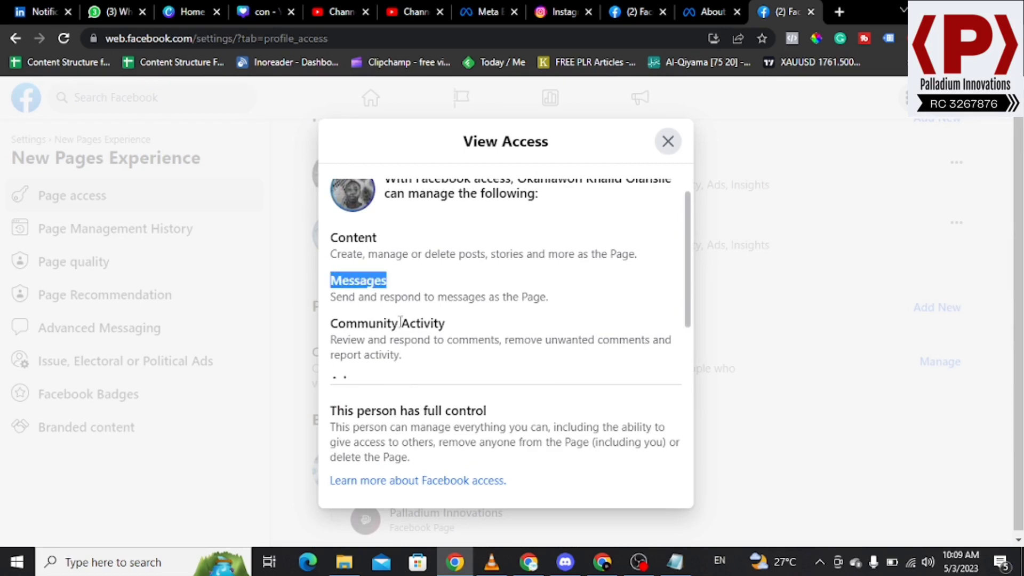
pyautogui.doubleClick(386, 323)
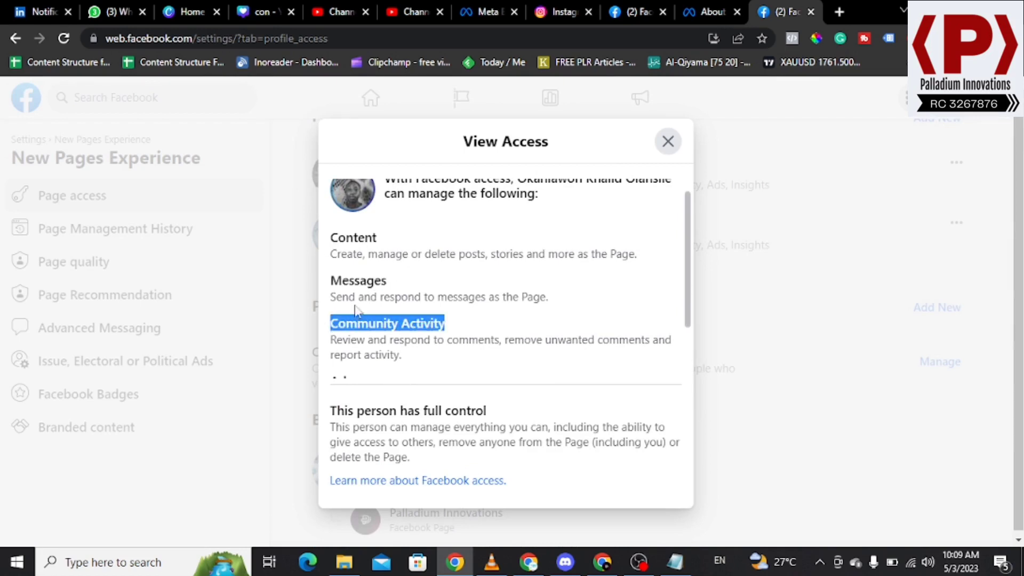
pyautogui.scroll(-3)
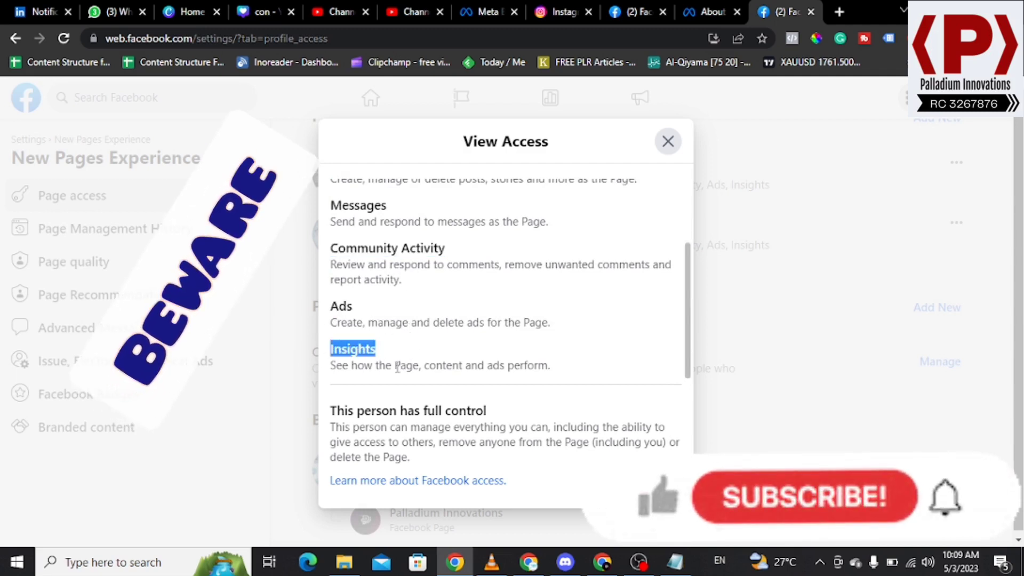
pyautogui.moveTo(666, 506)
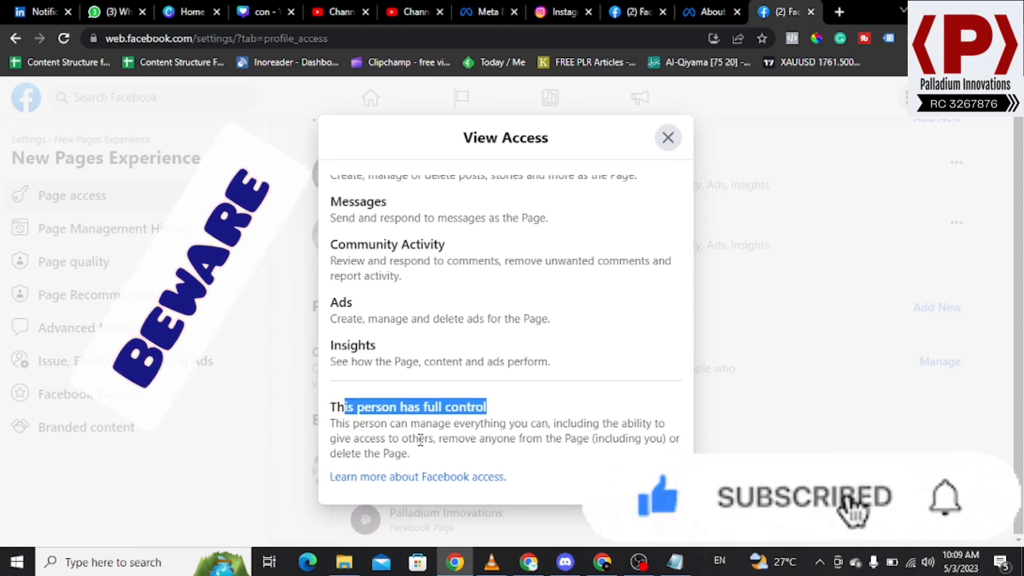
pyautogui.doubleClick(448, 438)
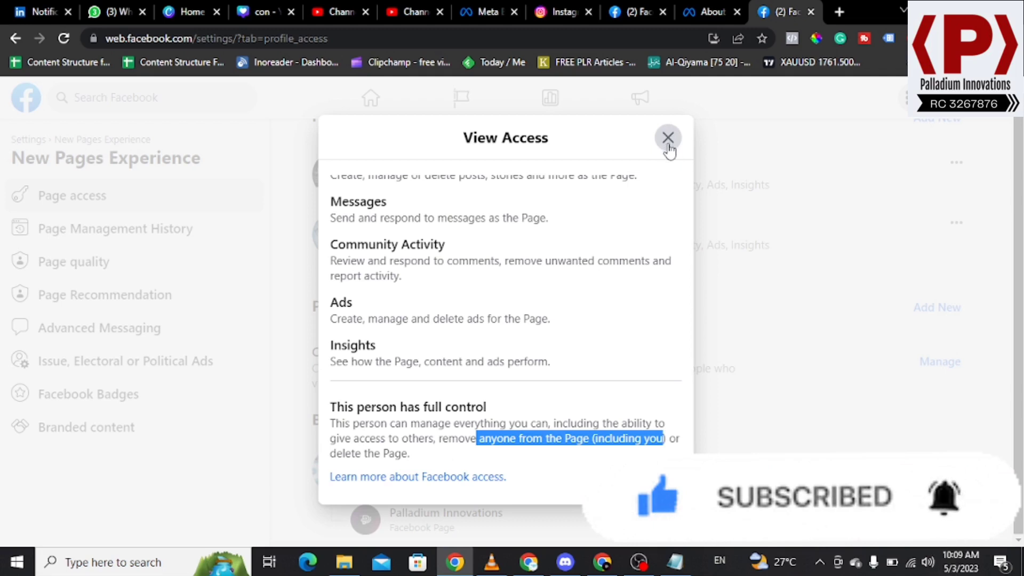
pyautogui.moveTo(672, 149)
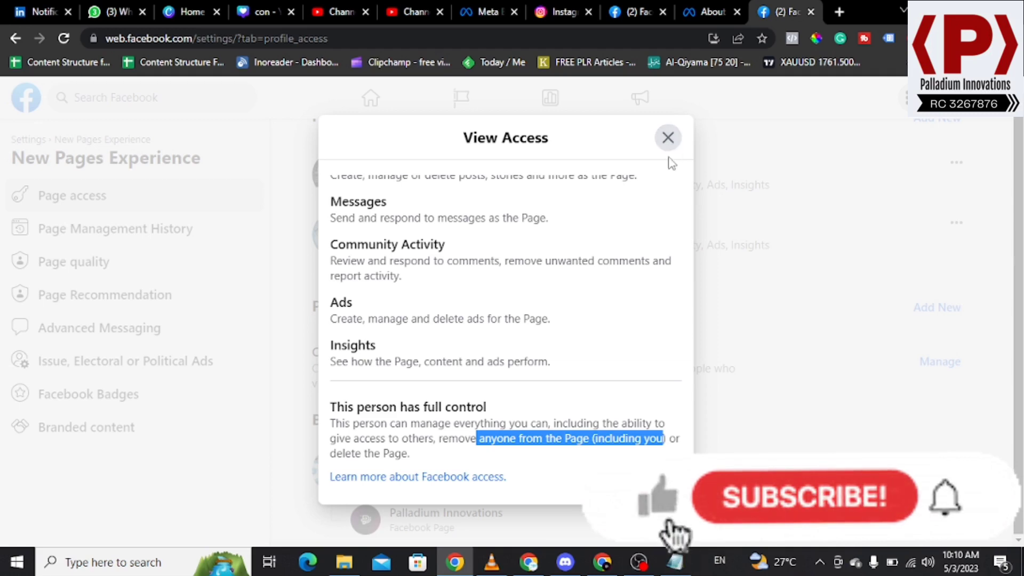
pyautogui.moveTo(684, 148)
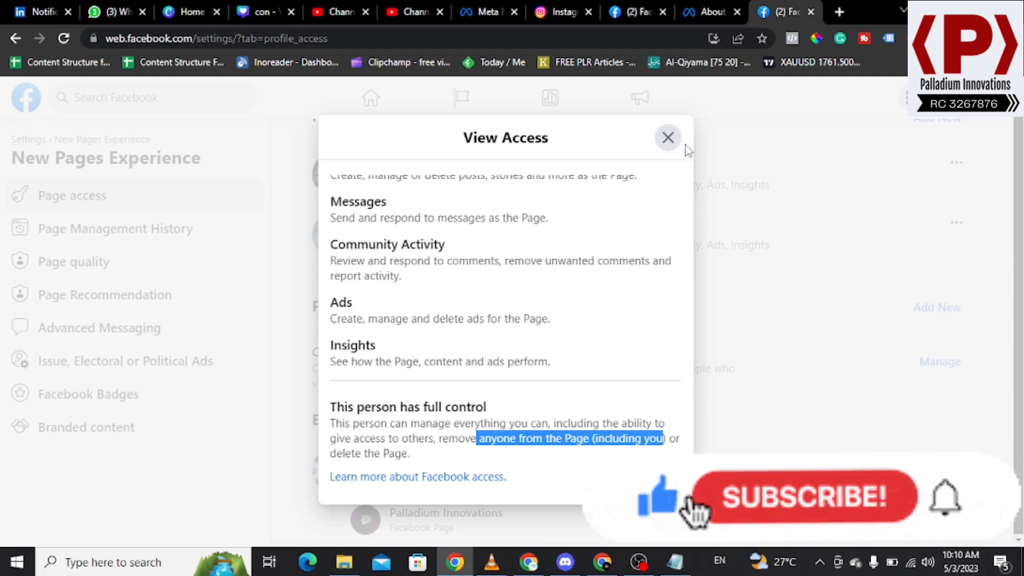
pyautogui.moveTo(667, 137)
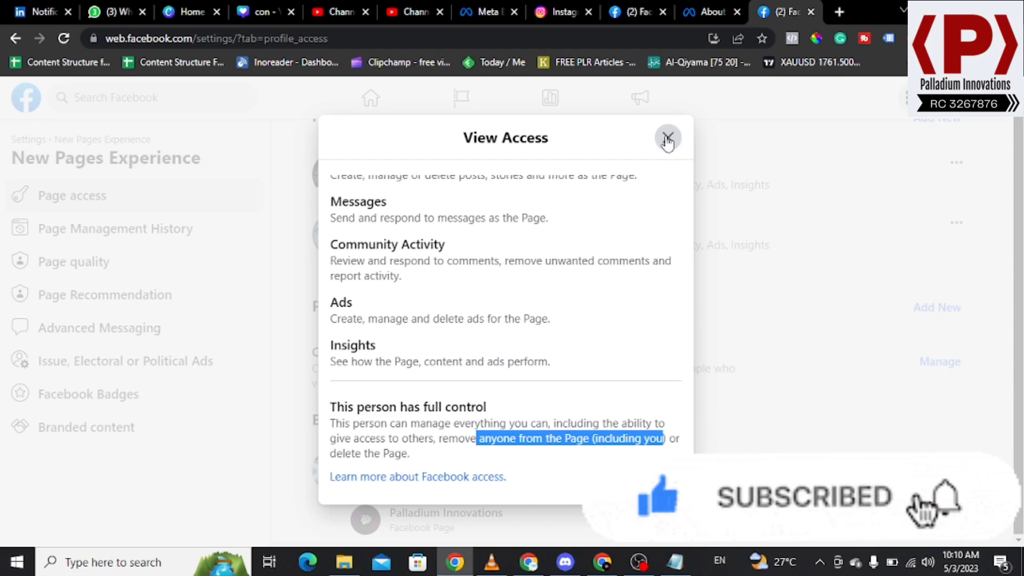
pyautogui.click(667, 138)
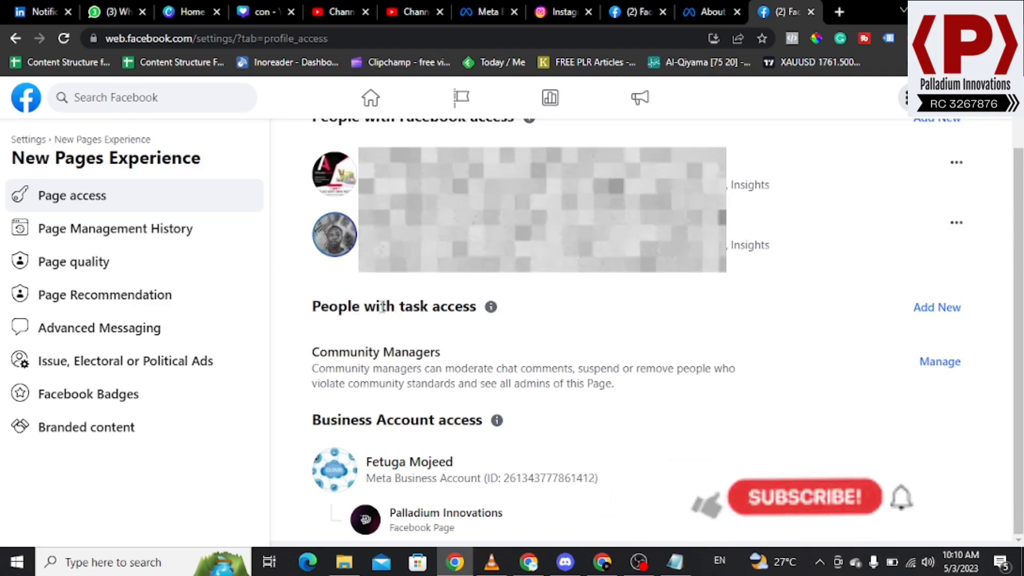
# Highlight 'task access' and open Add New beside People with task access
pyautogui.doubleClick(437, 306)
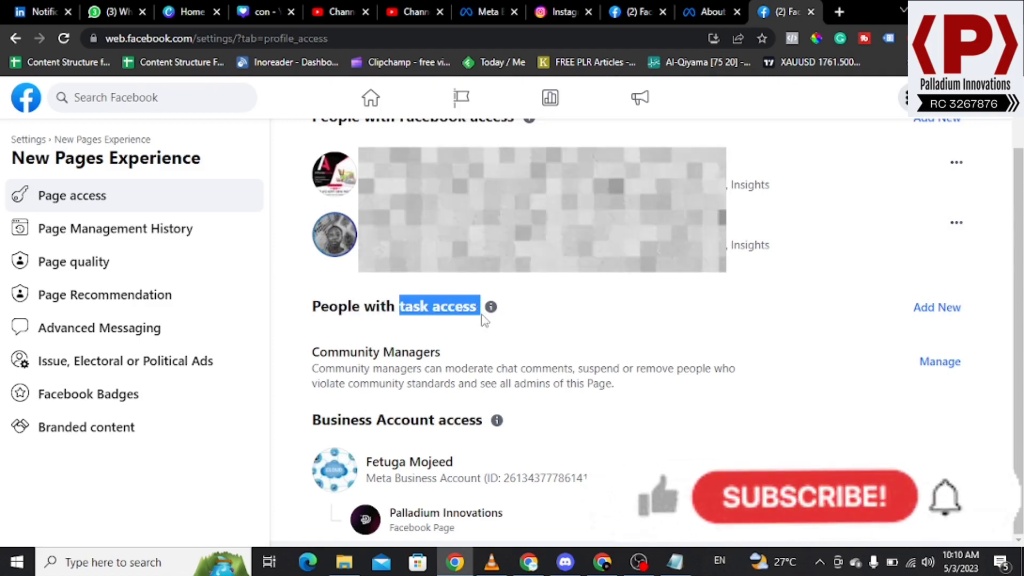
pyautogui.moveTo(665, 506)
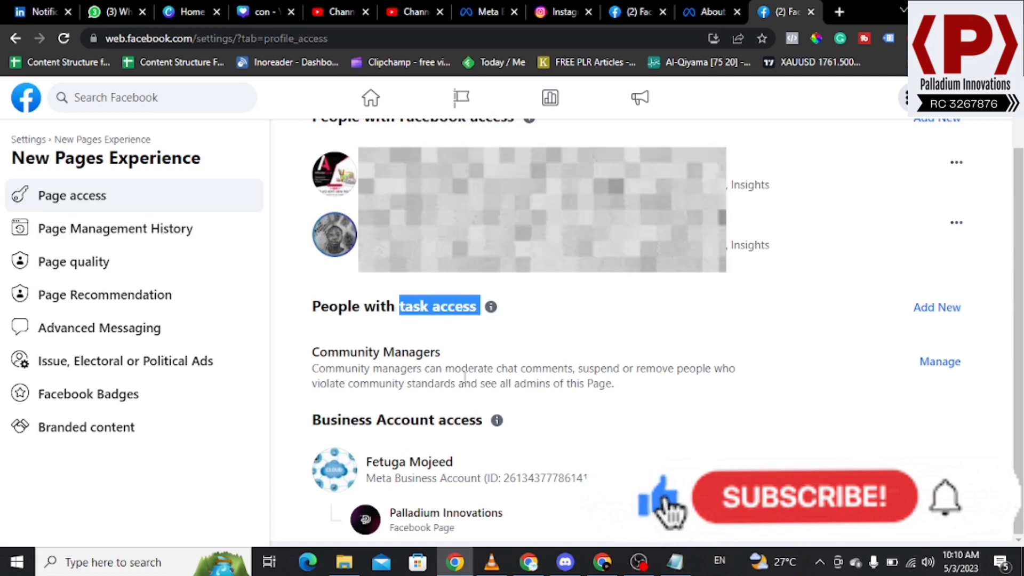
pyautogui.moveTo(936, 308)
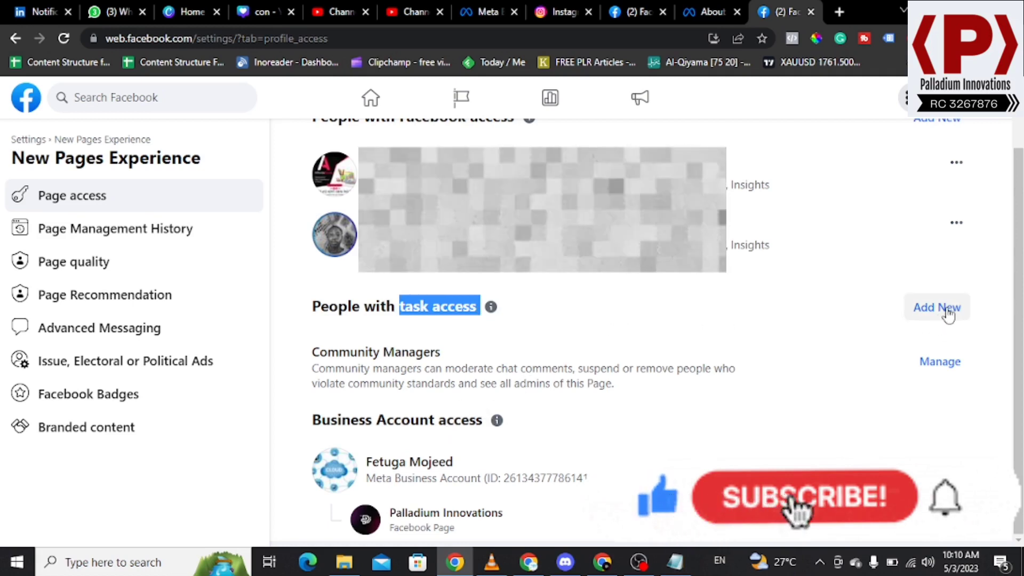
pyautogui.moveTo(380, 322)
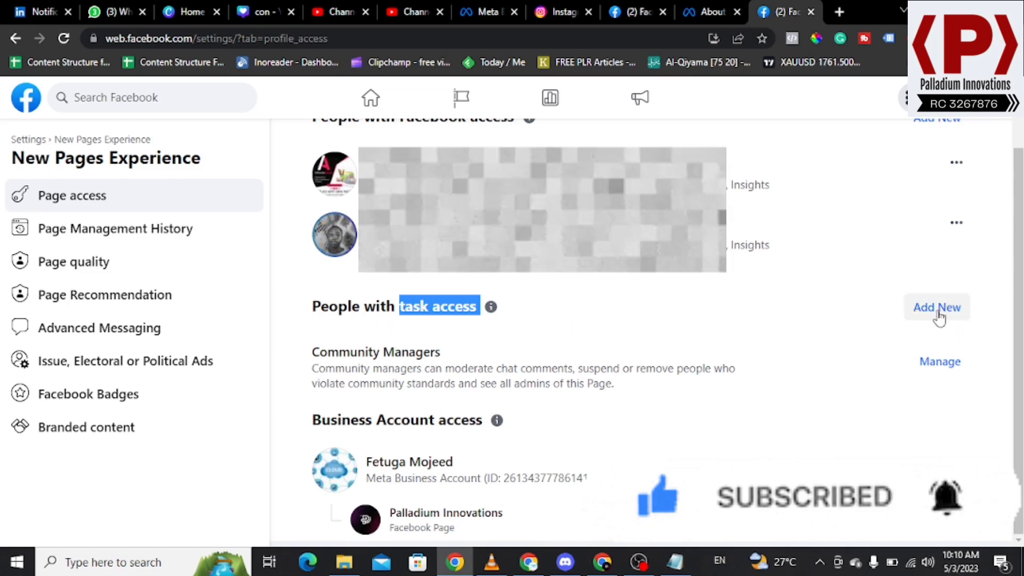
pyautogui.click(935, 307)
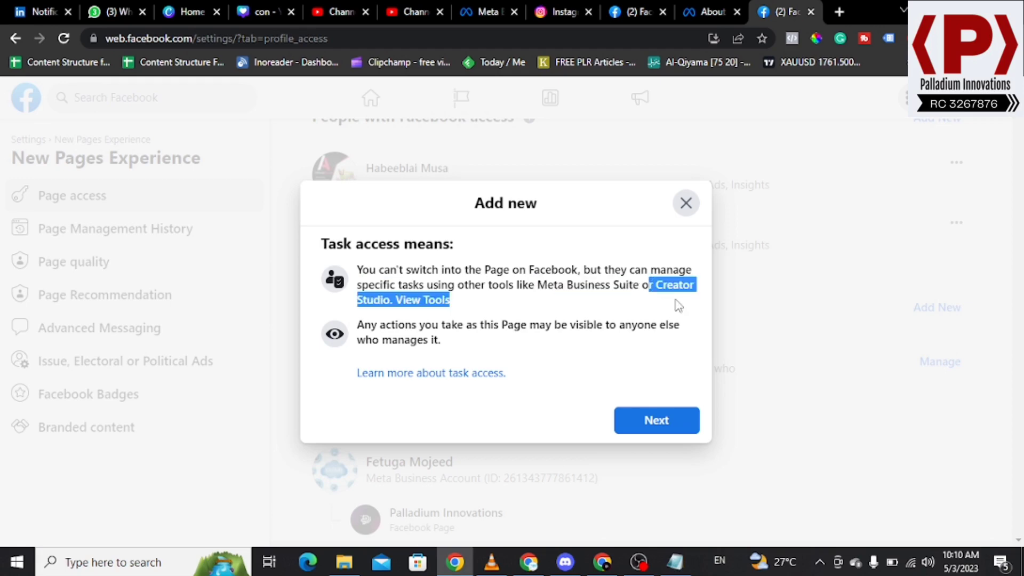
pyautogui.moveTo(633, 119)
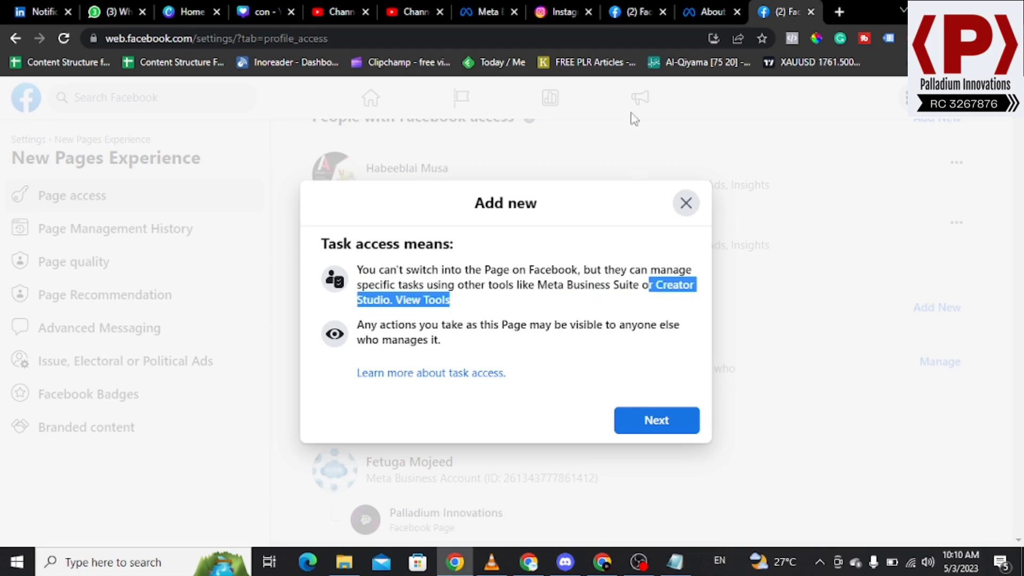
# Bring up the Meta Business Help Center task access article and scroll through it
pyautogui.click(430, 373)
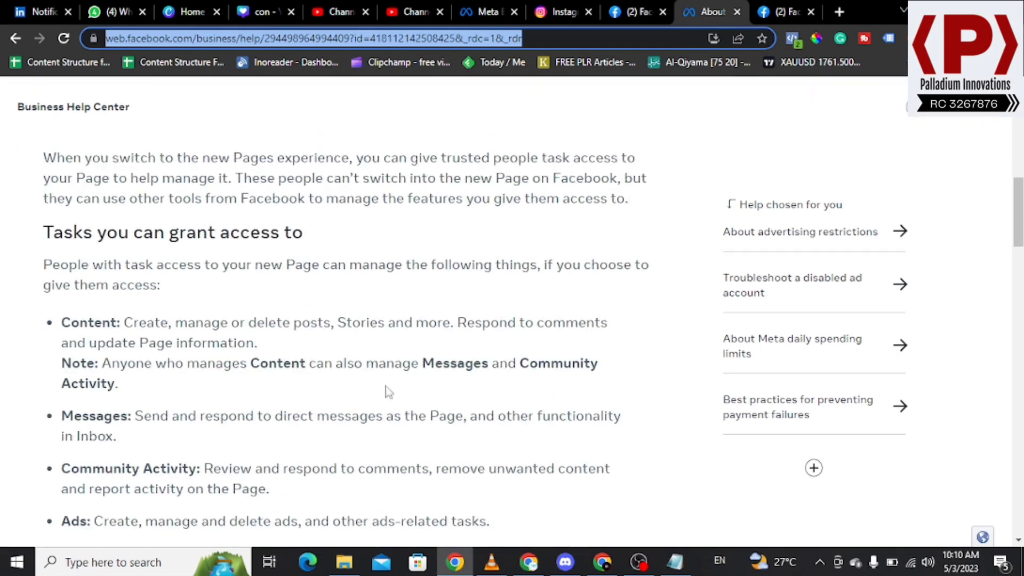
pyautogui.scroll(-3)
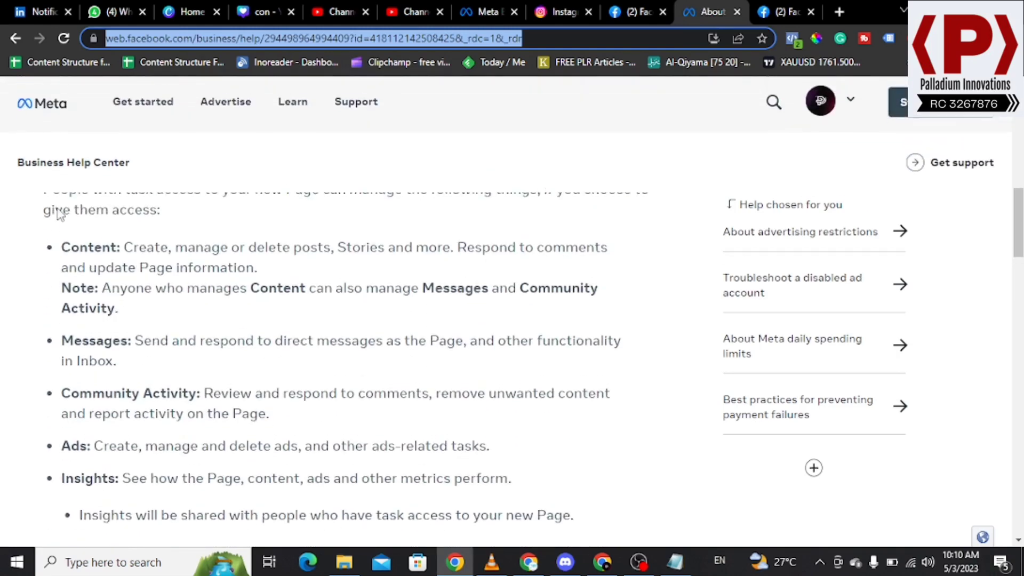
pyautogui.scroll(3)
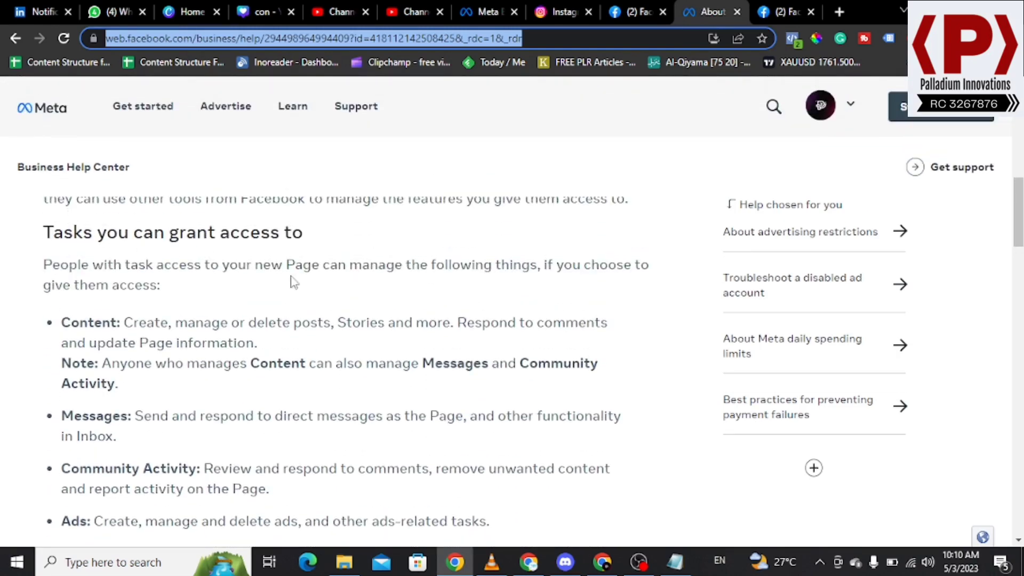
pyautogui.scroll(-3)
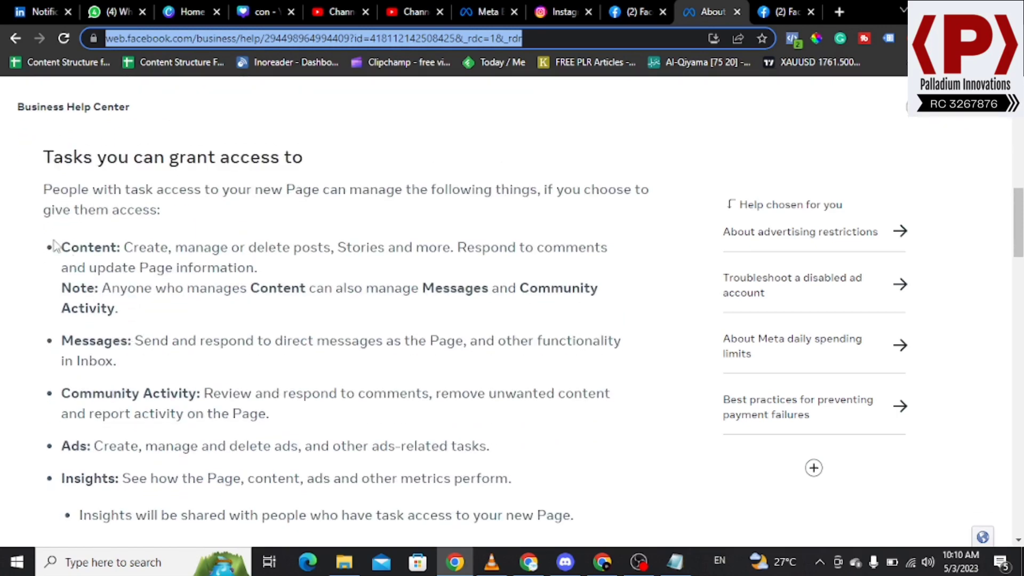
pyautogui.scroll(-3)
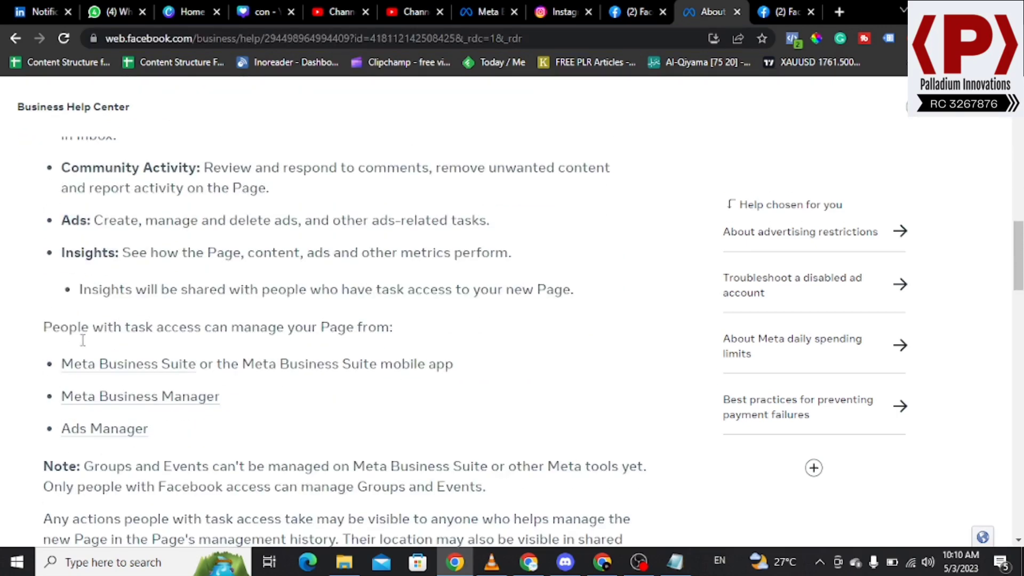
pyautogui.scroll(-3)
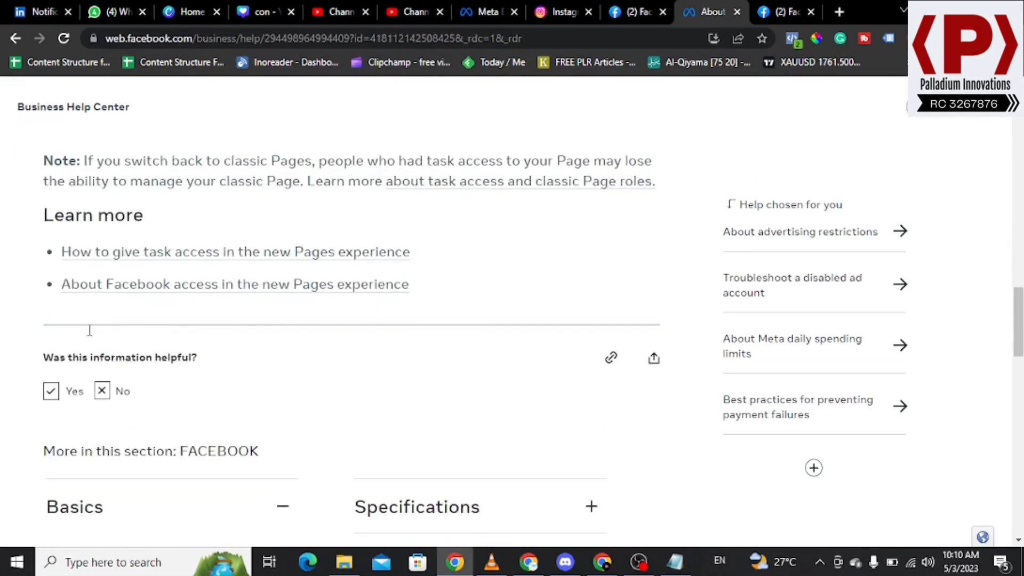
pyautogui.scroll(3)
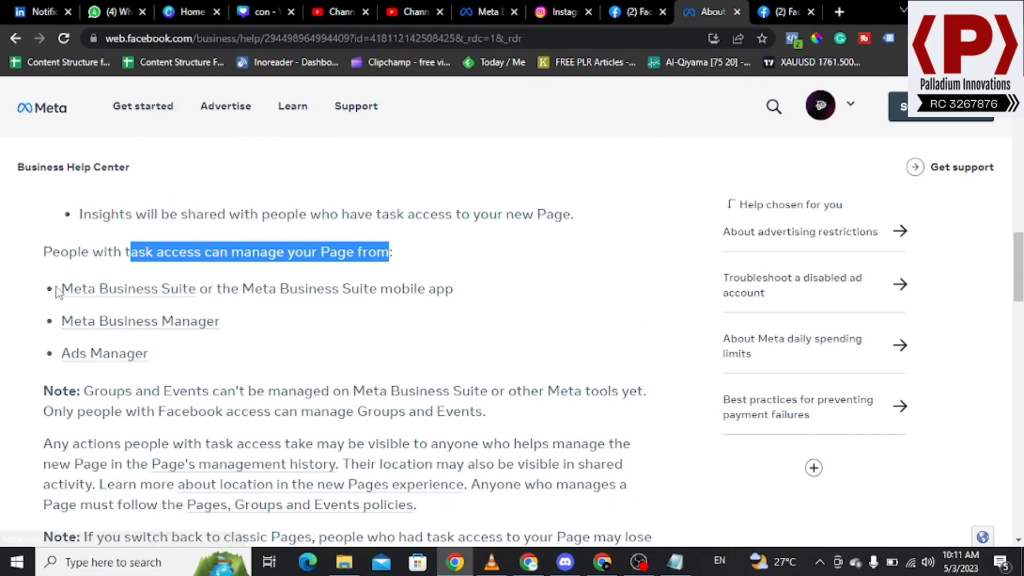
pyautogui.moveTo(104, 353)
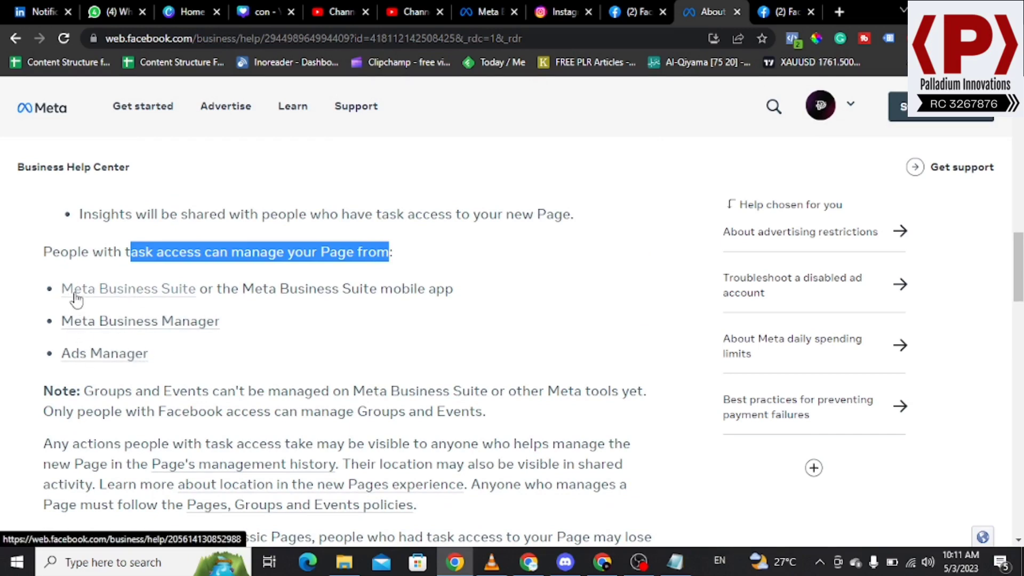
pyautogui.moveTo(103, 297)
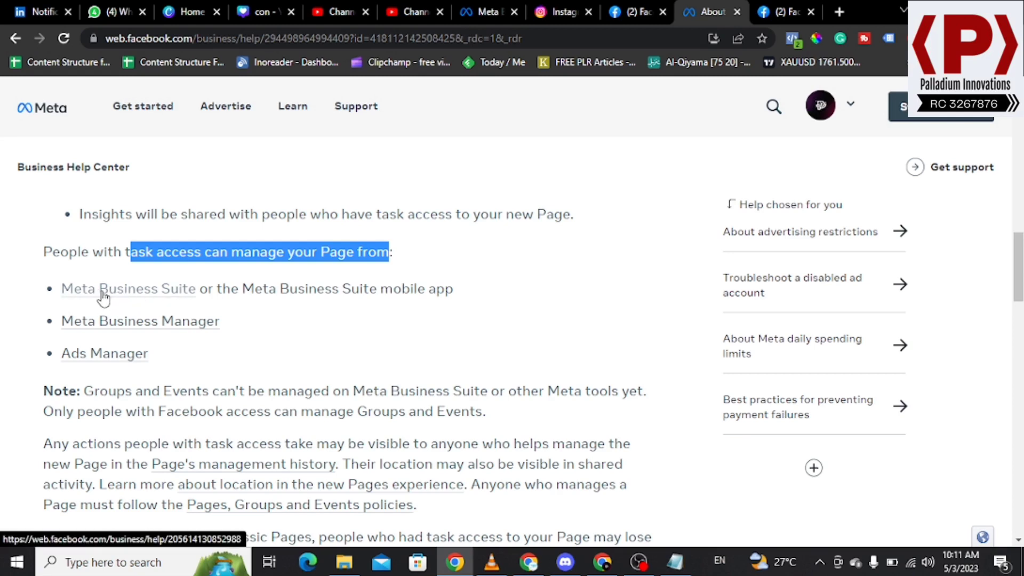
pyautogui.moveTo(212, 293)
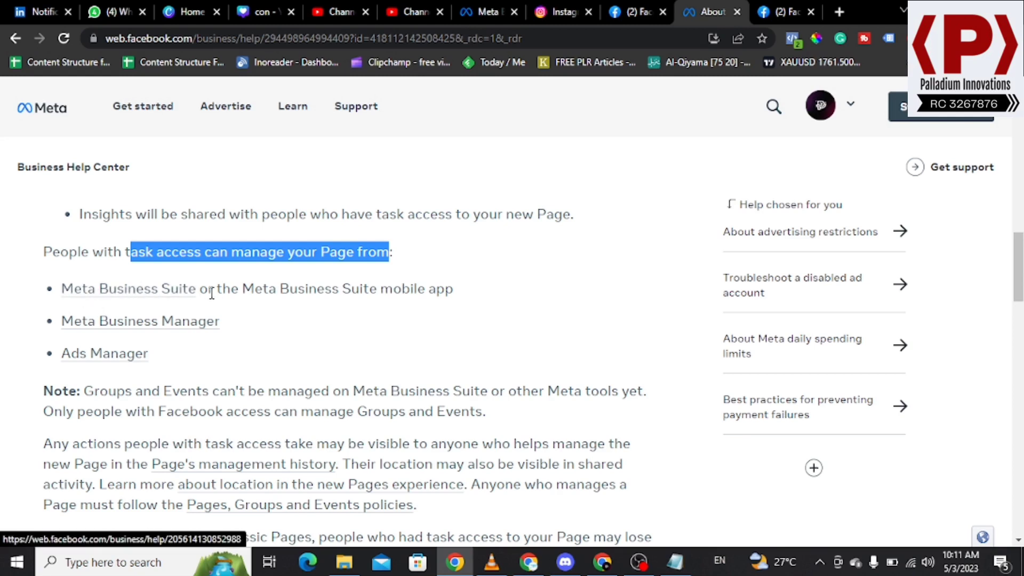
pyautogui.moveTo(139, 320)
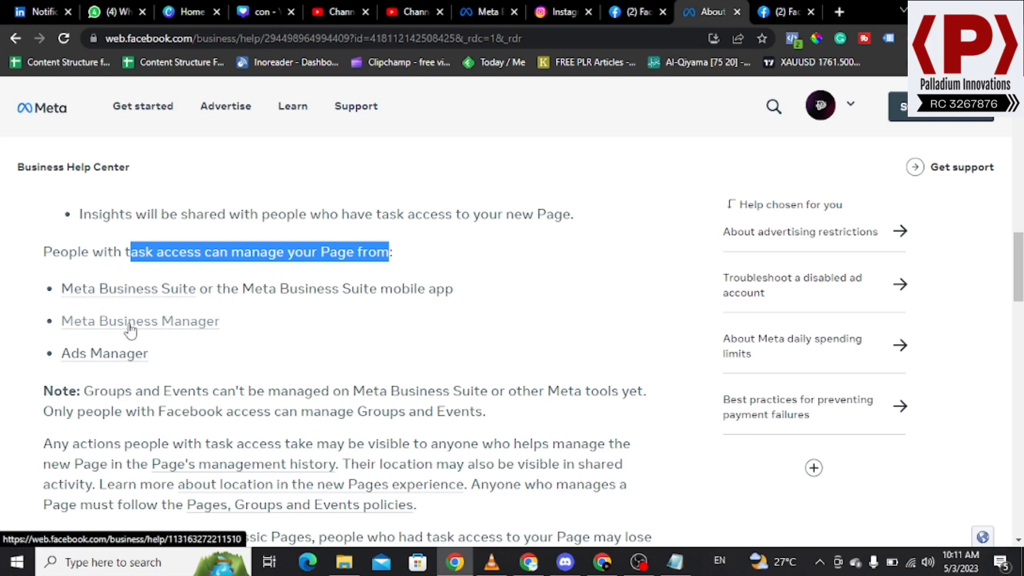
pyautogui.moveTo(104, 362)
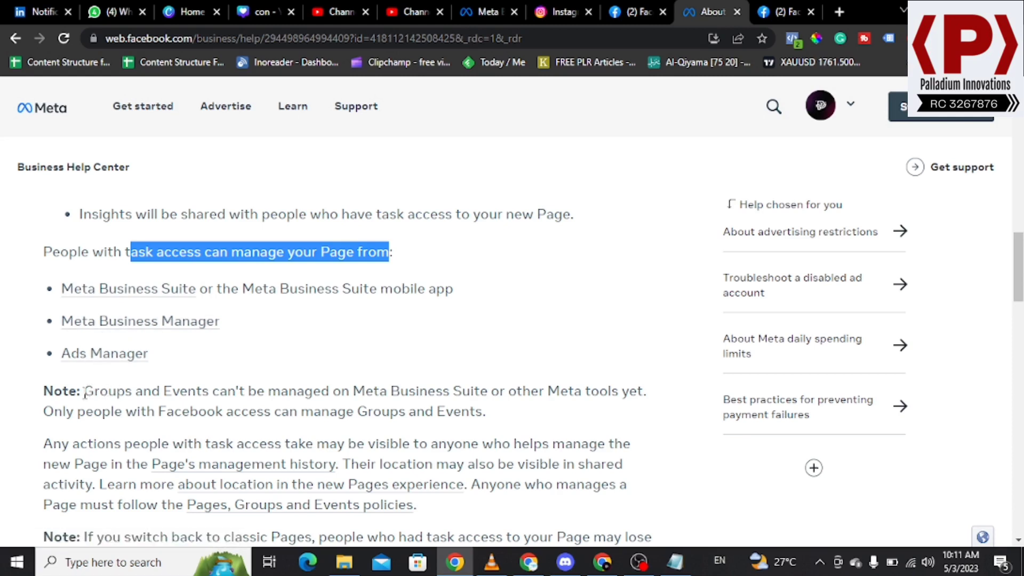
# Highlight 'Meta Business Suite' and the Groups and Events note, then review the notes
pyautogui.doubleClick(108, 390)
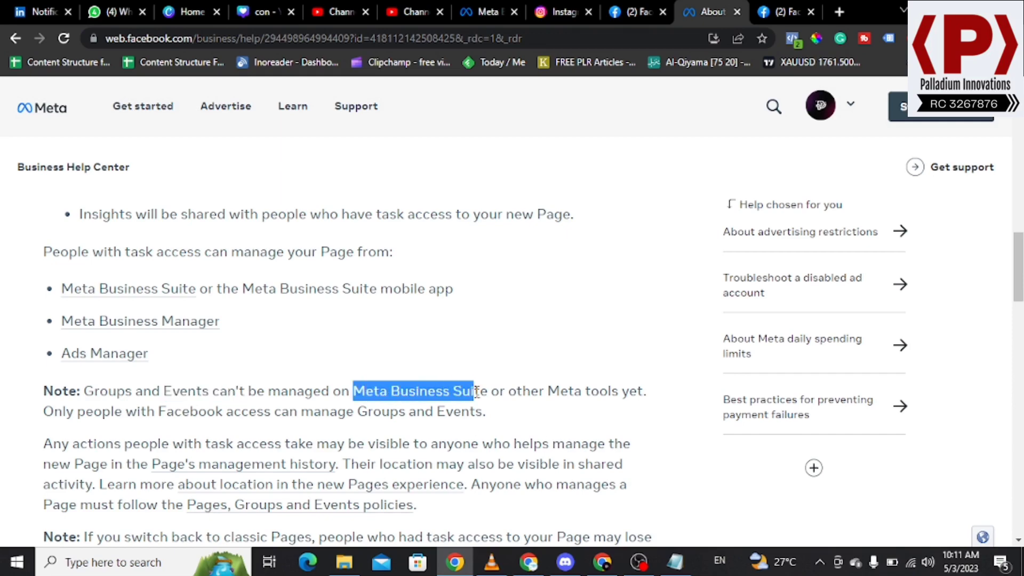
pyautogui.doubleClick(124, 390)
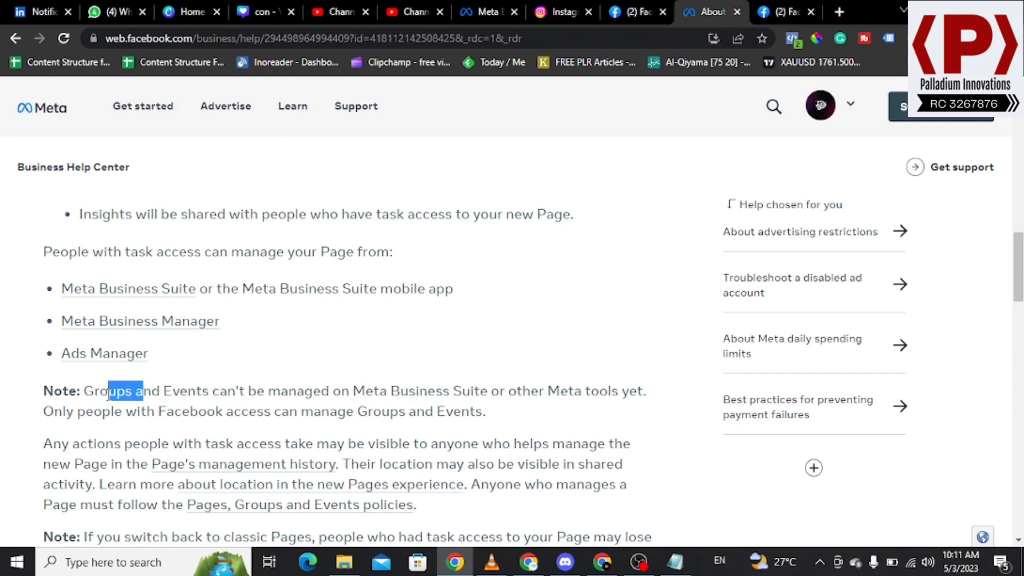
pyautogui.scroll(-3)
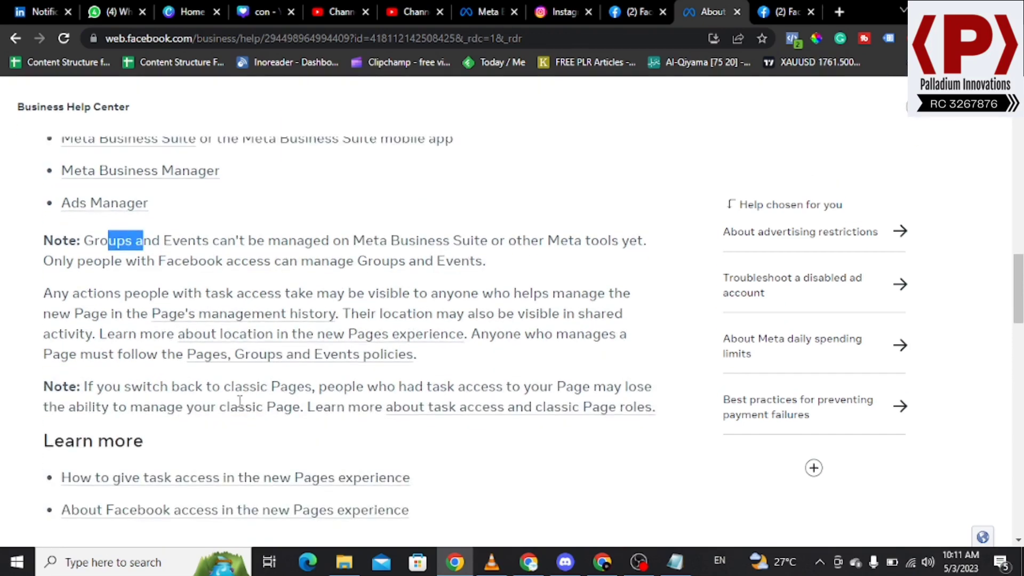
pyautogui.scroll(-3)
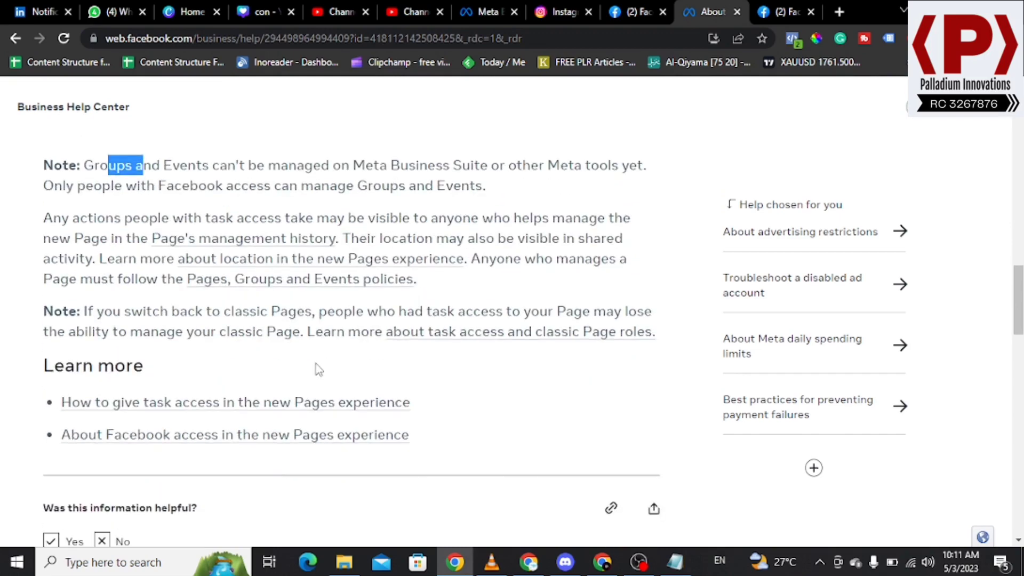
pyautogui.moveTo(297, 294)
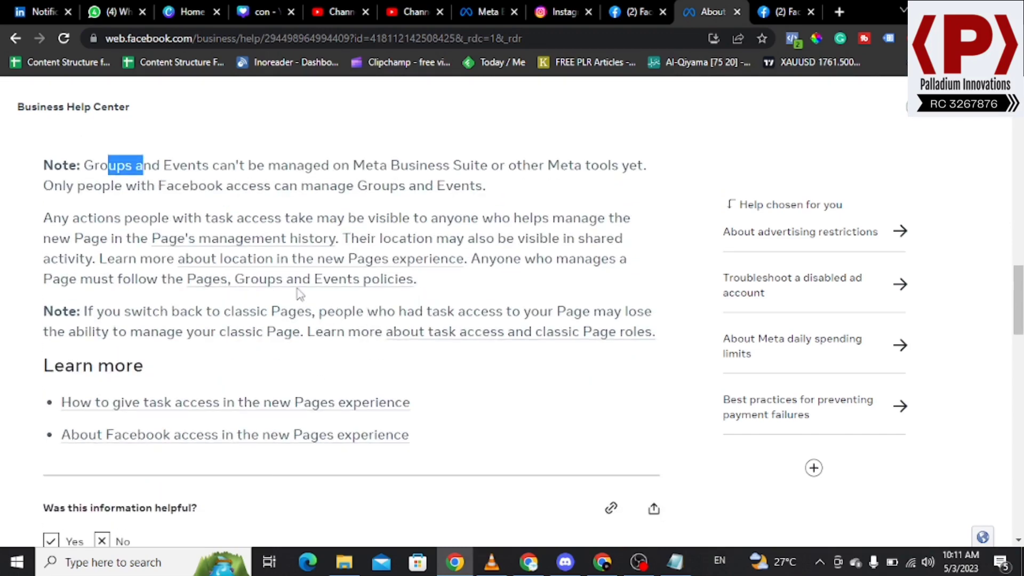
pyautogui.moveTo(386, 291)
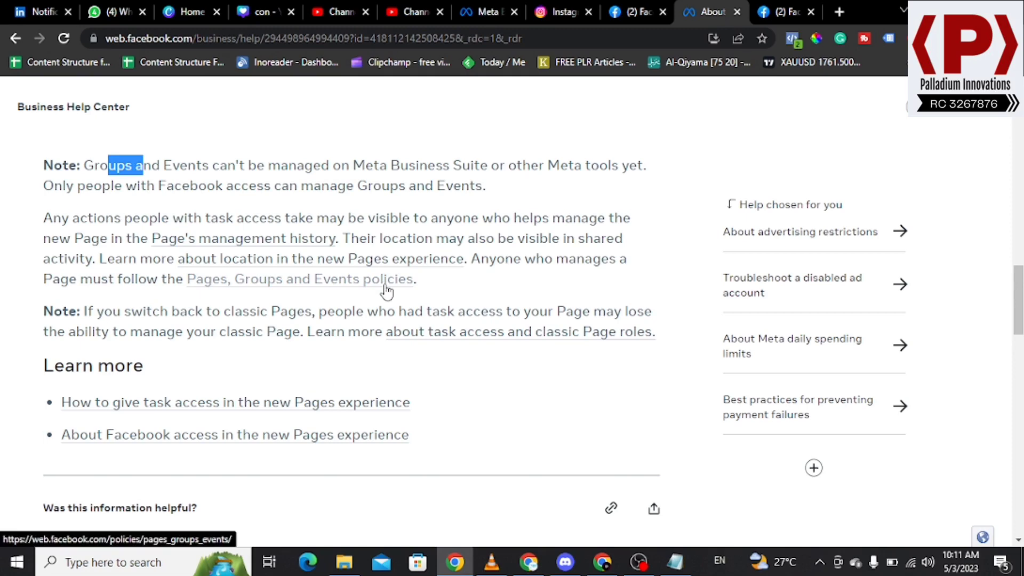
pyautogui.scroll(3)
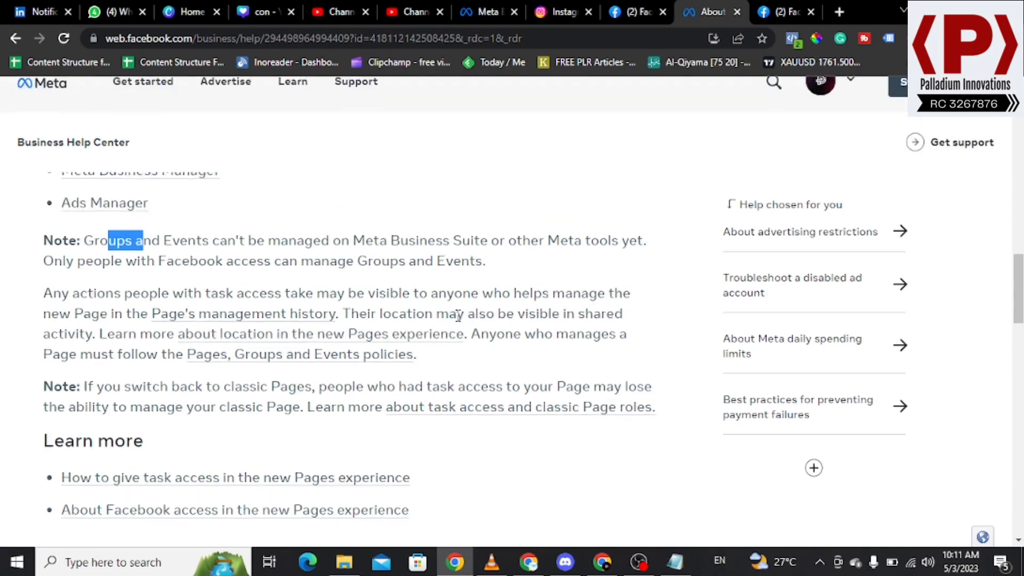
pyautogui.scroll(3)
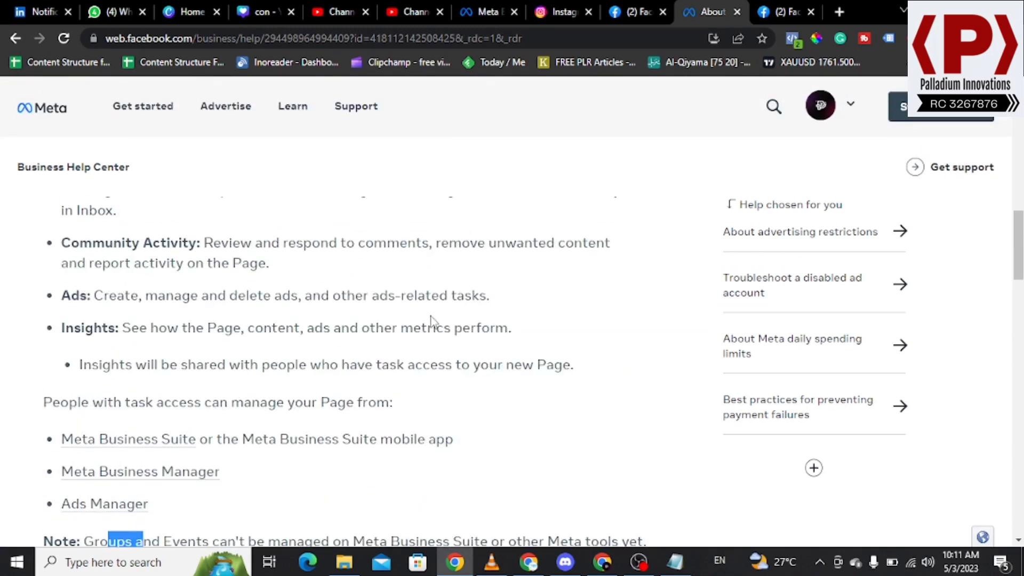
pyautogui.scroll(3)
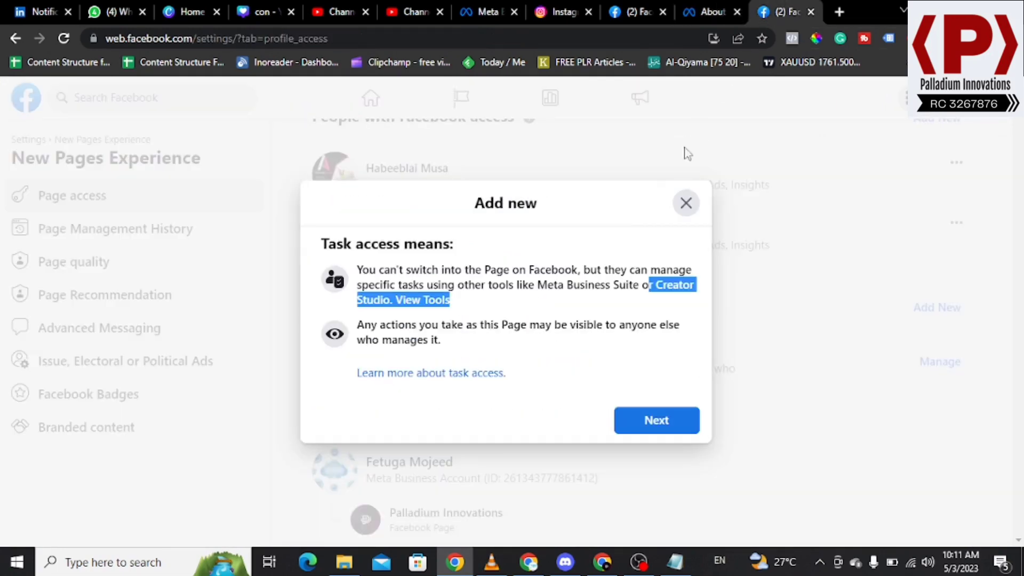
# Advance the Add new task access dialog to the person search, then dismiss it
pyautogui.click(655, 420)
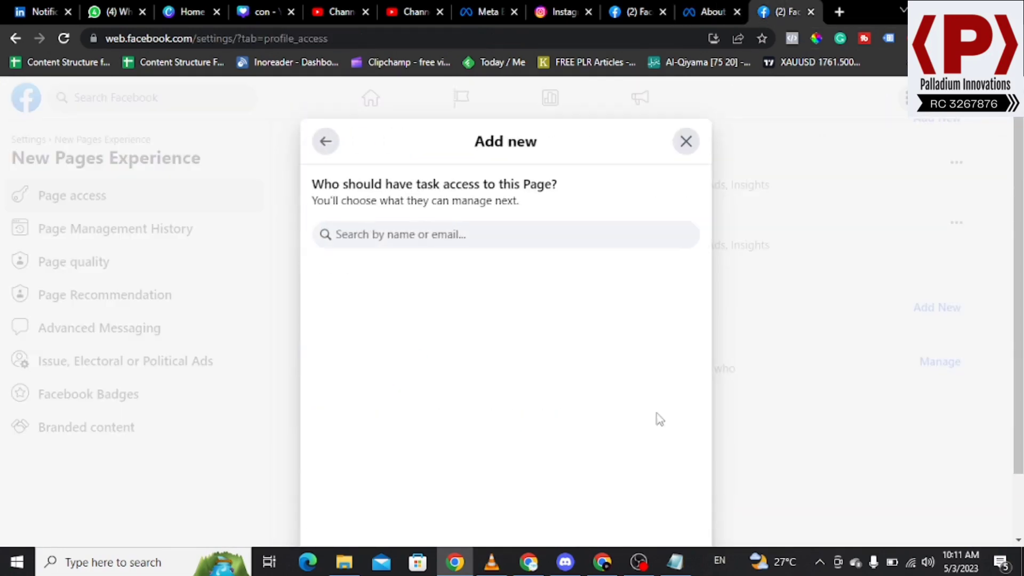
pyautogui.click(505, 234)
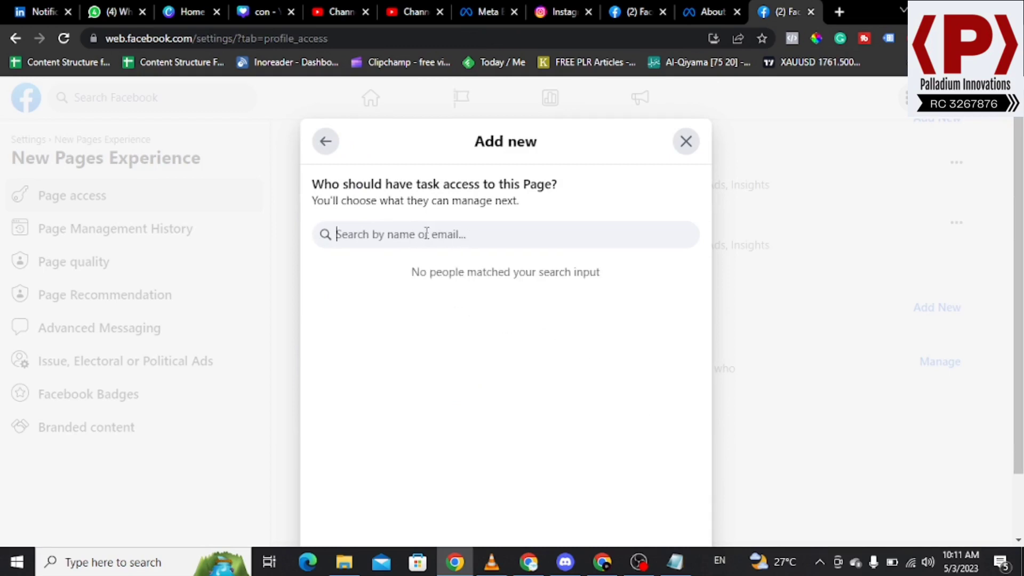
pyautogui.moveTo(310, 254)
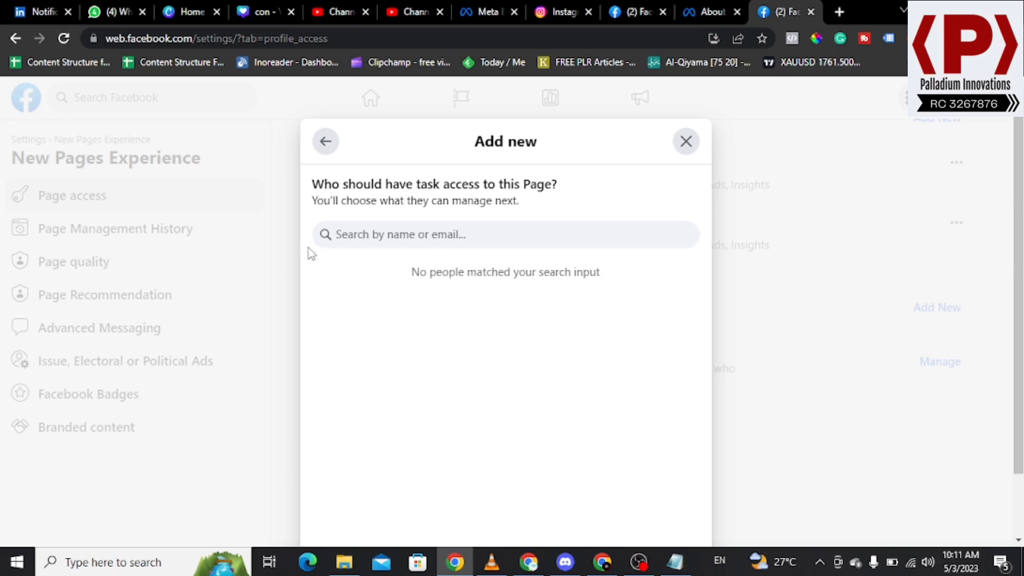
pyautogui.moveTo(658, 435)
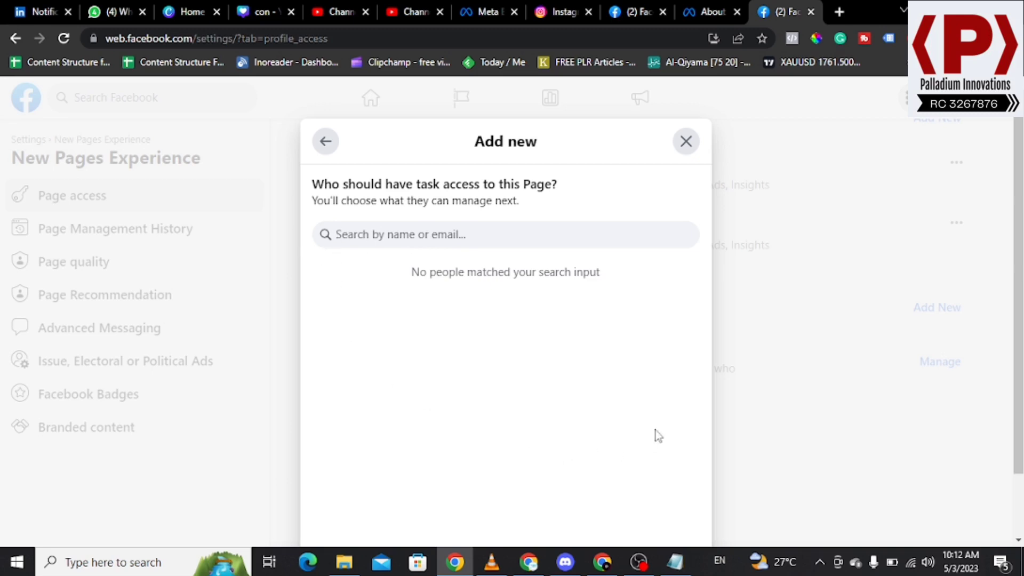
pyautogui.moveTo(684, 163)
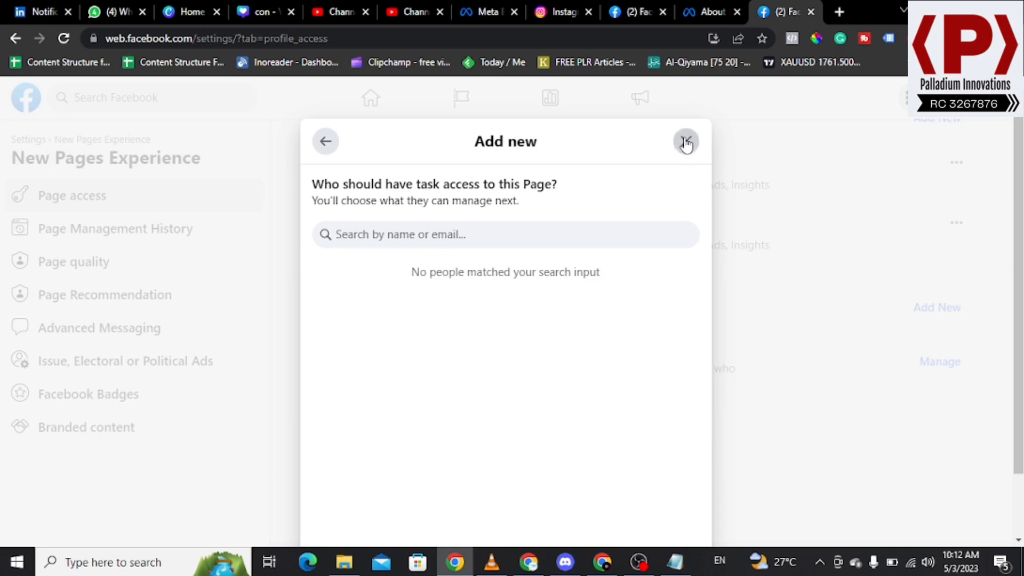
pyautogui.click(685, 141)
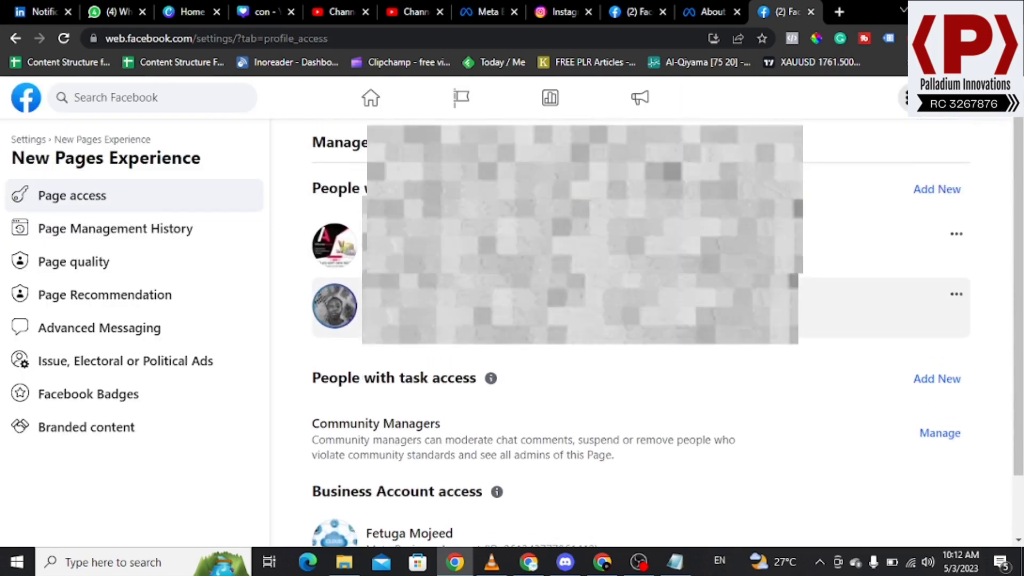
pyautogui.scroll(-3)
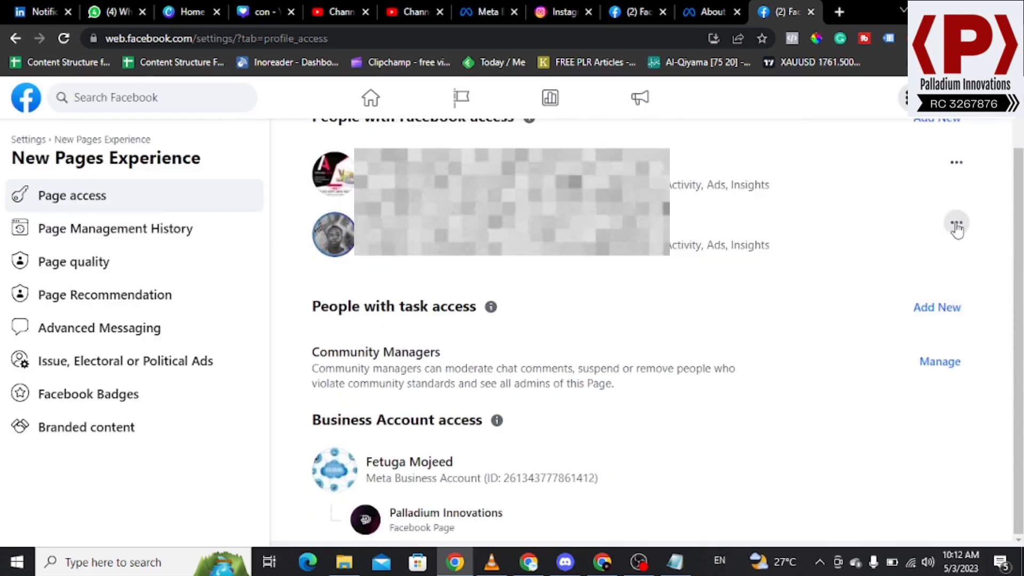
pyautogui.click(956, 223)
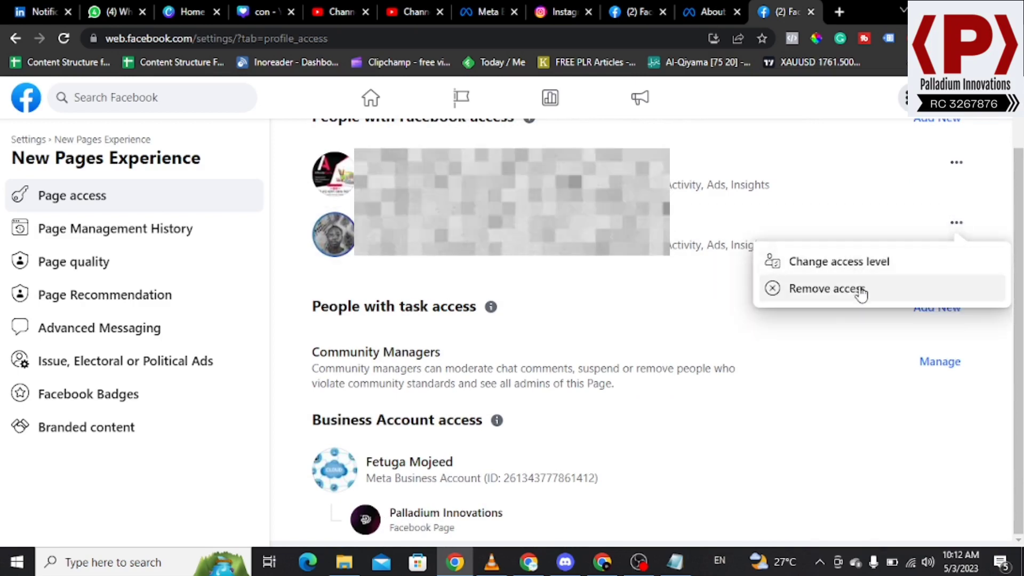
pyautogui.moveTo(857, 261)
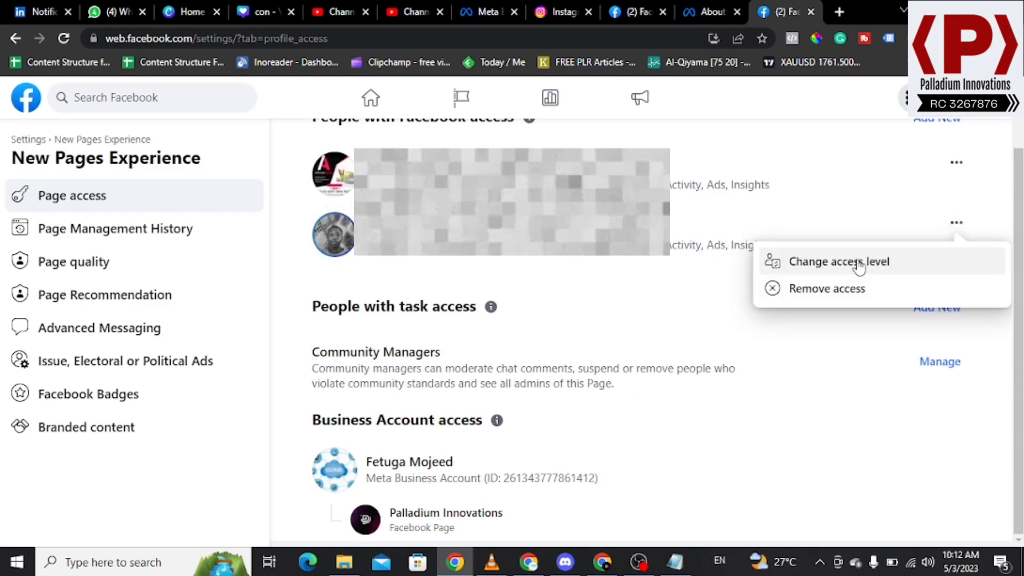
pyautogui.moveTo(787, 439)
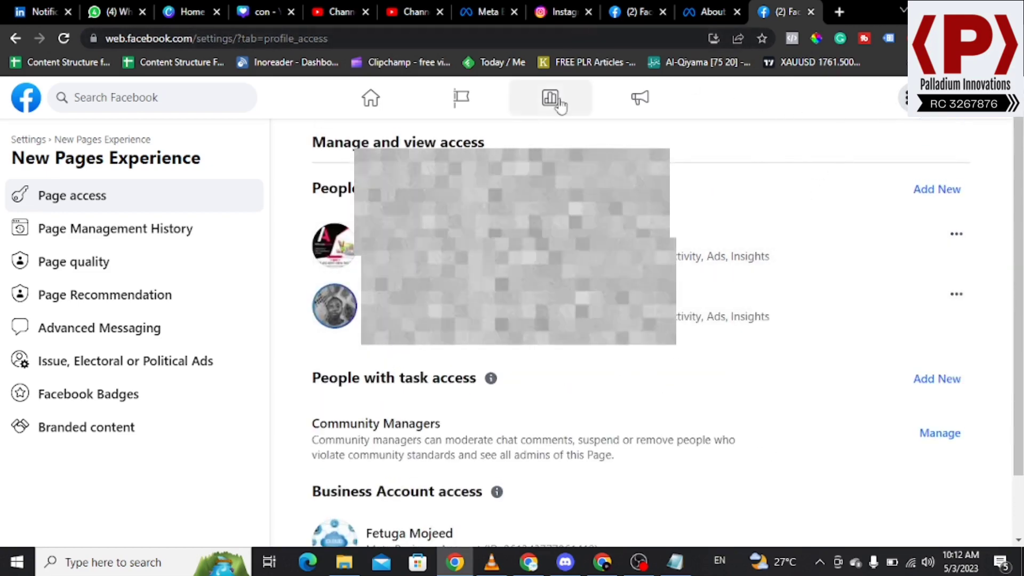
pyautogui.moveTo(879, 257)
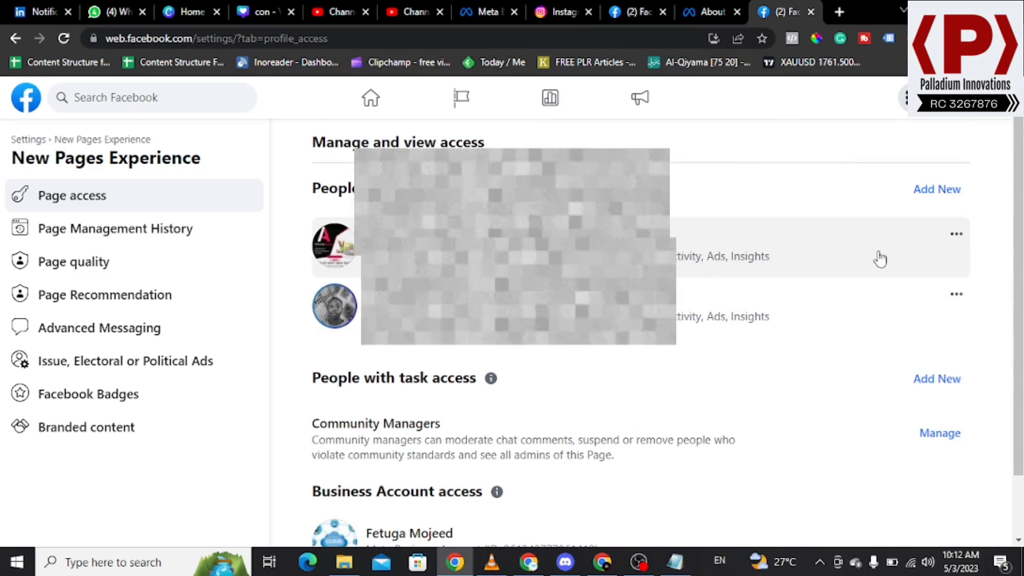
# Bring the Notepad notes with 'create content' and 'run ads' forward from the taskbar
pyautogui.click(675, 561)
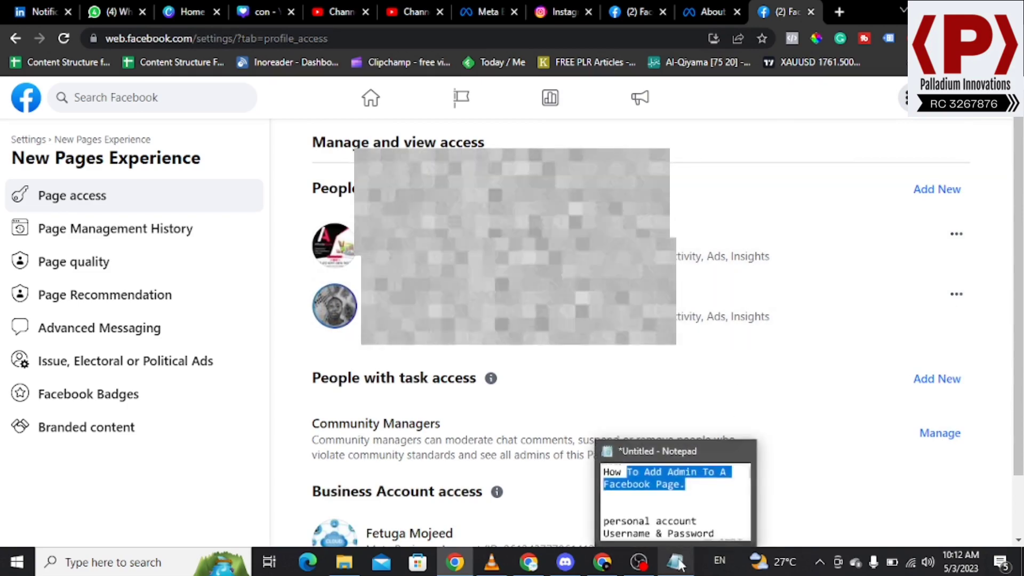
pyautogui.click(675, 561)
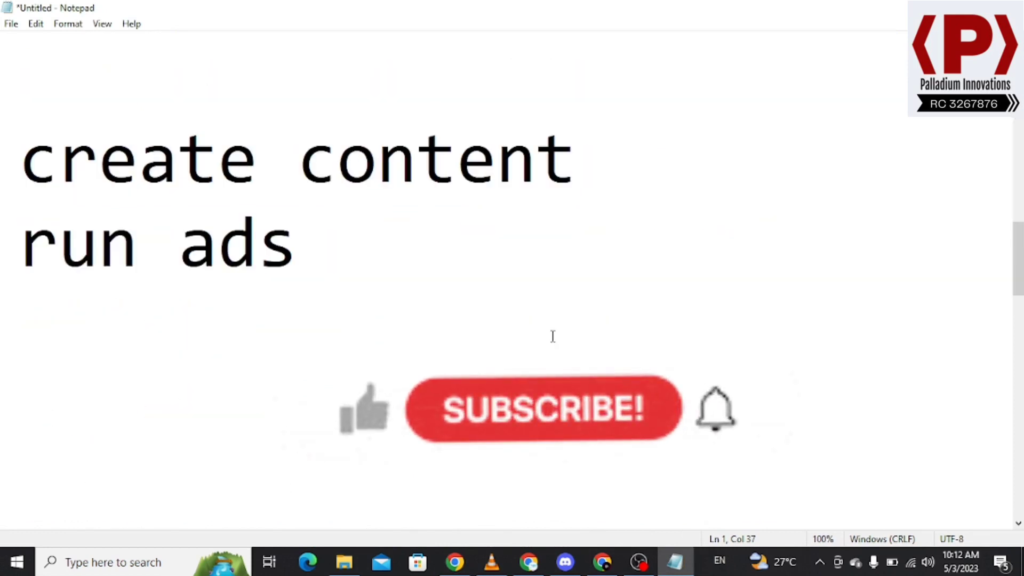
pyautogui.moveTo(372, 418)
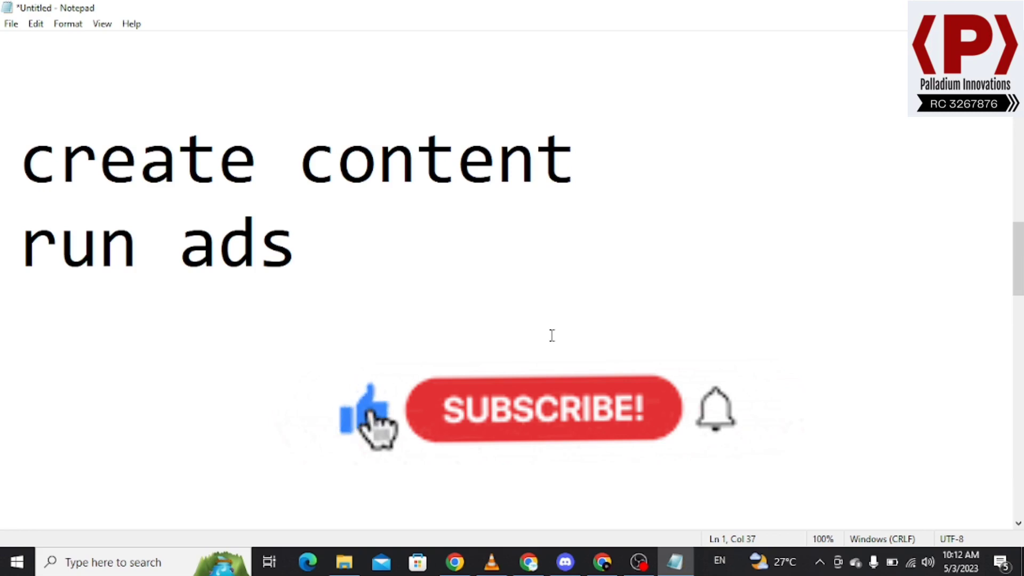
pyautogui.moveTo(529, 428)
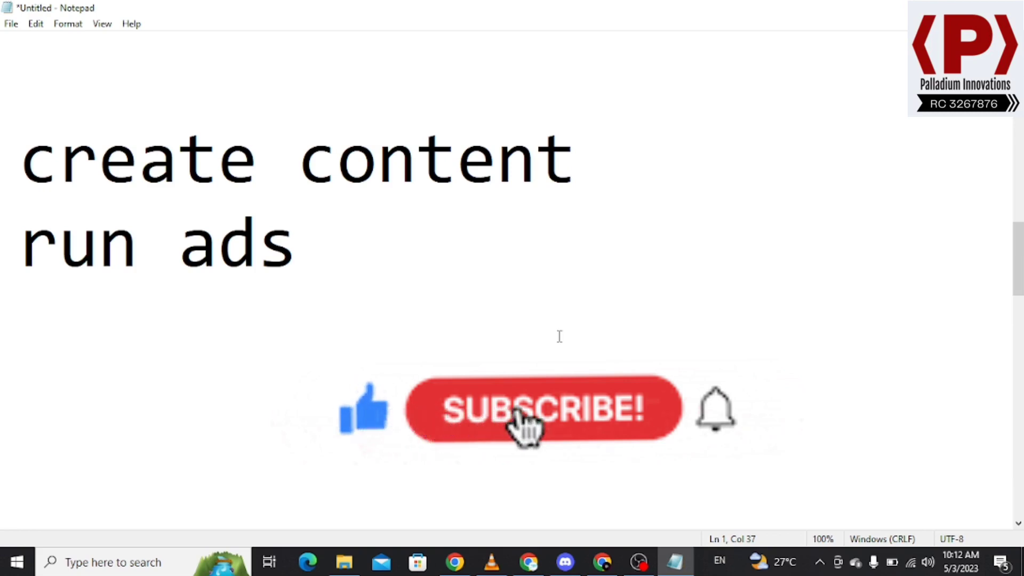